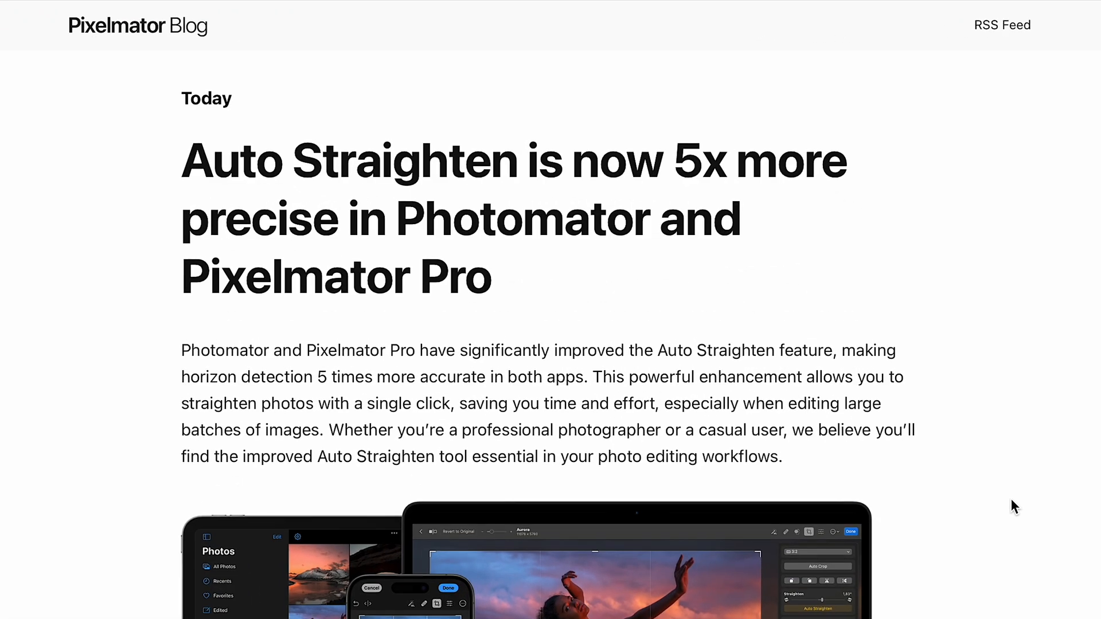
Step: Browse the album grid and select the photos to batch-edit
scroll("down", 3)
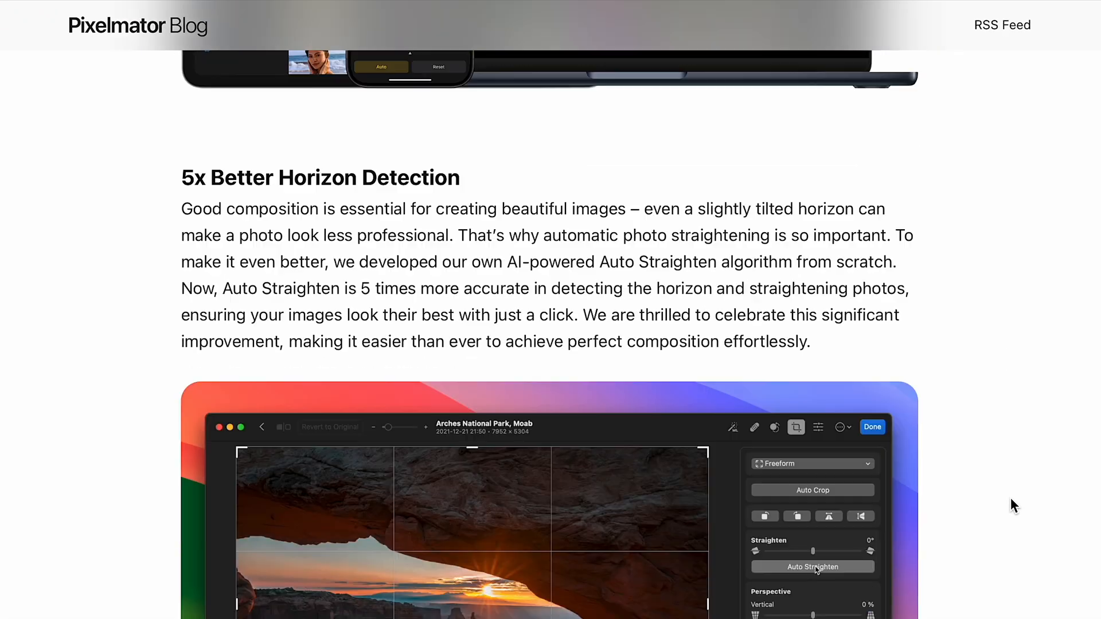
scroll("down", 3)
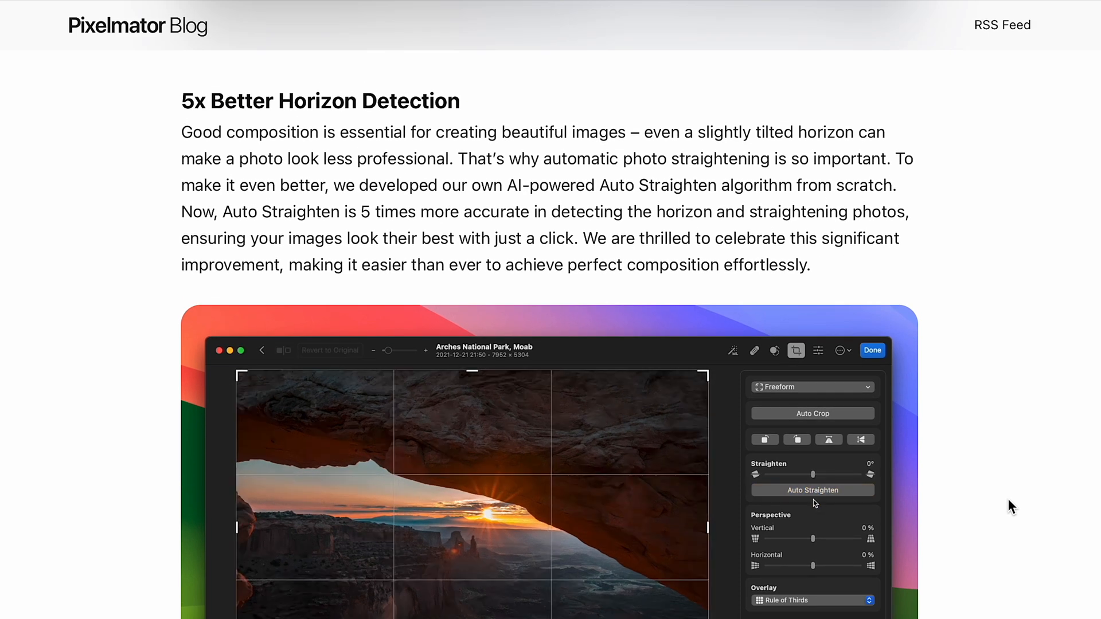
left_click(812, 489)
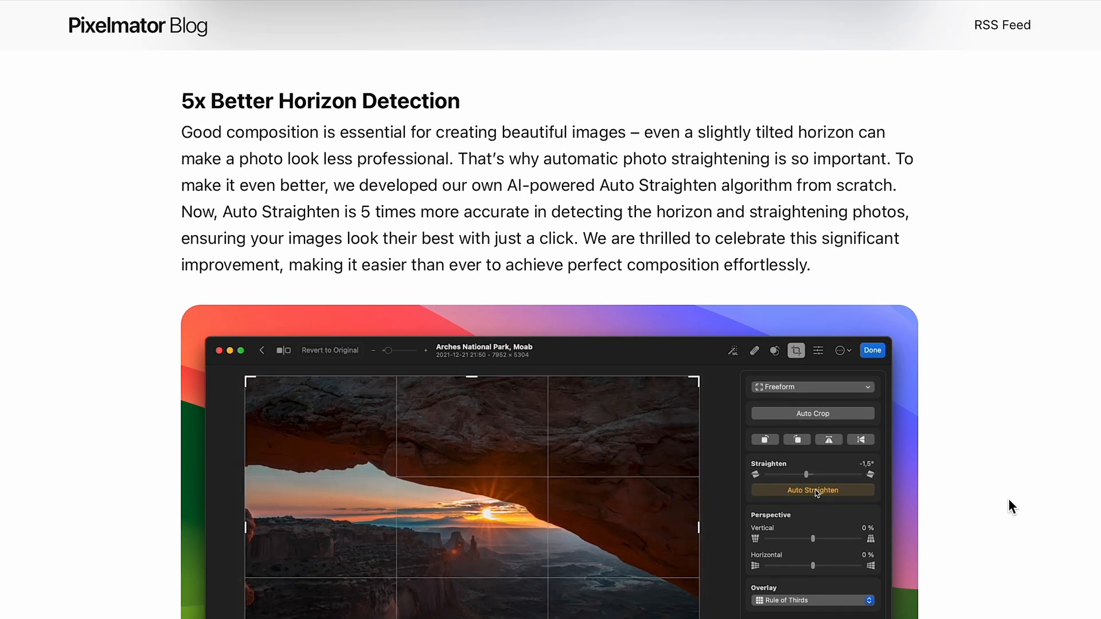
mouse_move(232, 235)
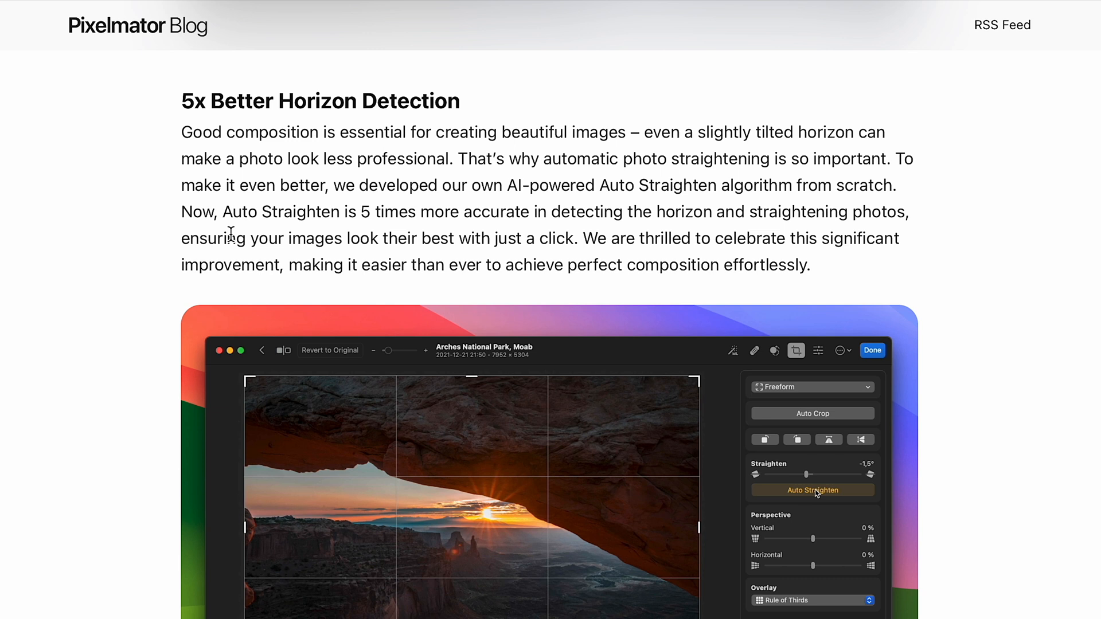
left_click(812, 489)
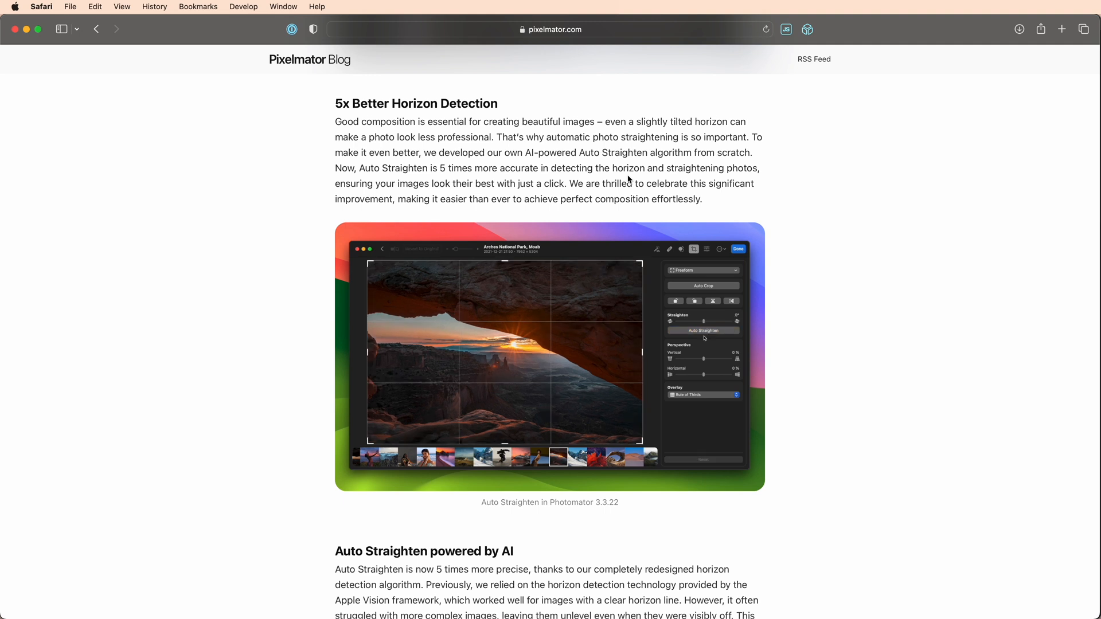
scroll("down", 3)
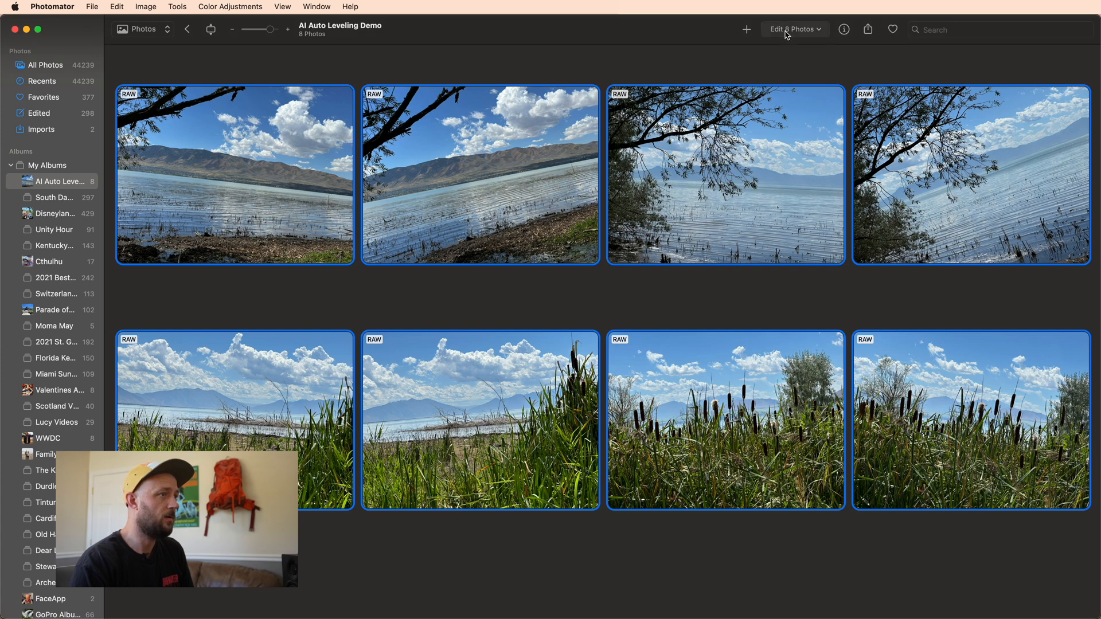
Step: Apply the Auto Straighten workflow to the eight selected photos and grant modify permission
left_click(794, 29)
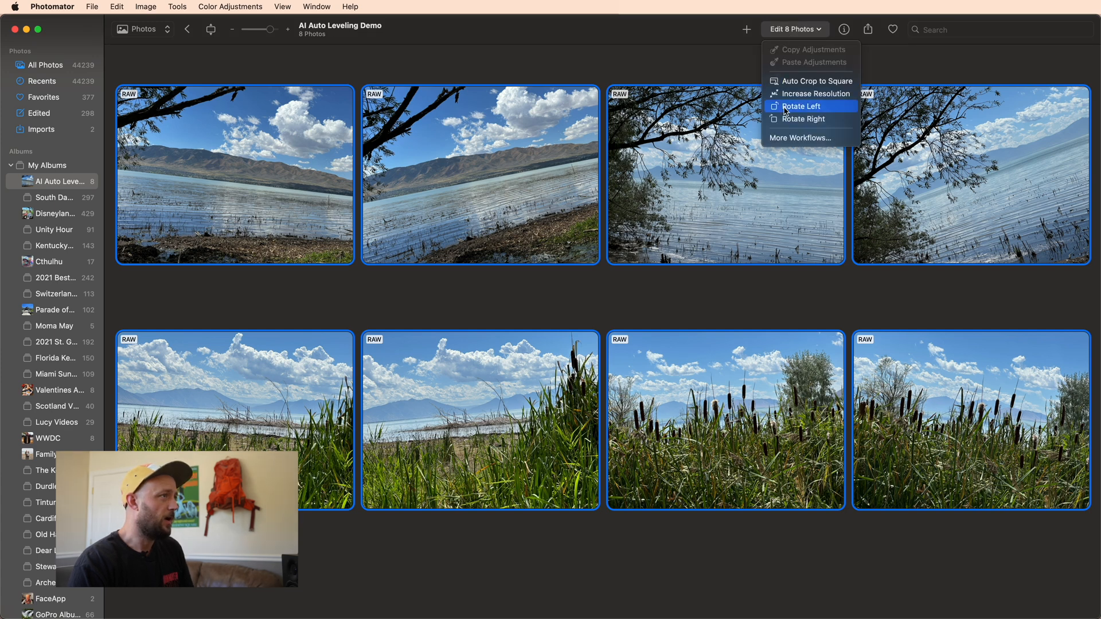
left_click(801, 138)
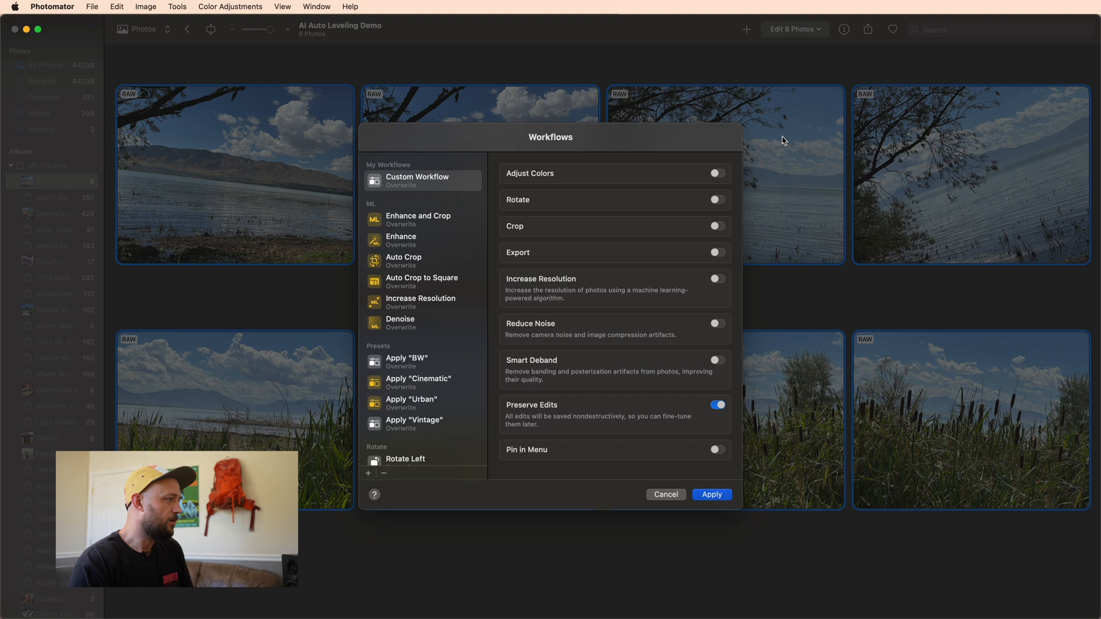
scroll("down", 3)
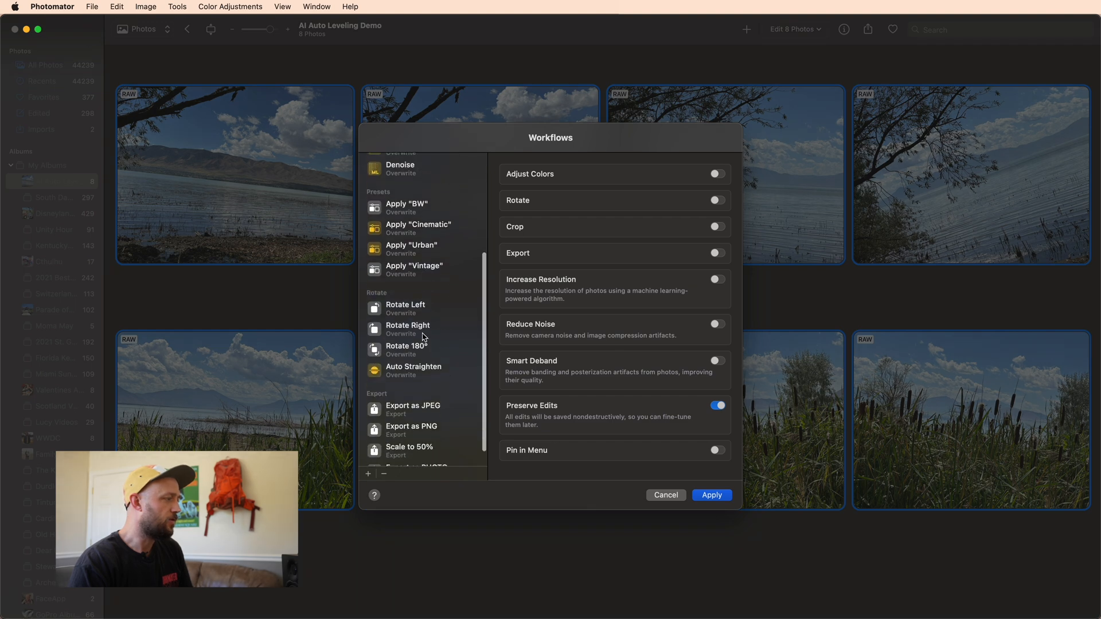
scroll("down", 3)
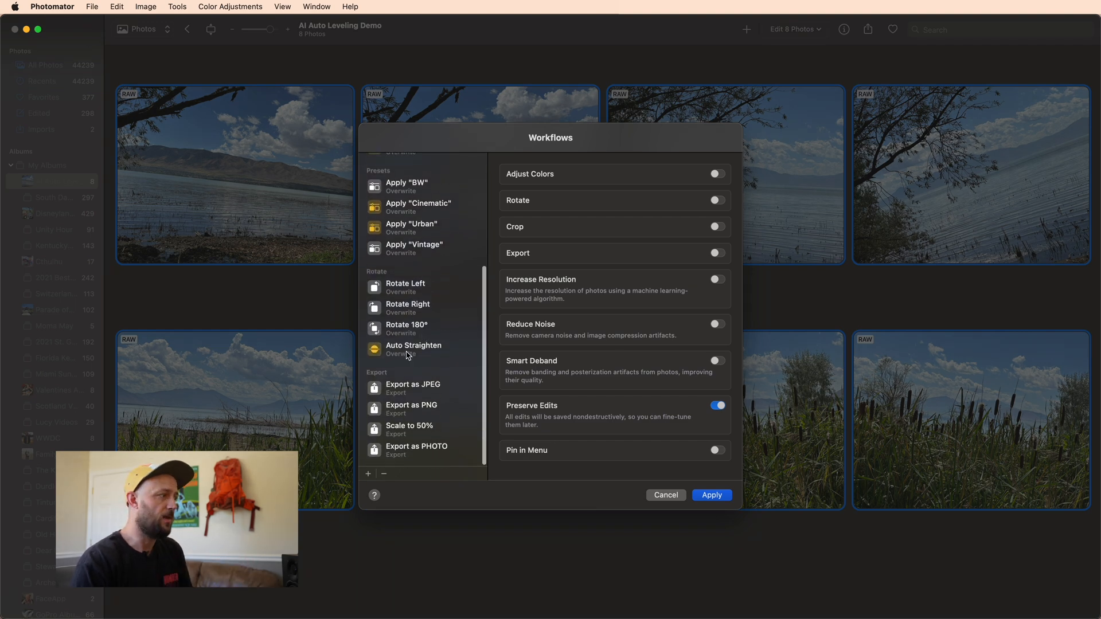
left_click(711, 495)
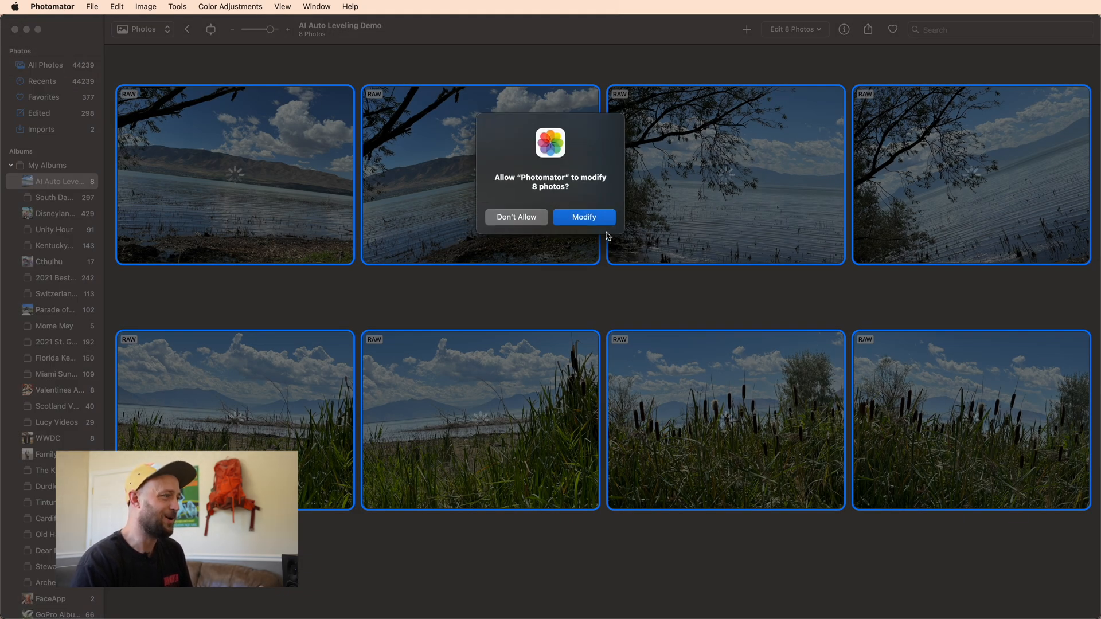
left_click(583, 217)
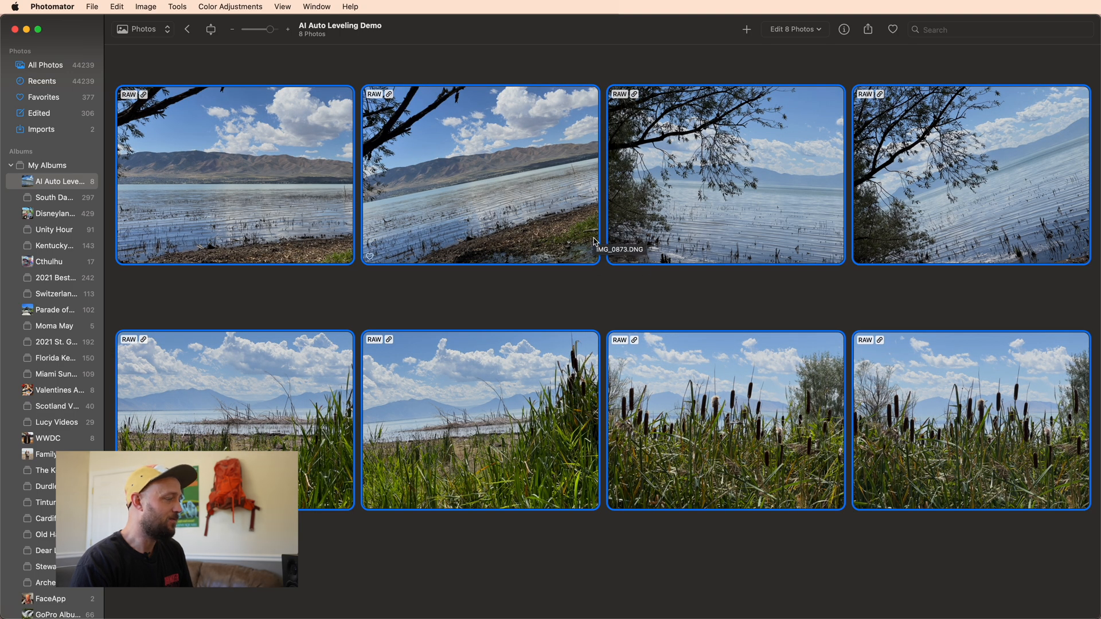
mouse_move(609, 293)
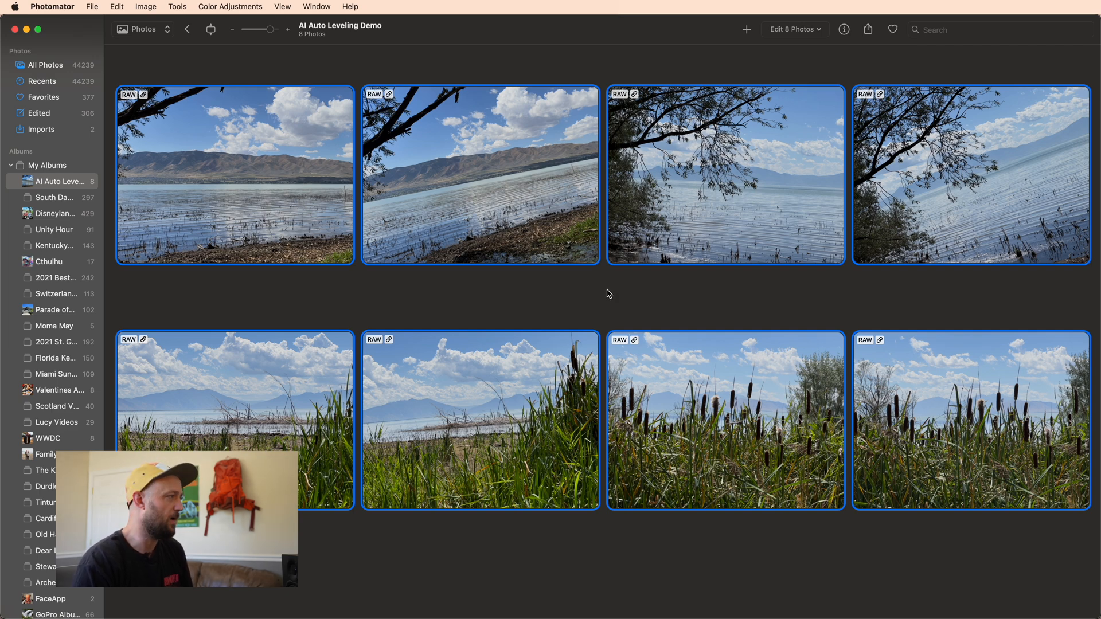
Step: Straighten the tilted Saratoga Springs lake photo to 11.08° and move on to the reed photo
left_click(234, 174)
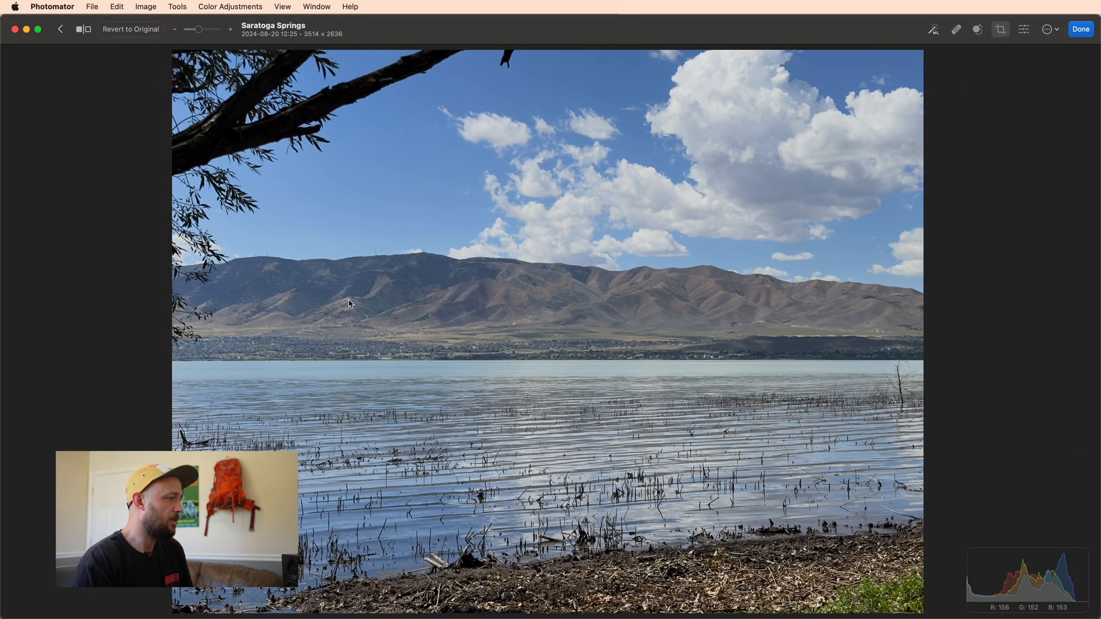
mouse_move(477, 323)
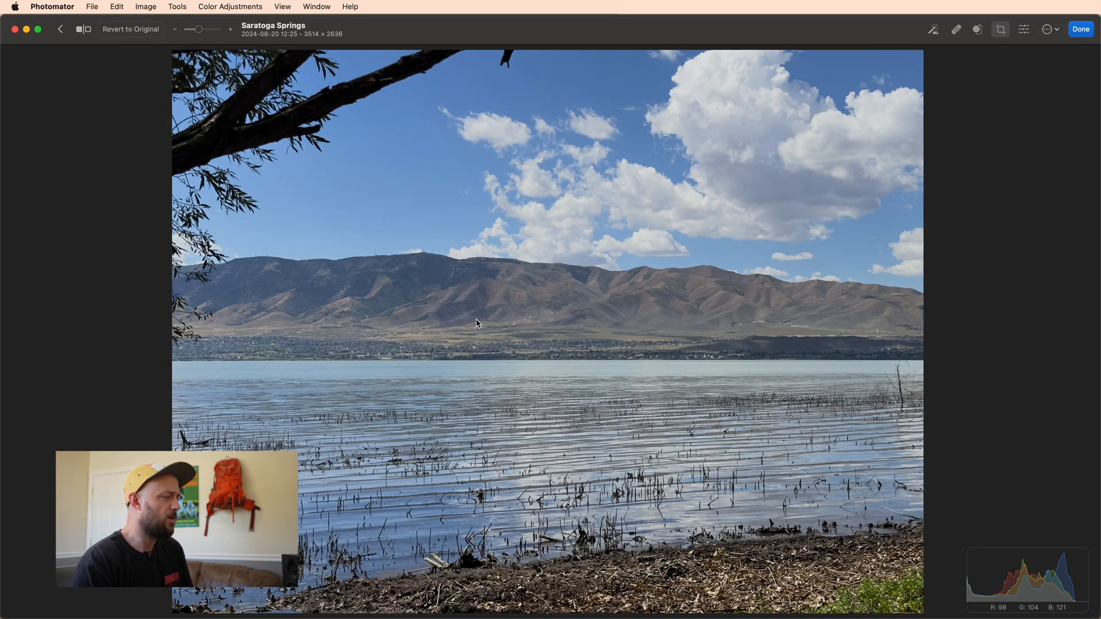
mouse_move(424, 340)
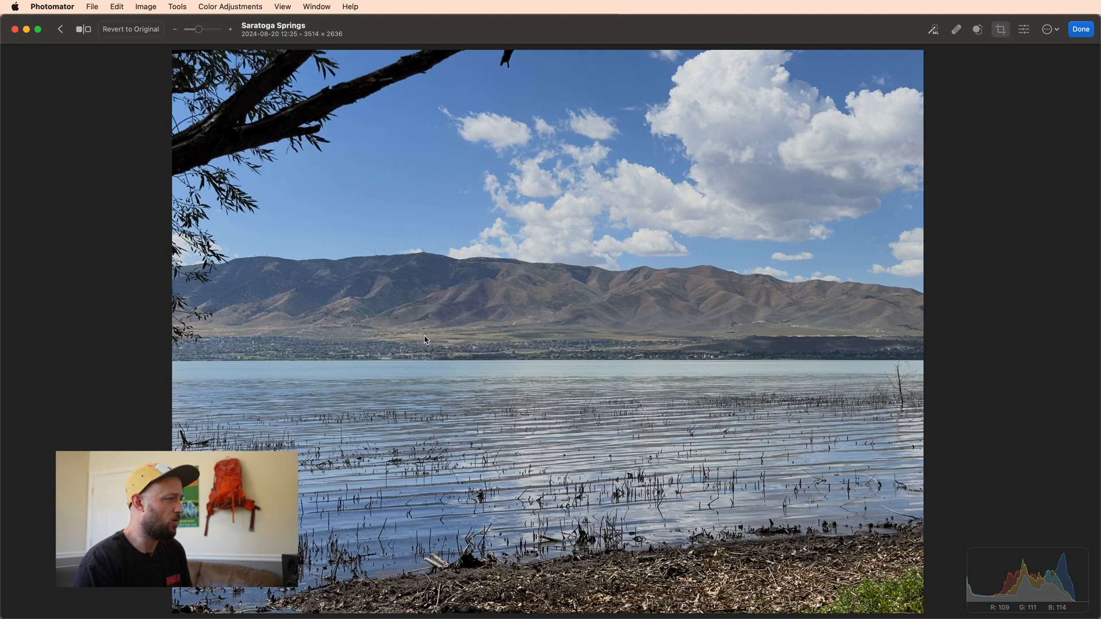
mouse_move(416, 330)
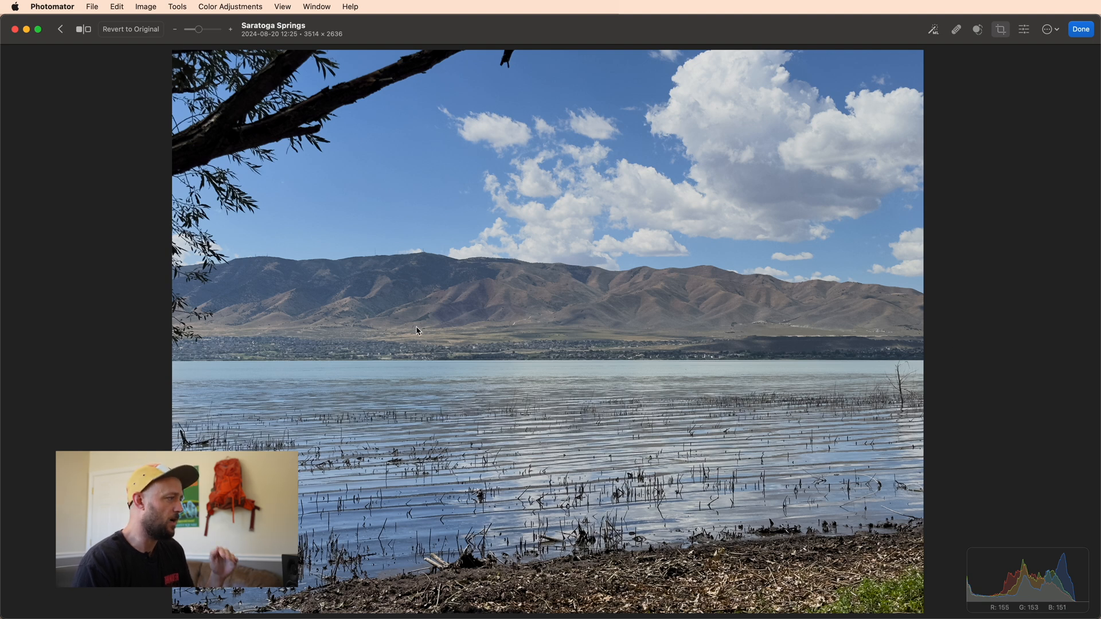
mouse_move(507, 366)
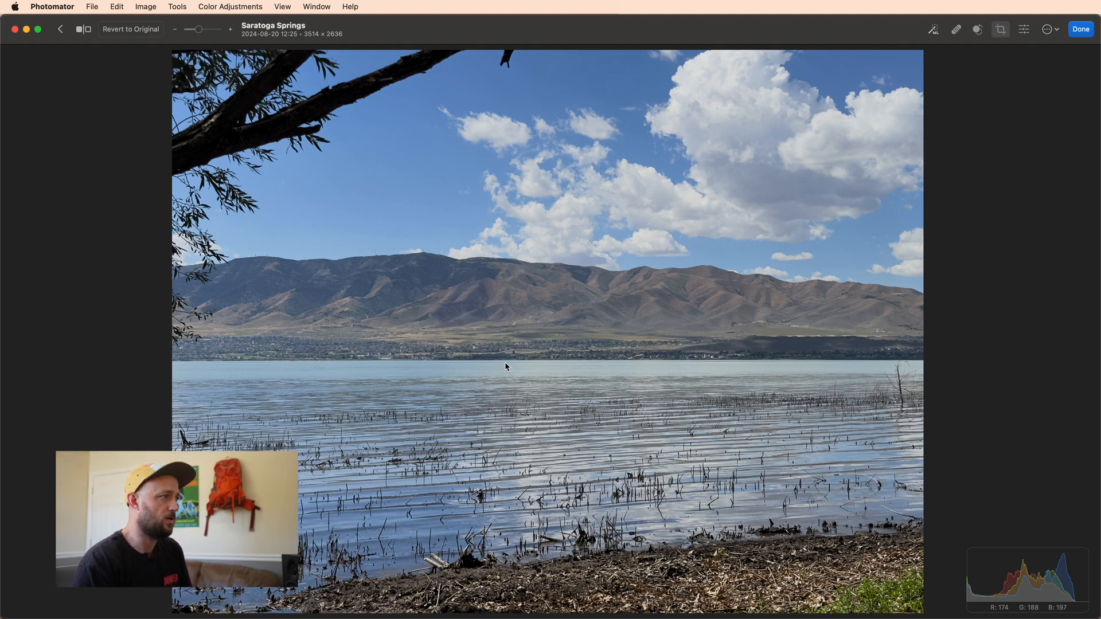
left_click(1080, 29)
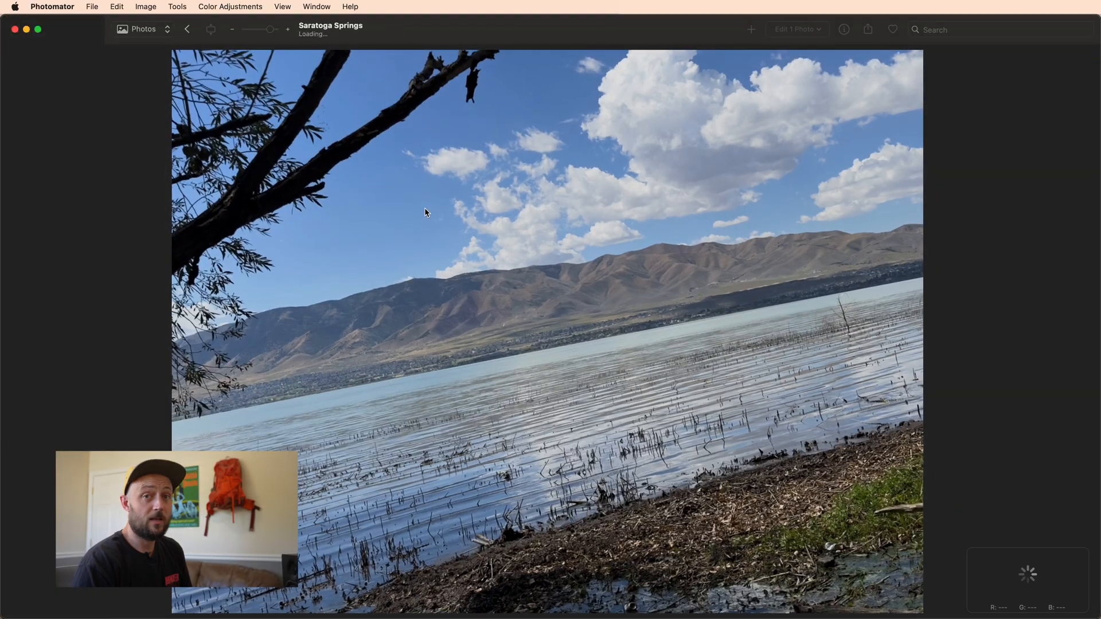
left_click(796, 29)
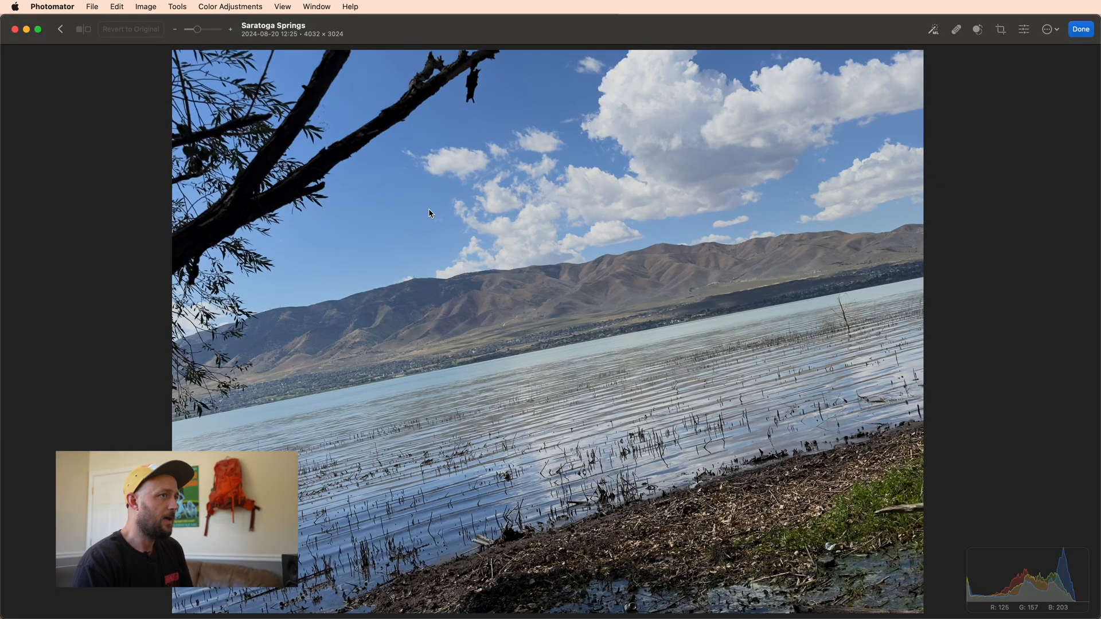
mouse_move(1075, 65)
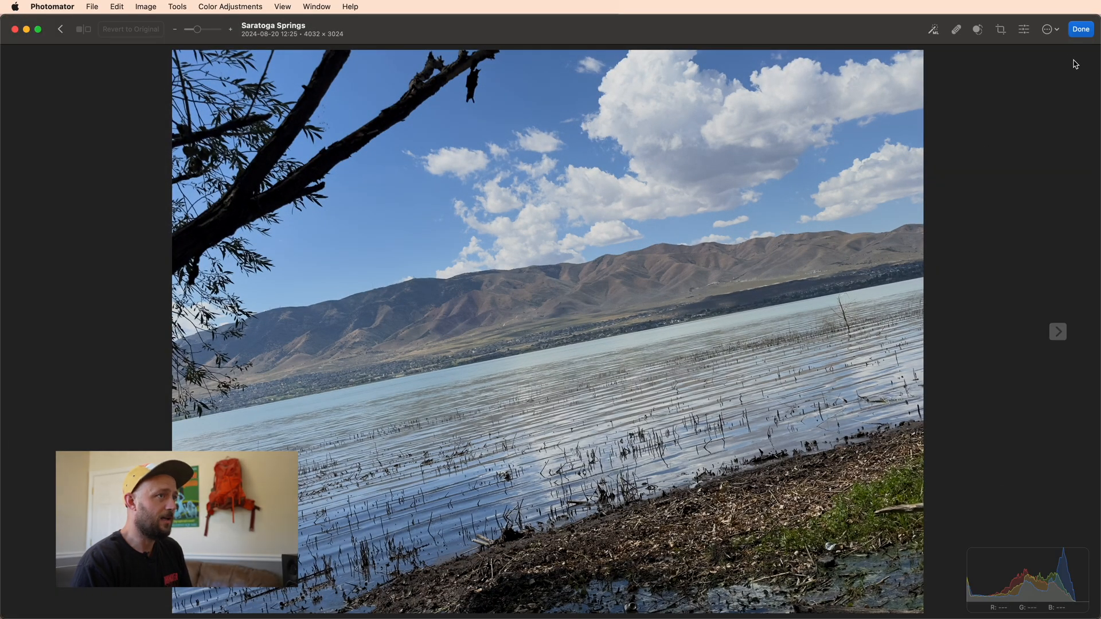
left_click(1000, 30)
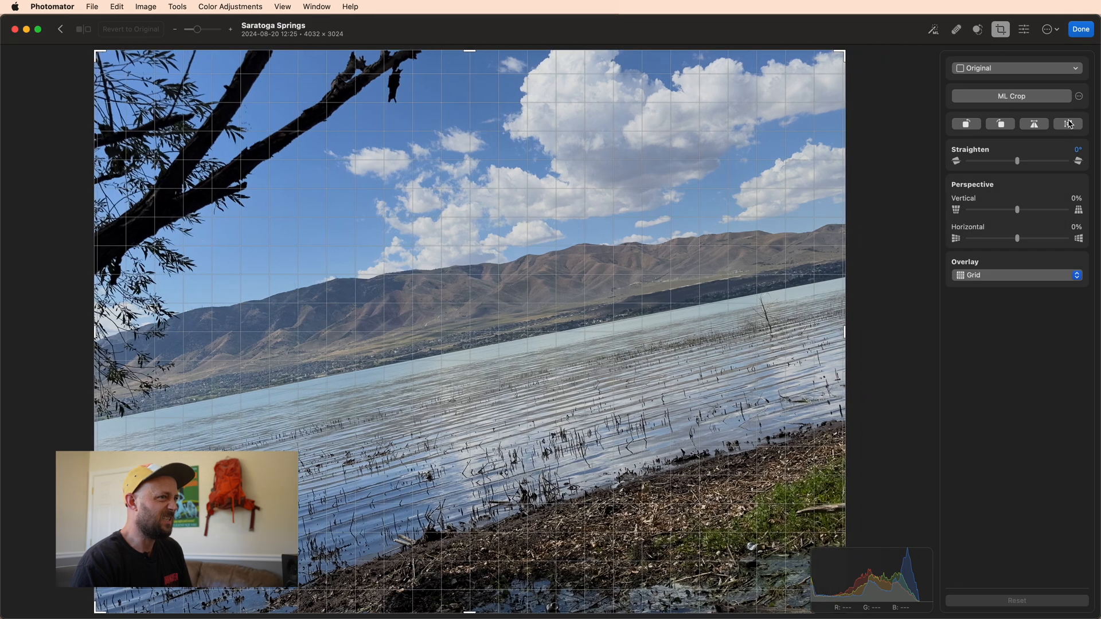
mouse_move(1024, 167)
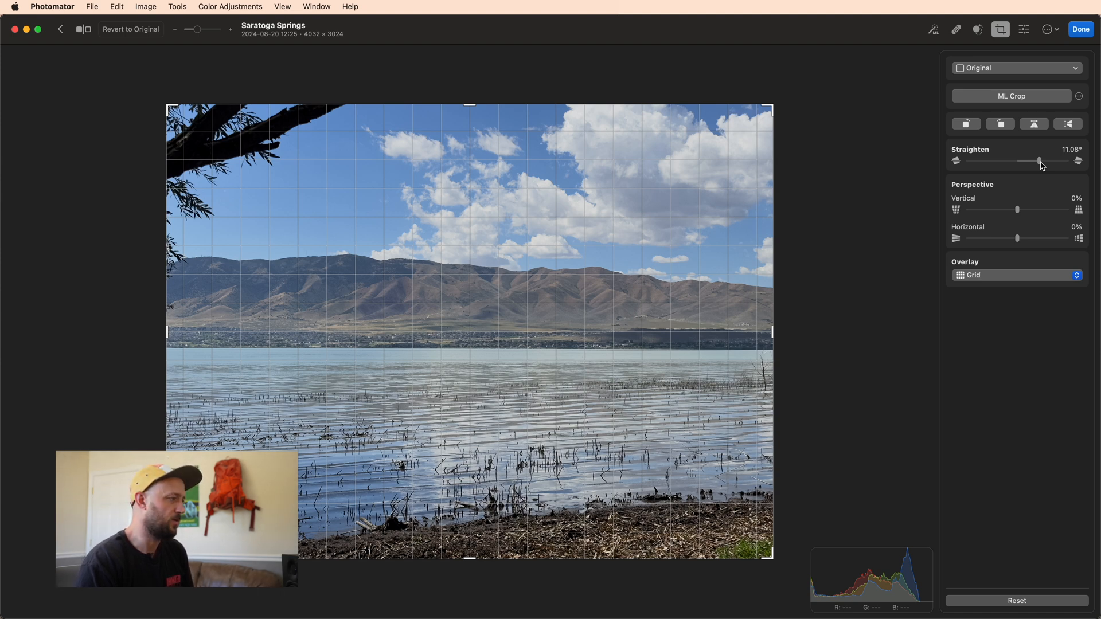
left_click(1080, 28)
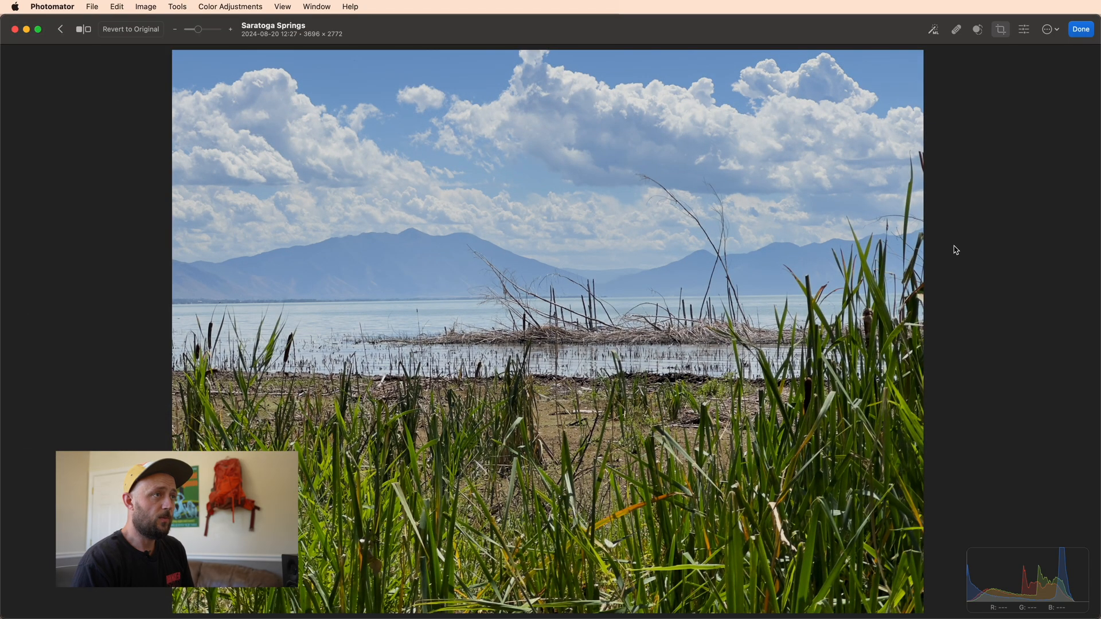
left_click(1000, 29)
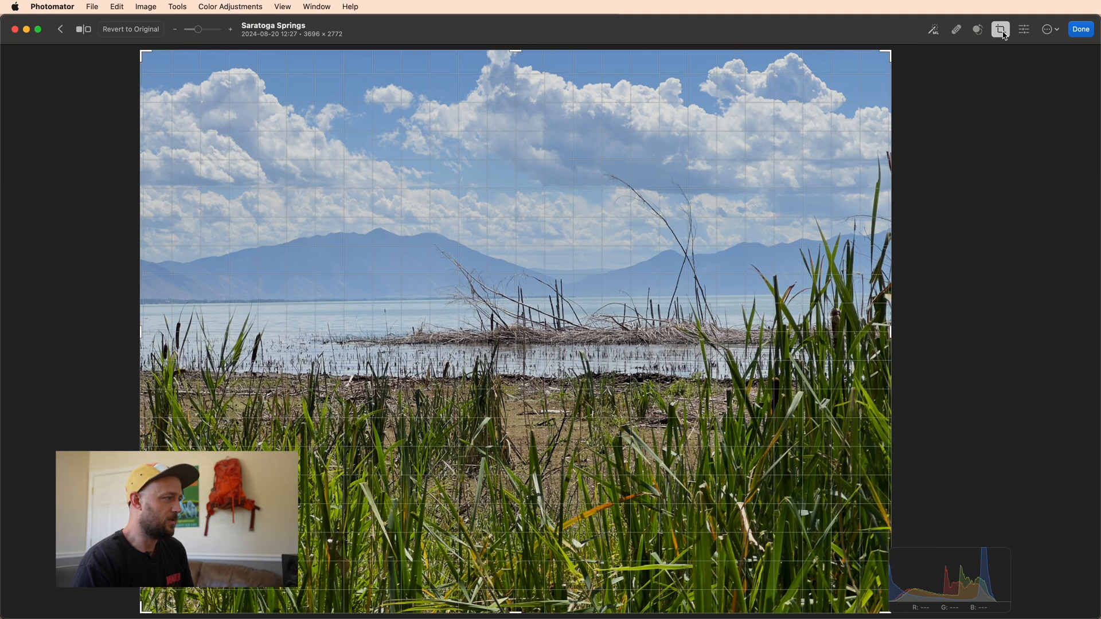
left_click(1000, 29)
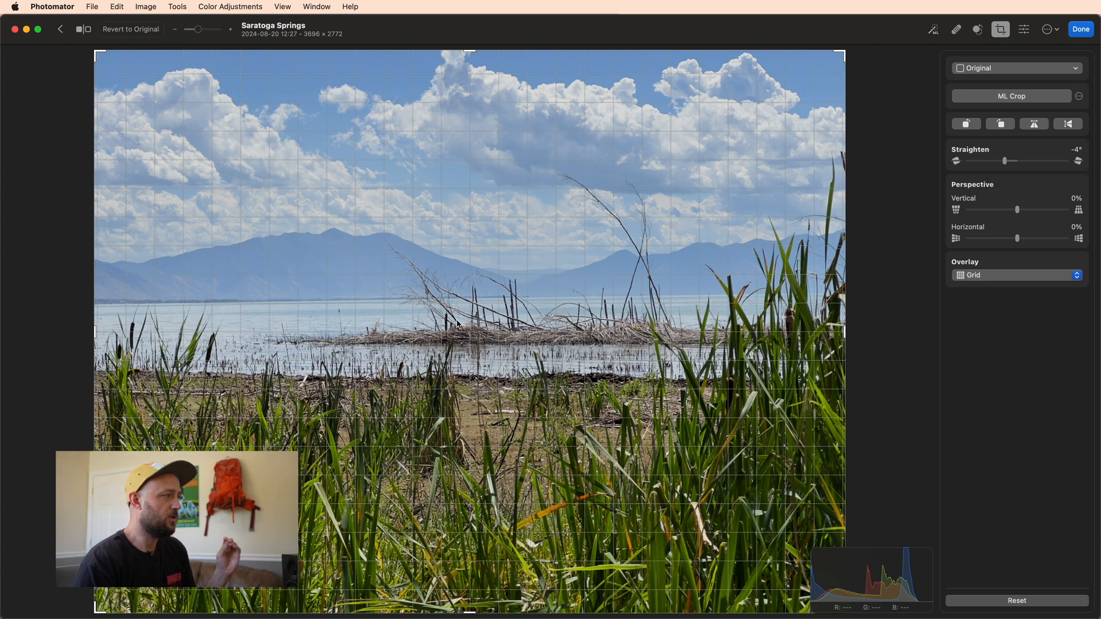
mouse_move(511, 291)
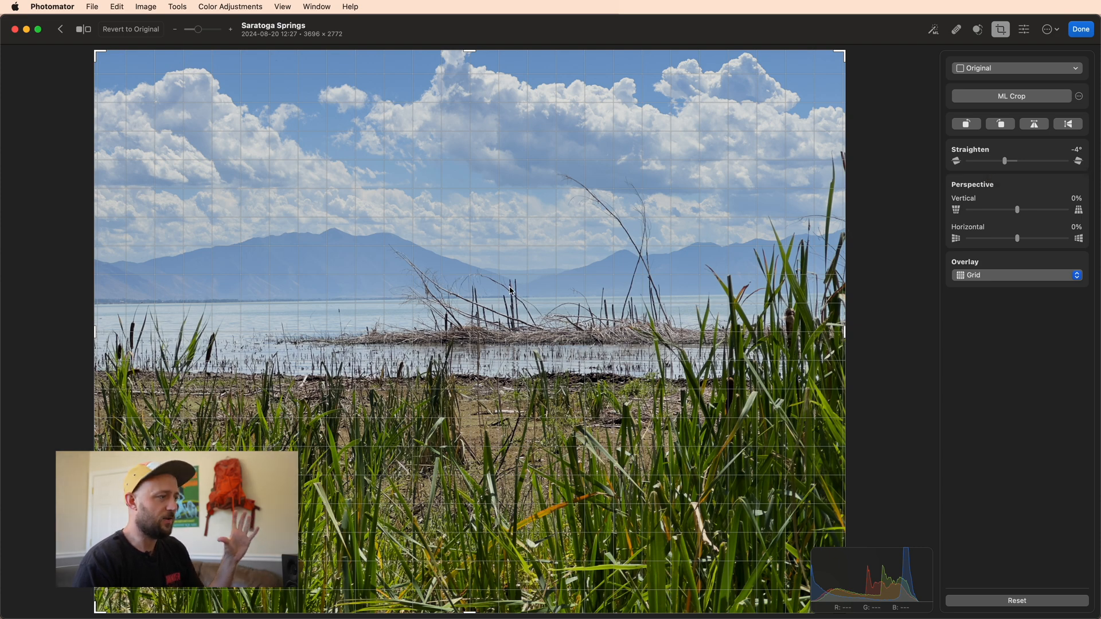
mouse_move(649, 321)
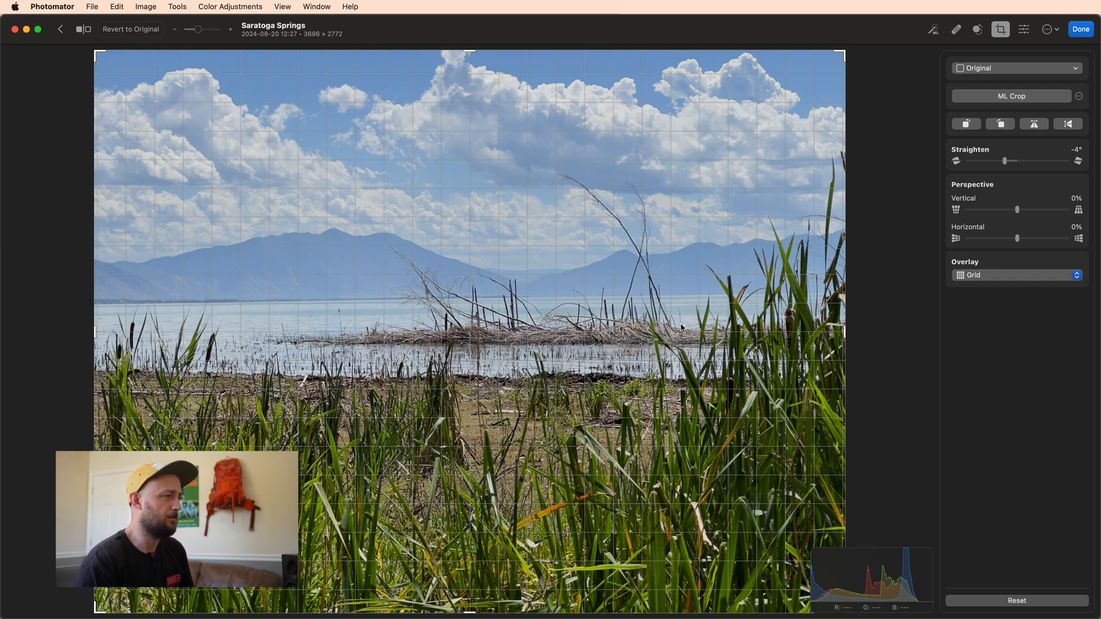
mouse_move(794, 280)
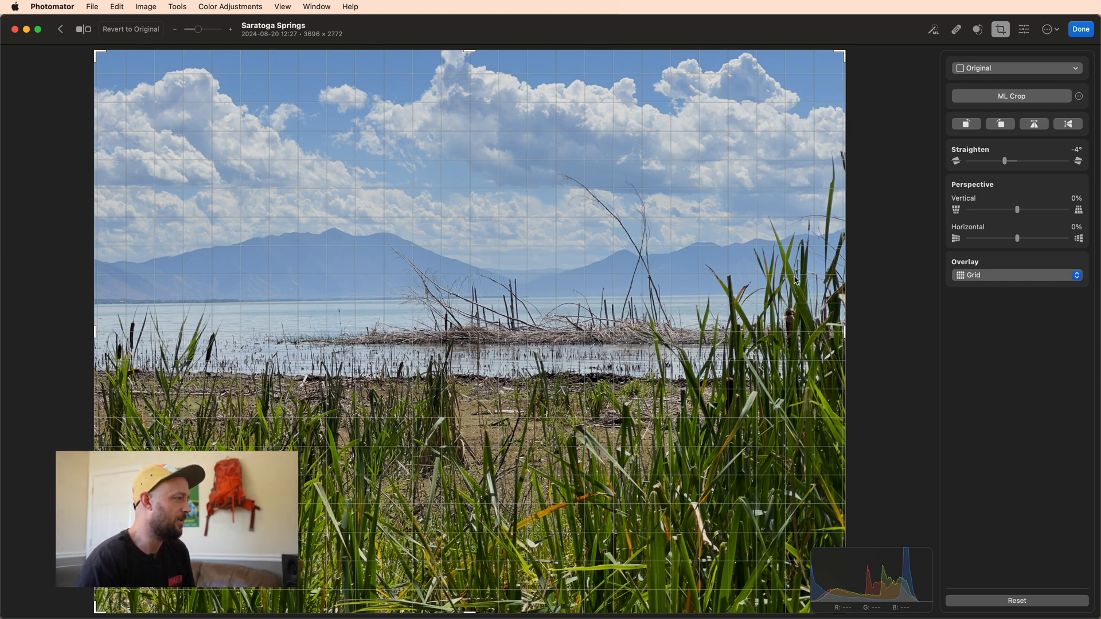
mouse_move(351, 269)
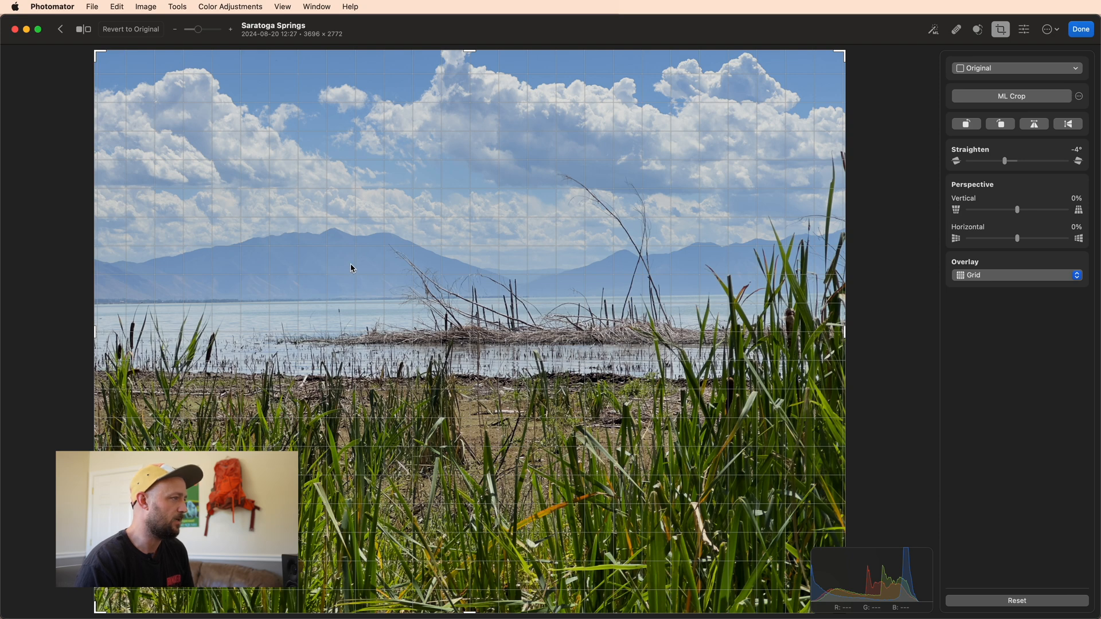
mouse_move(562, 261)
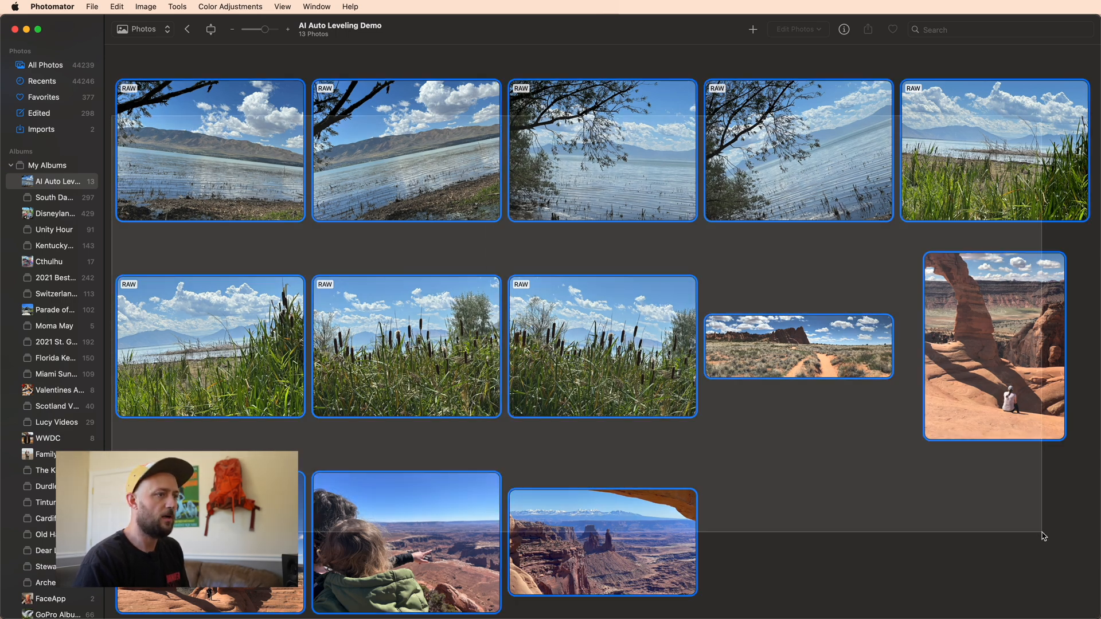
Step: Auto Straighten all 13 selected photos in one batch and grant modify permission
left_click(791, 29)
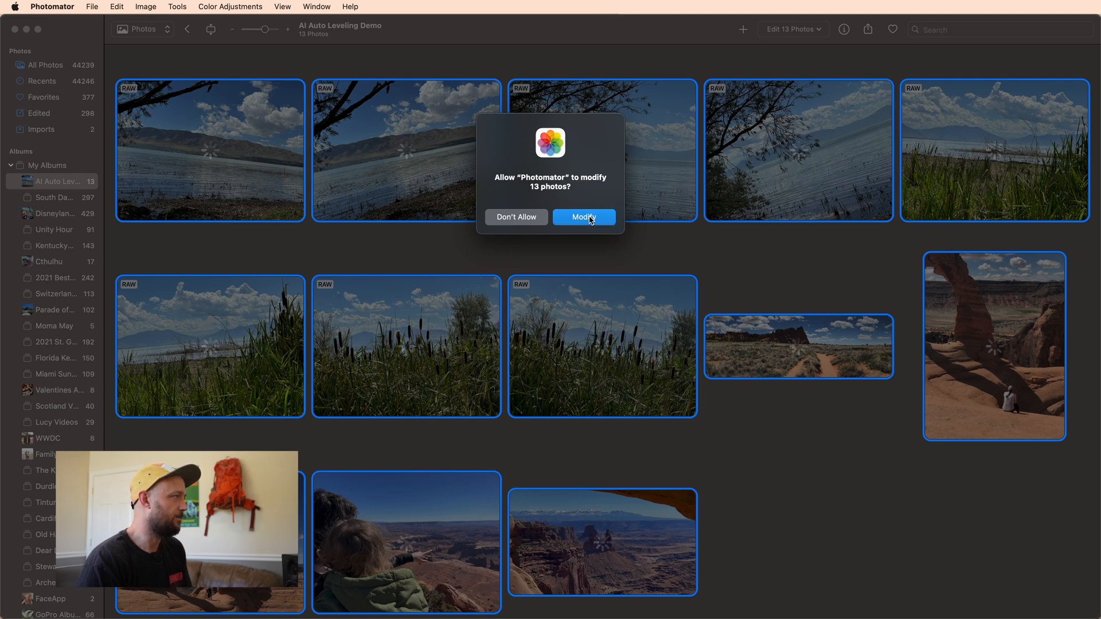
left_click(583, 217)
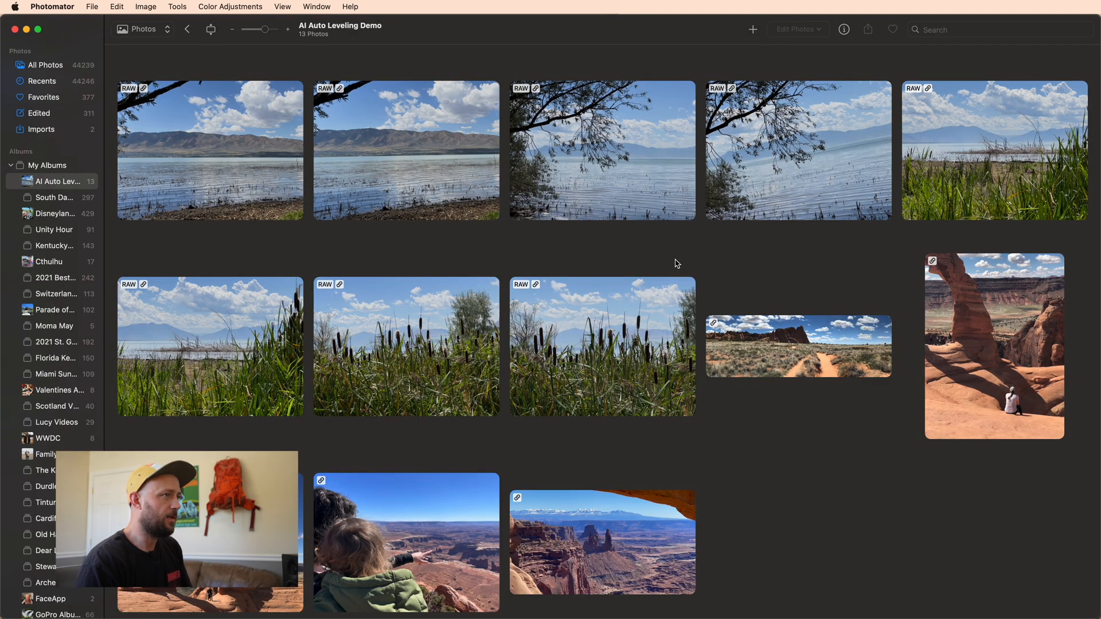
mouse_move(802, 152)
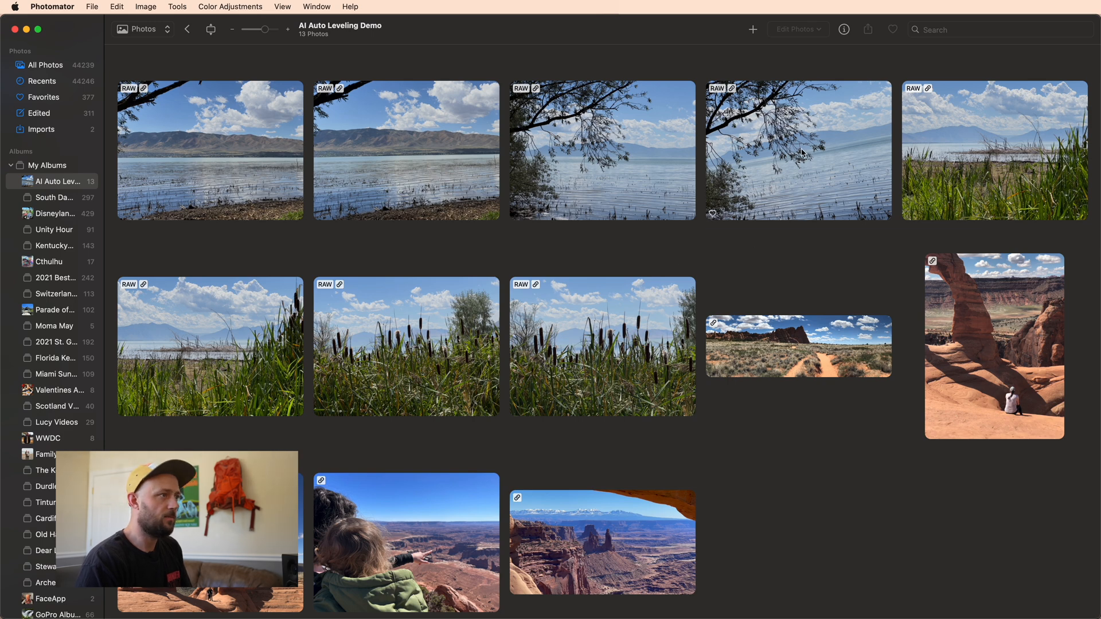
mouse_move(790, 149)
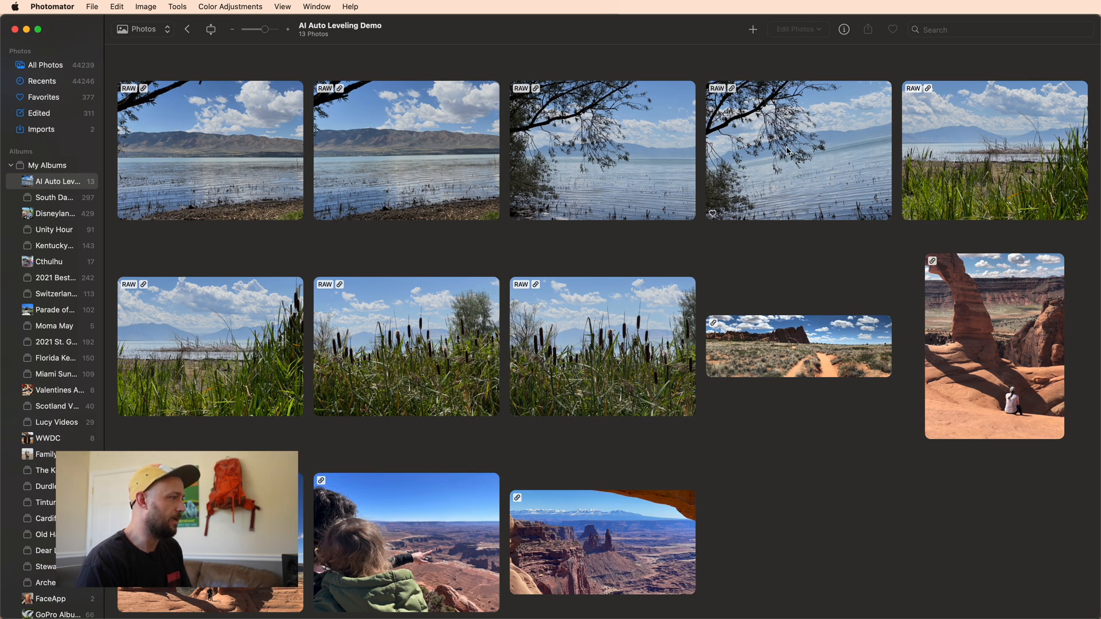
mouse_move(523, 267)
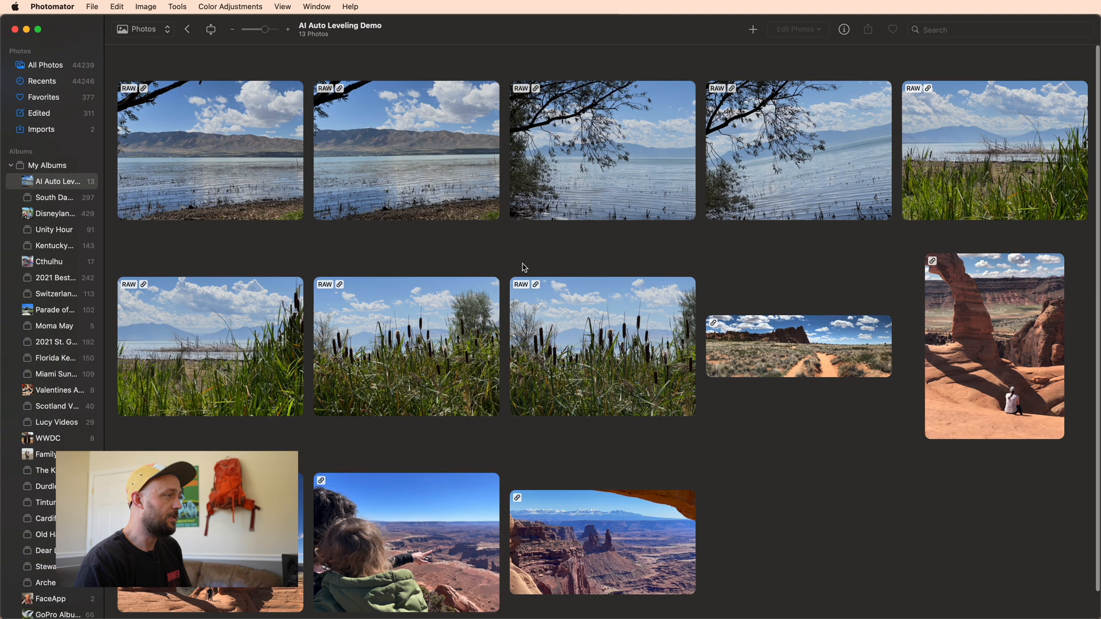
mouse_move(441, 311)
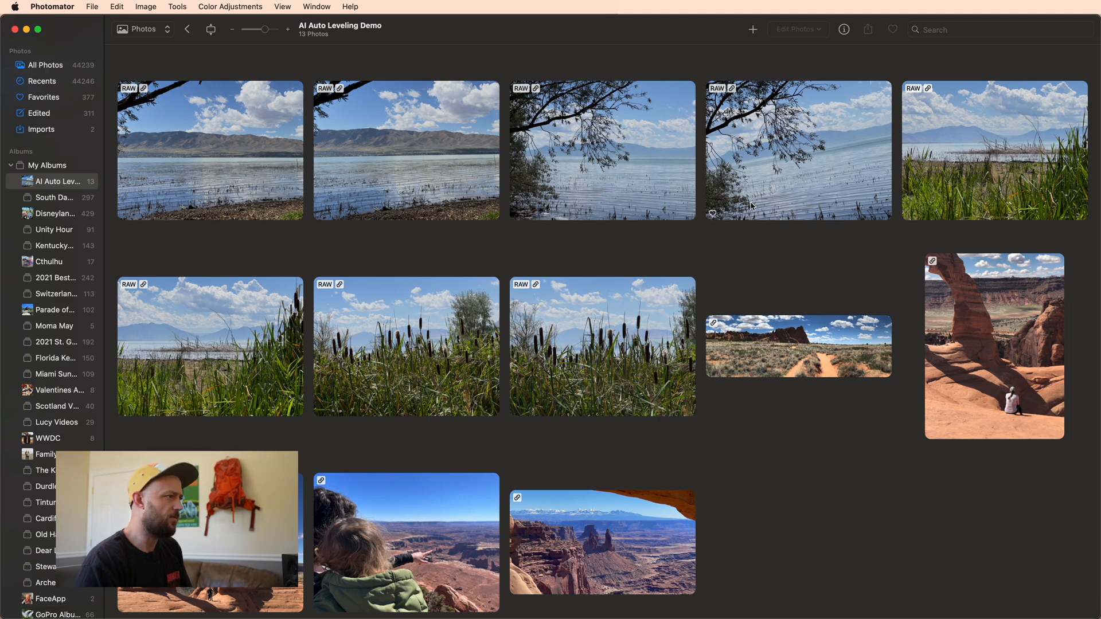
mouse_move(783, 199)
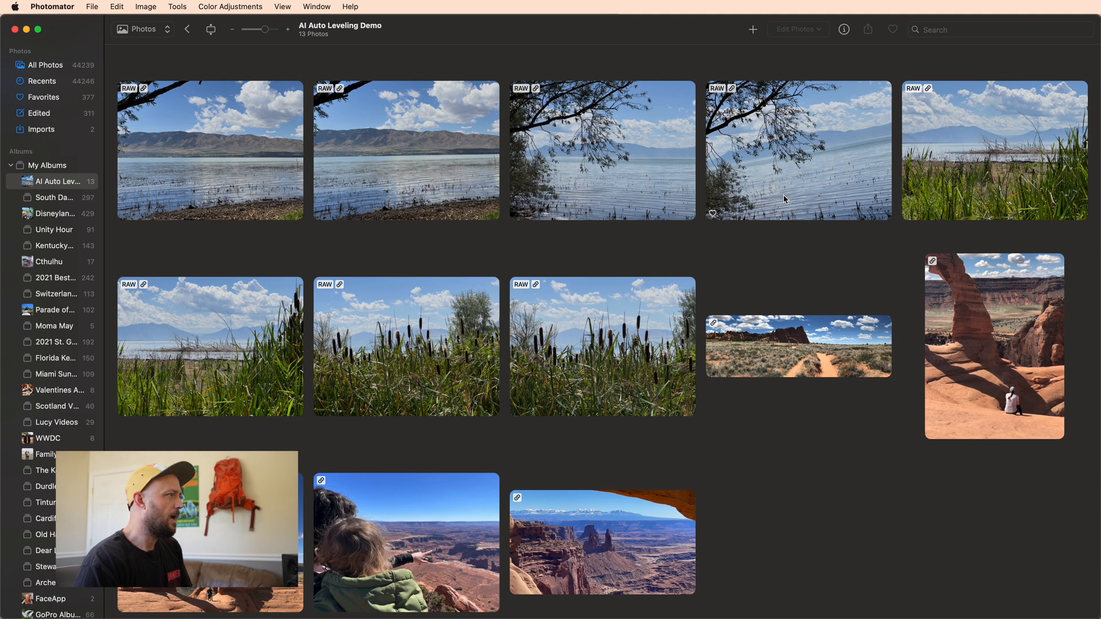
mouse_move(772, 195)
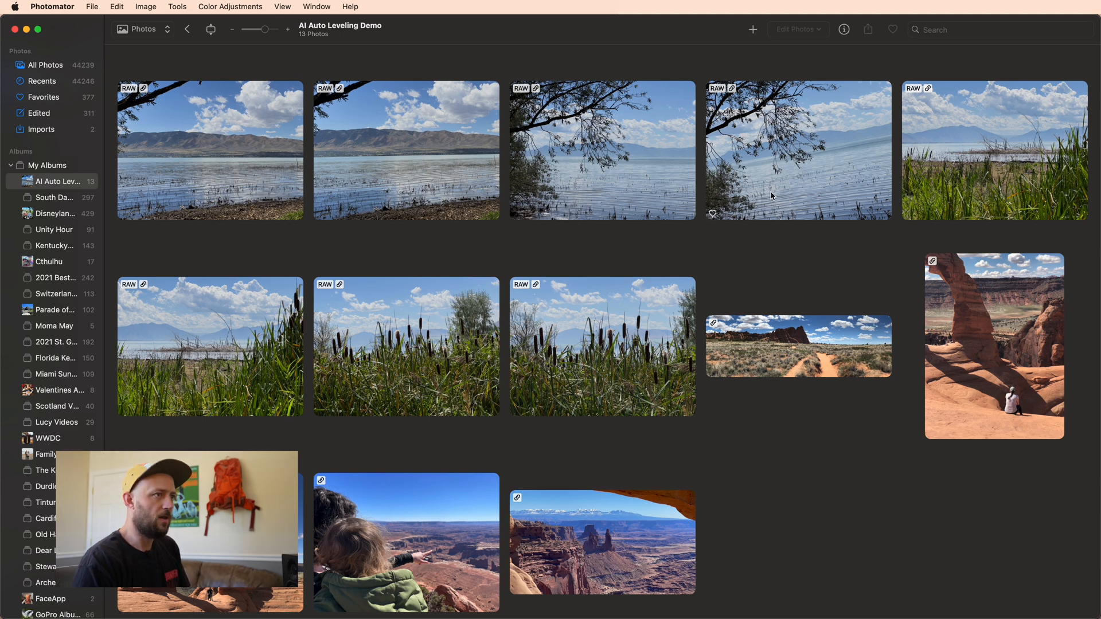
mouse_move(772, 196)
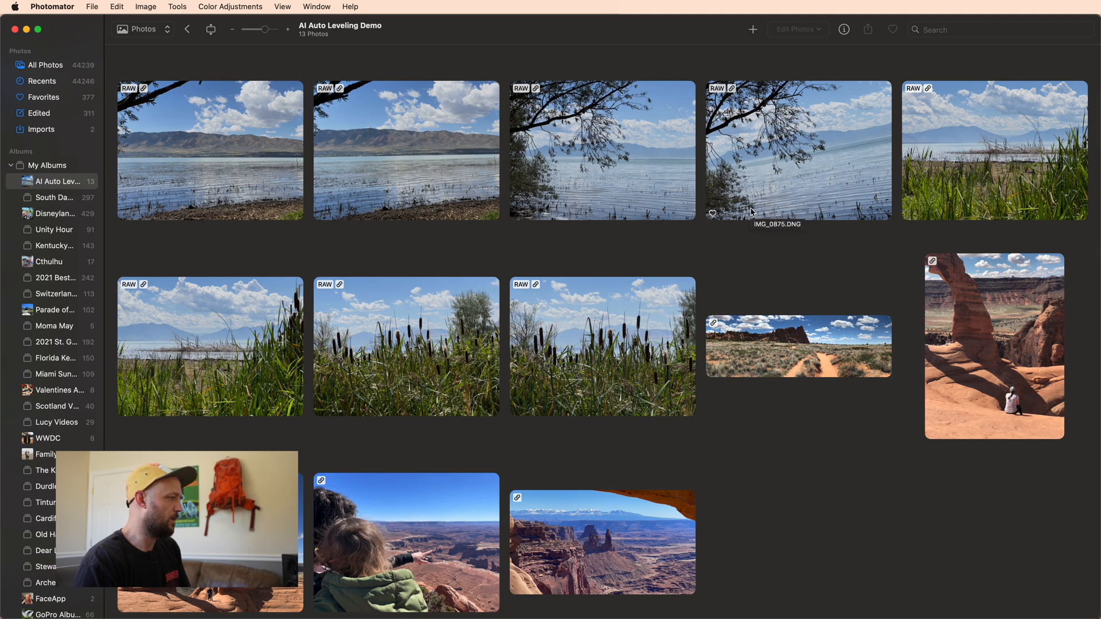
mouse_move(585, 261)
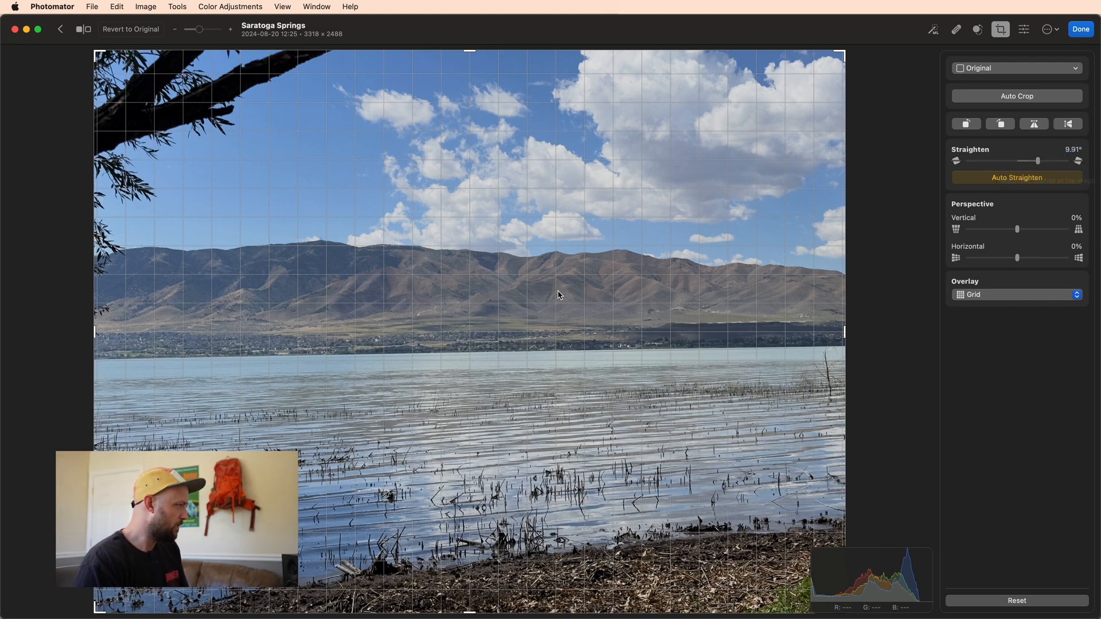
mouse_move(625, 347)
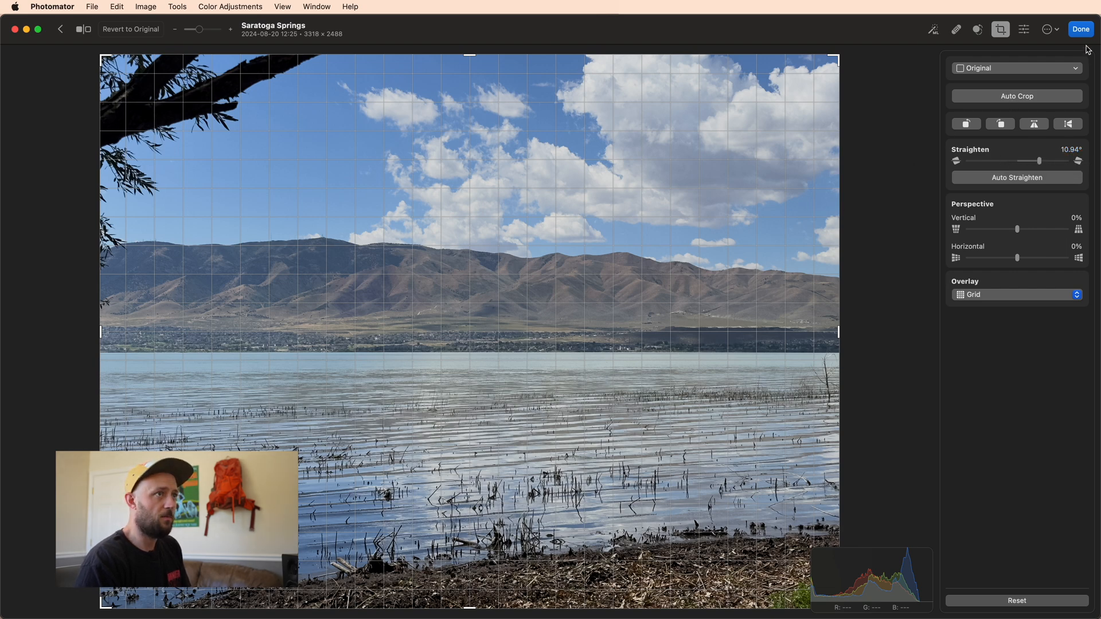
Step: Finish the mountain-ridge lake photo at a 10.94° straighten
left_click(1080, 28)
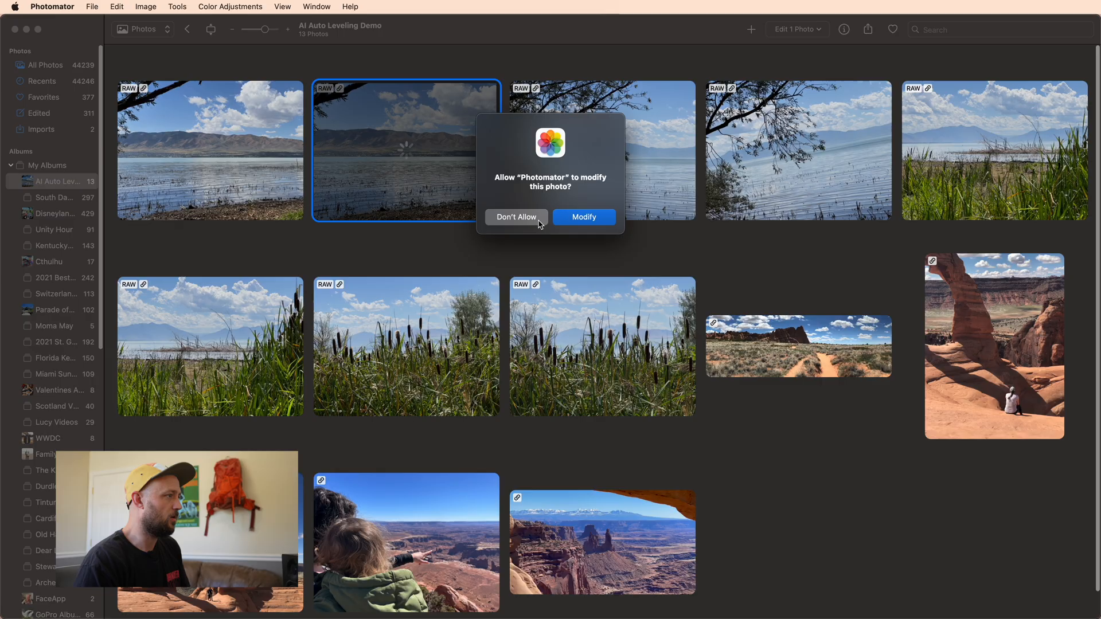
Step: Allow the modification and finish the tree-branch lake photo at a 19.74° straighten
left_click(583, 217)
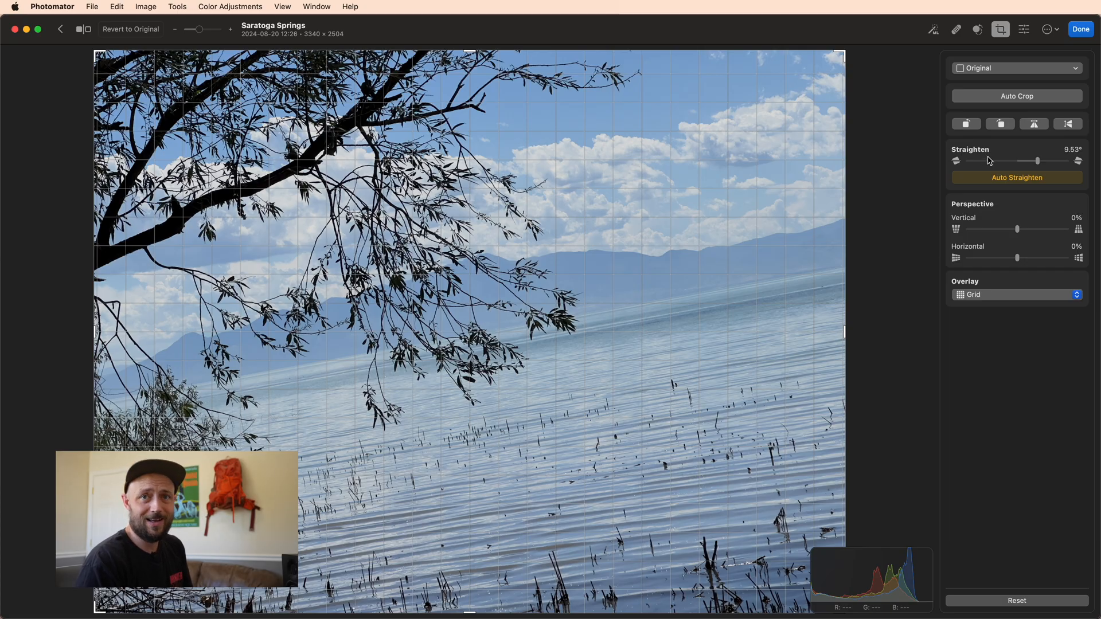
mouse_move(990, 160)
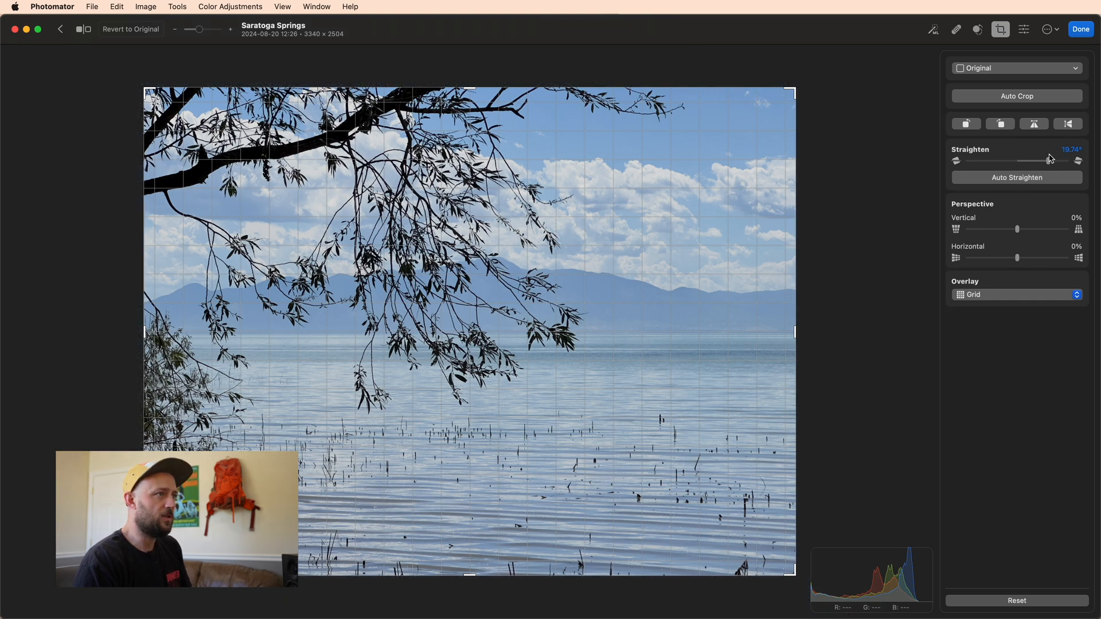
mouse_move(1049, 161)
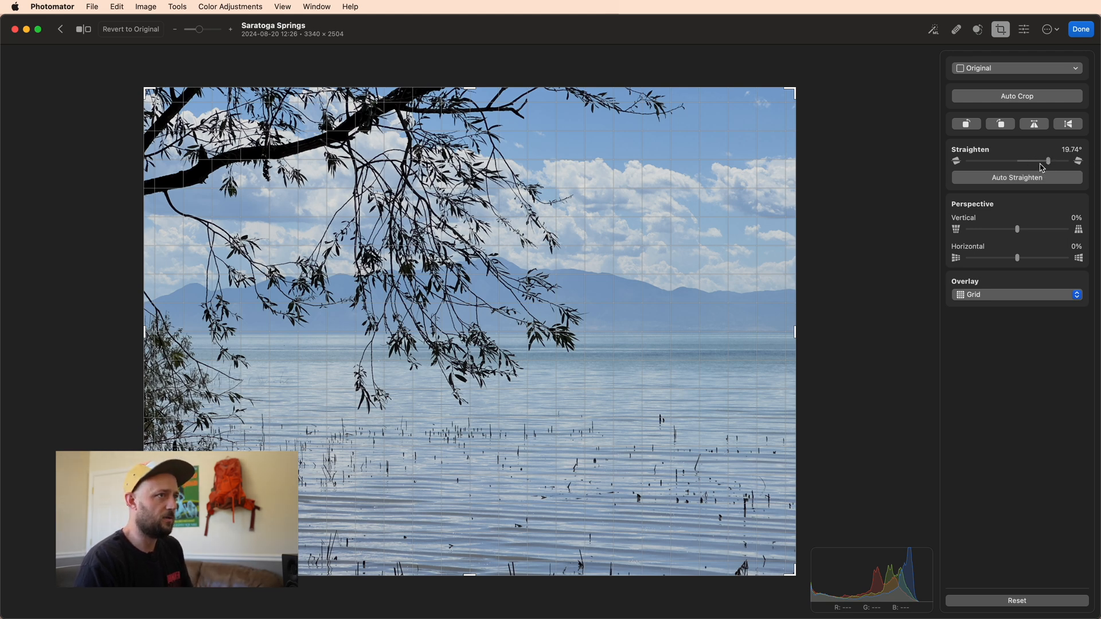
mouse_move(1047, 160)
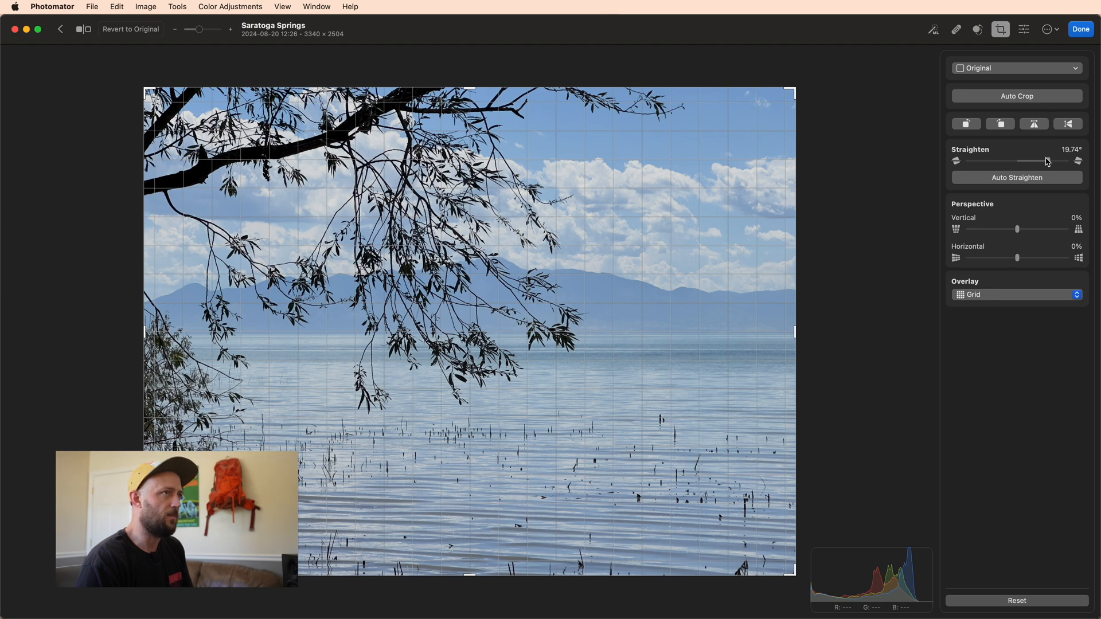
left_click(1081, 28)
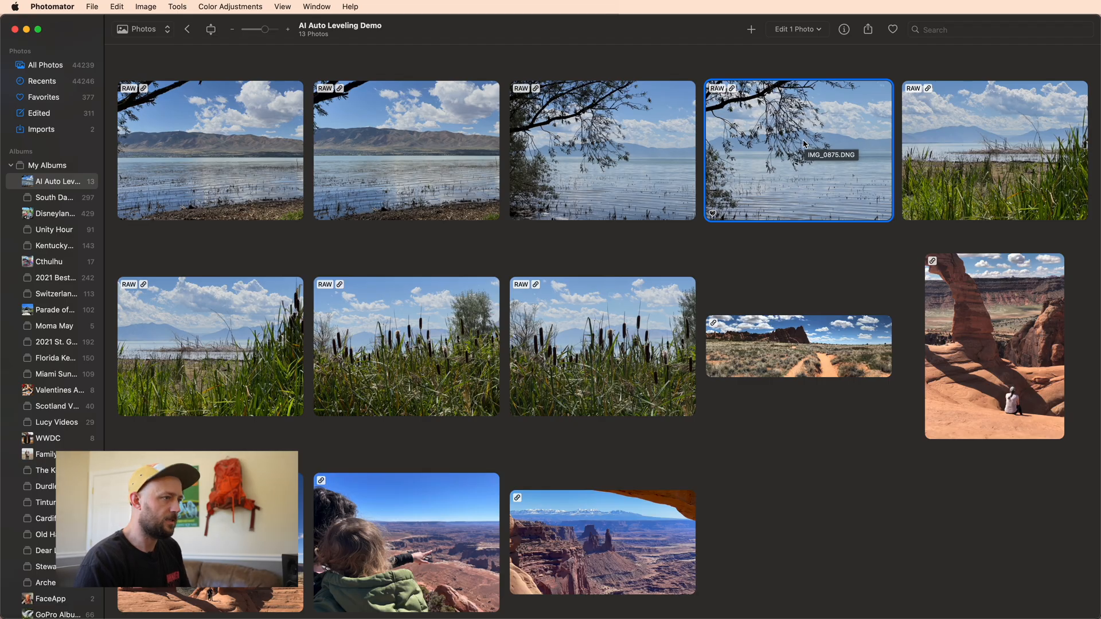
Step: Review the Arches trail panorama's −1.62° straighten and return to the album grid
double_click(798, 345)
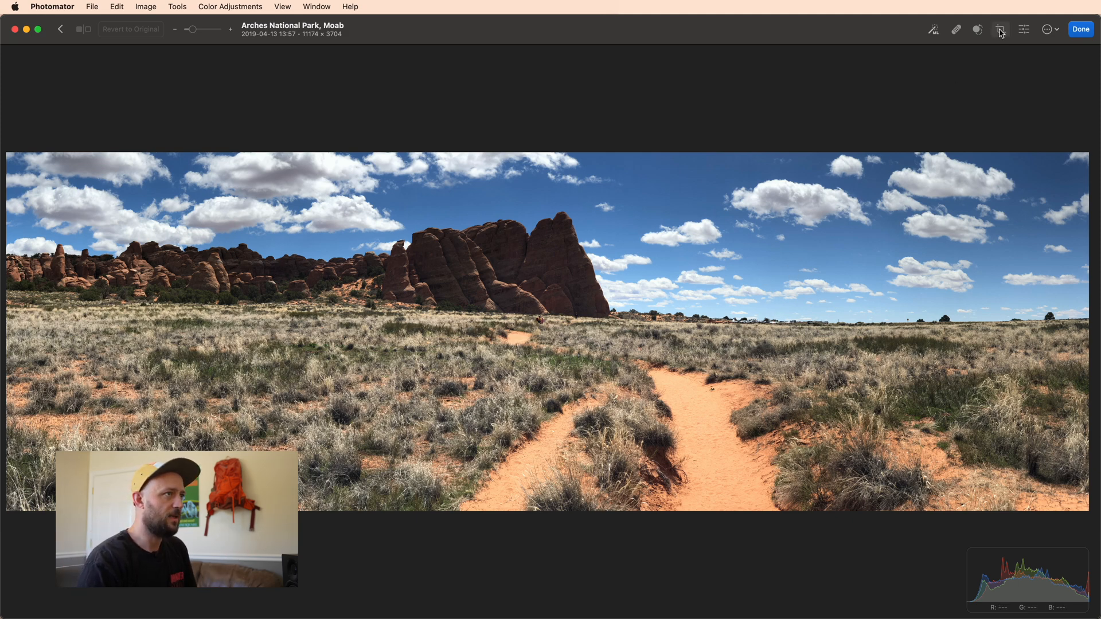
left_click(999, 29)
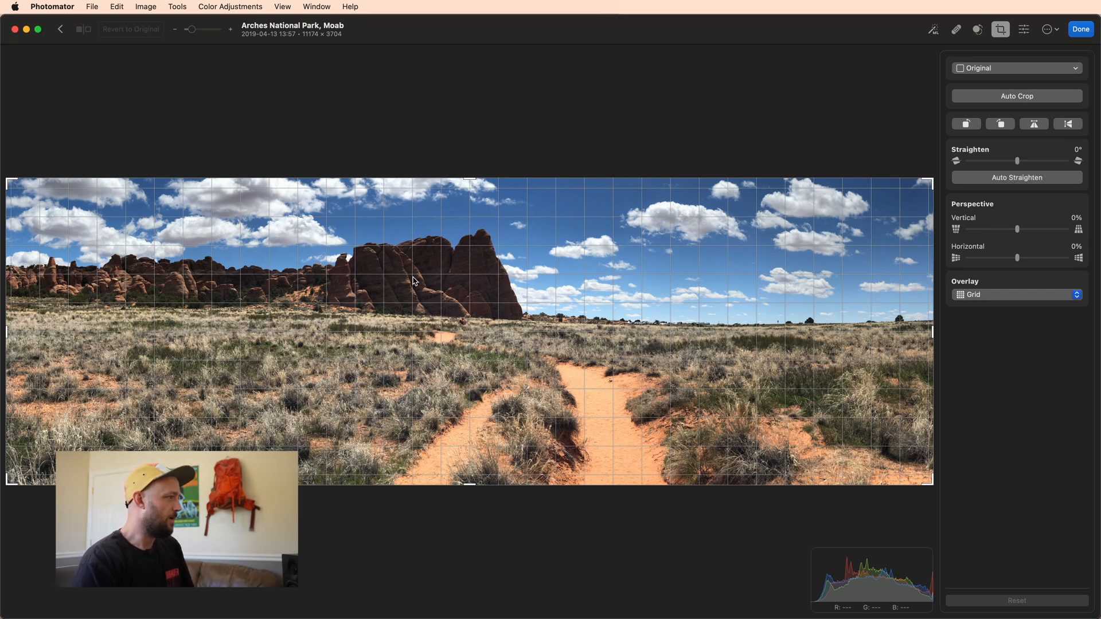
mouse_move(521, 317)
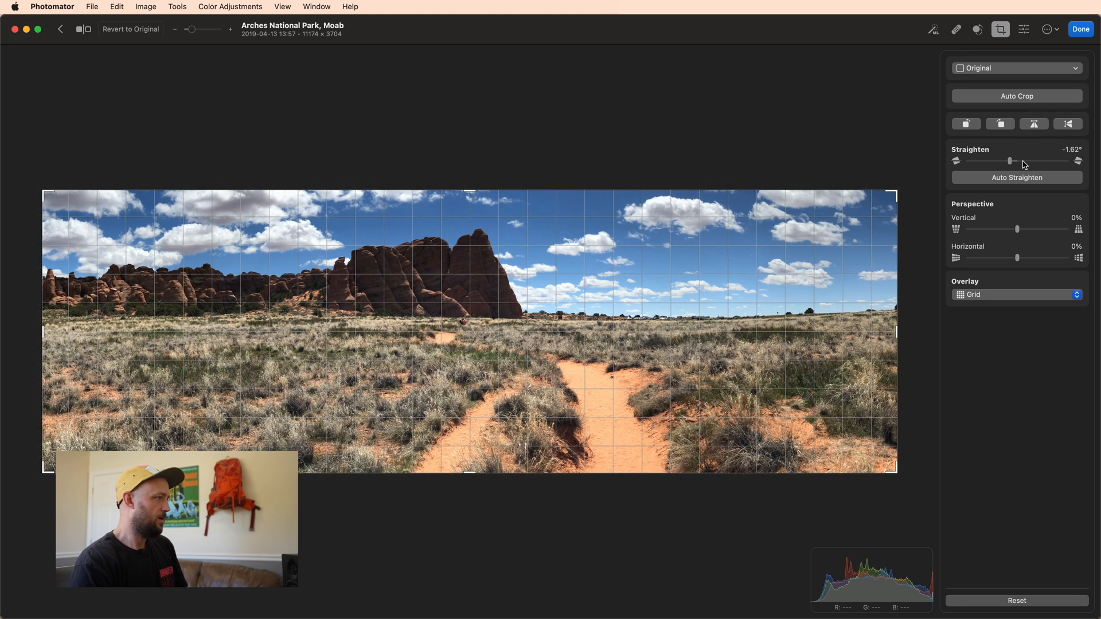
mouse_move(890, 301)
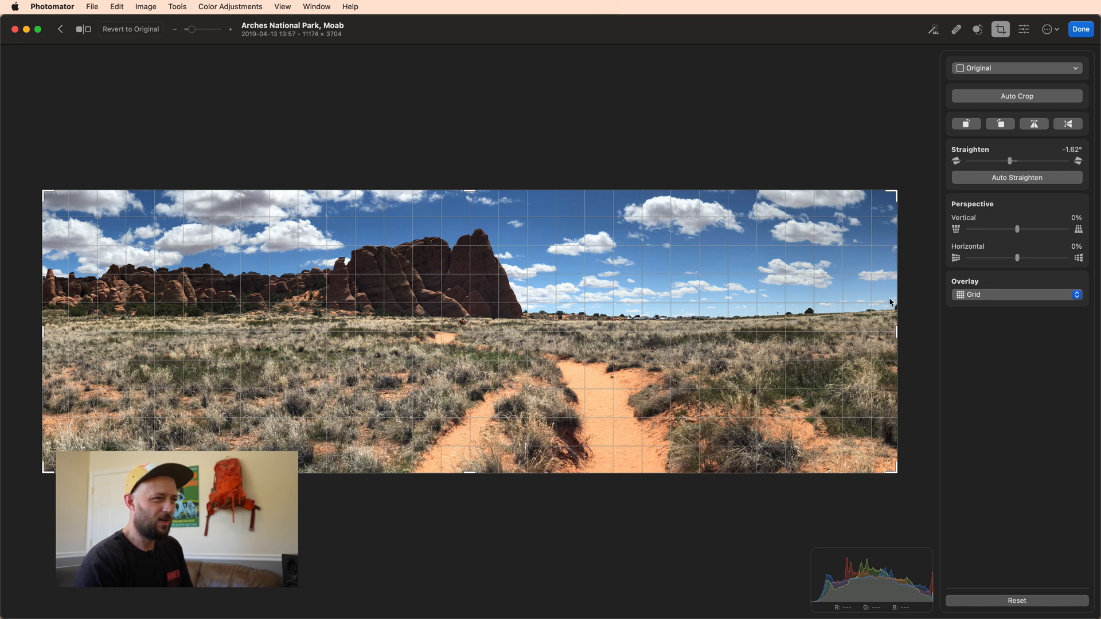
mouse_move(883, 307)
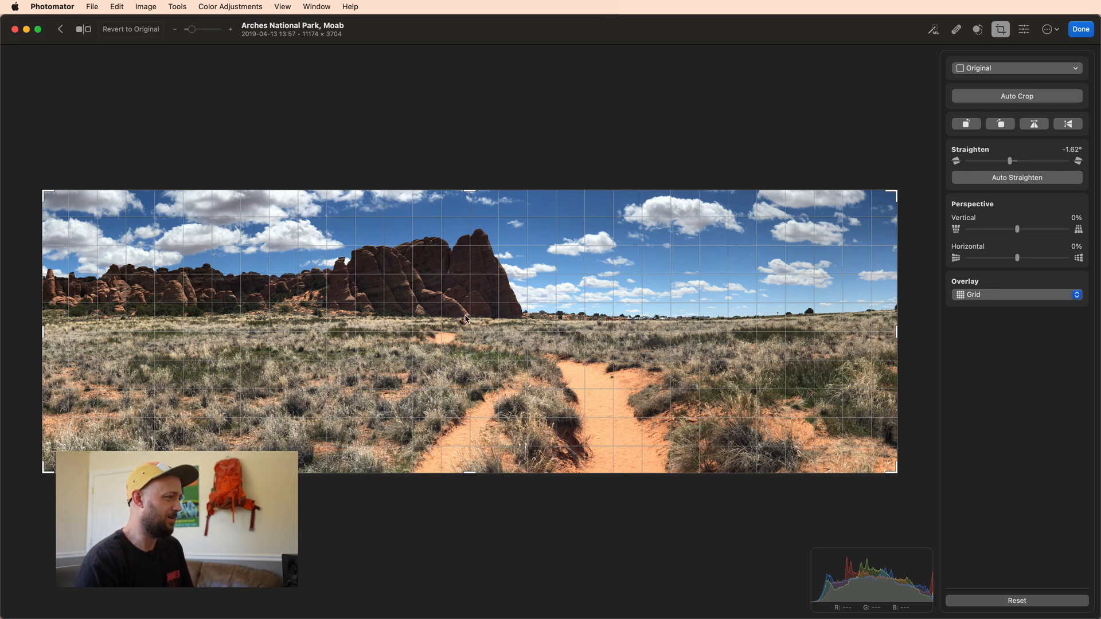
mouse_move(511, 316)
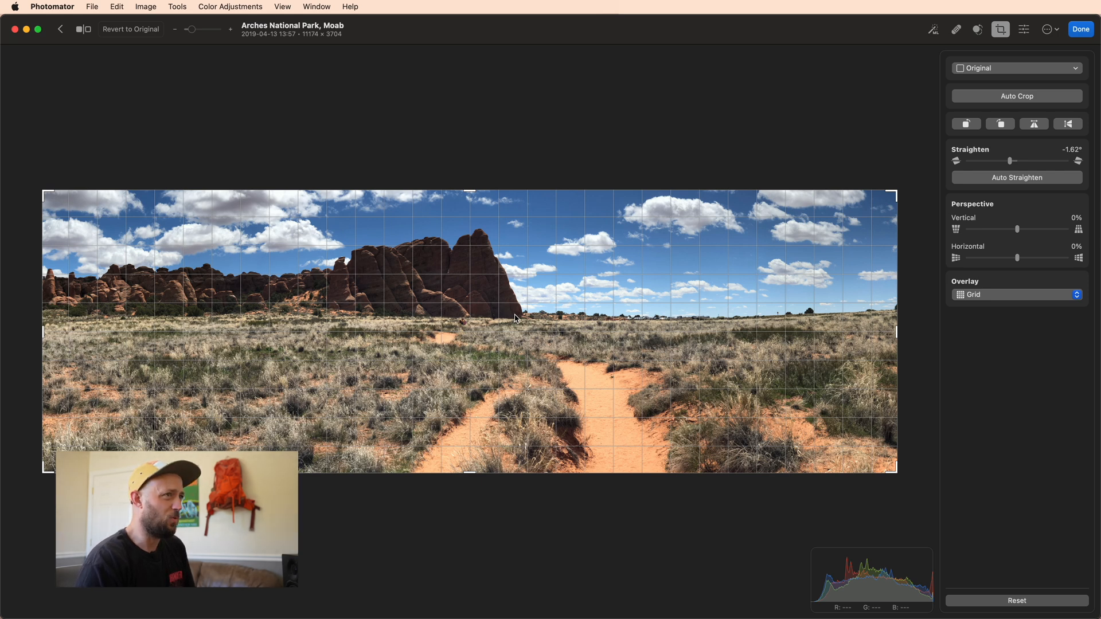
mouse_move(519, 318)
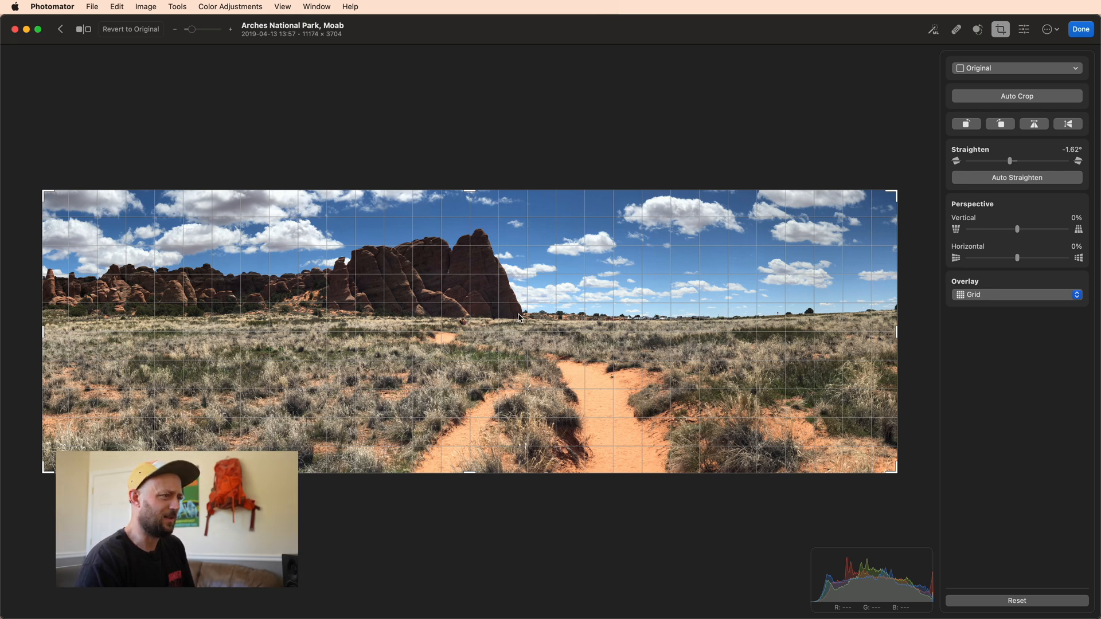
mouse_move(681, 173)
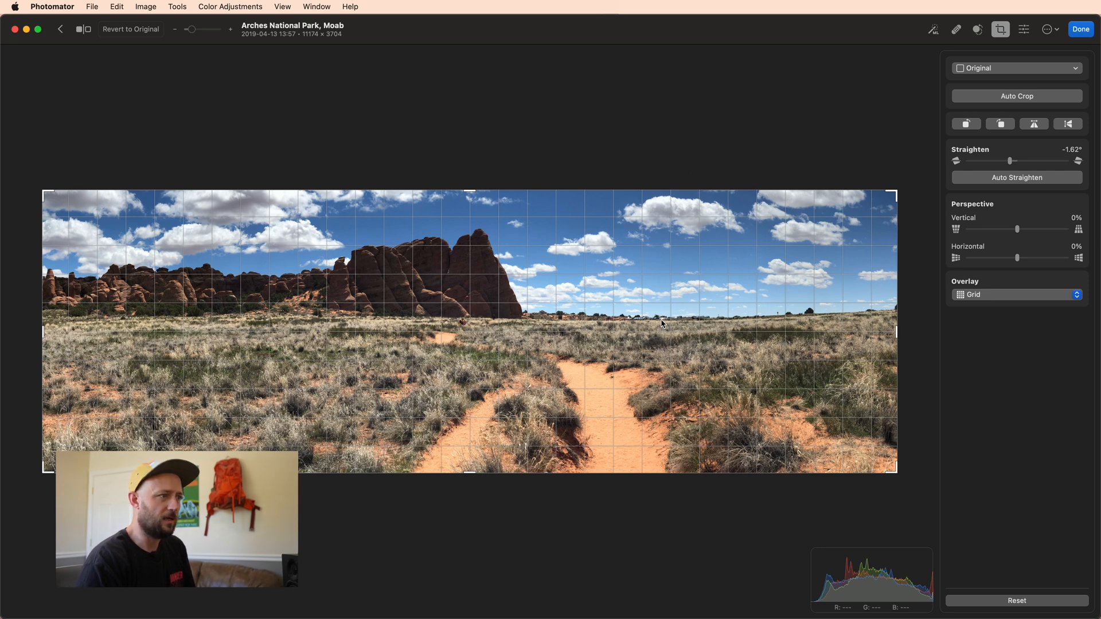
mouse_move(815, 314)
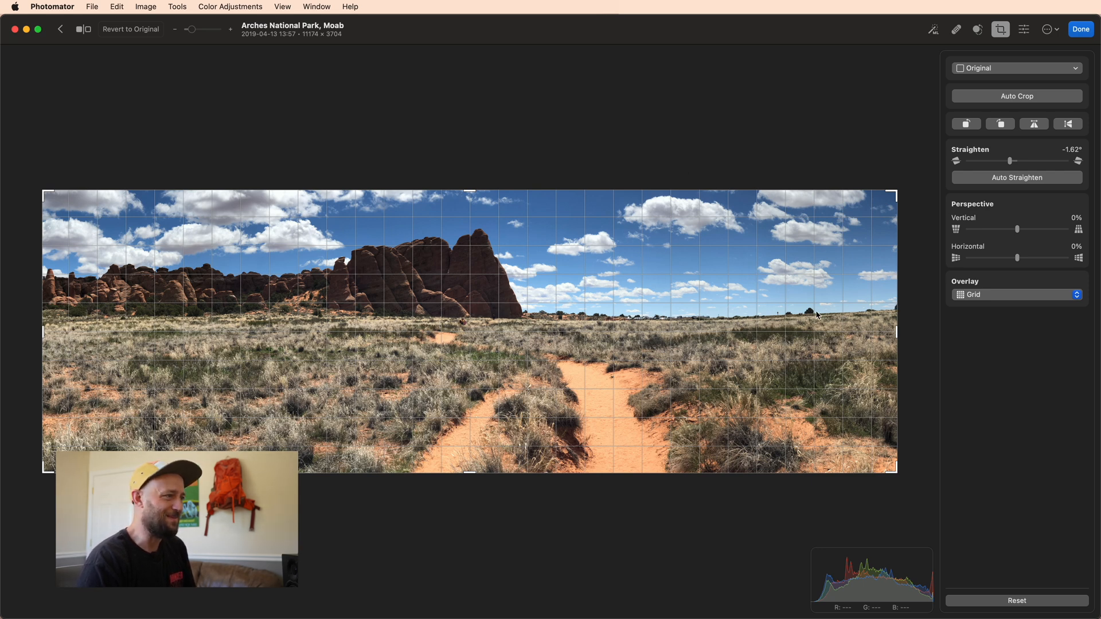
left_click(1081, 29)
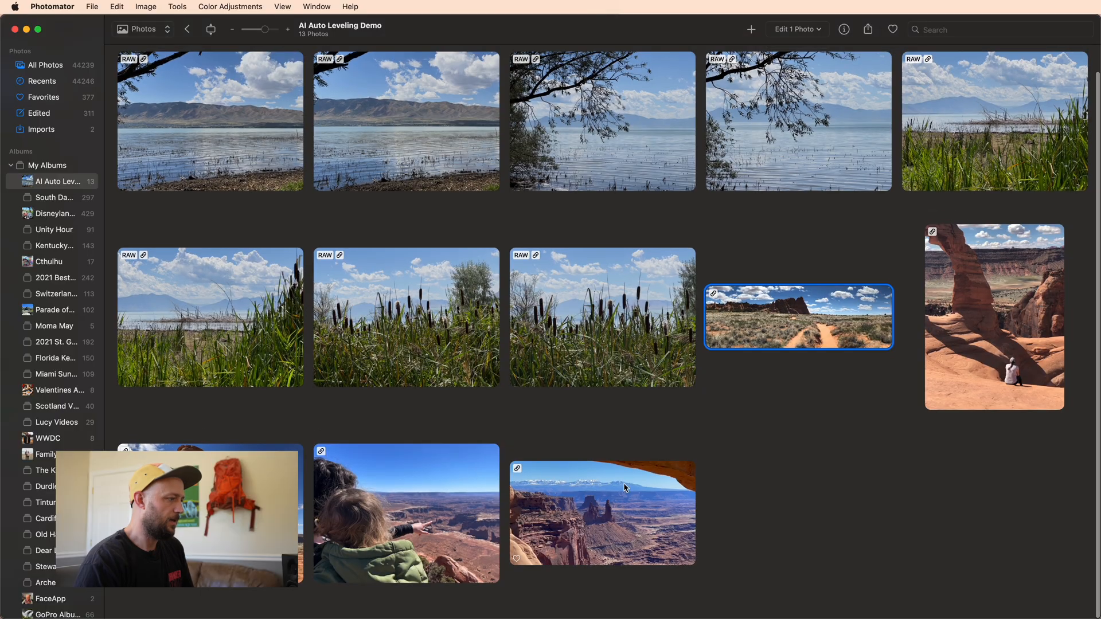
Step: Review the Canyonlands canyon photo's 0.22° auto straighten in the crop panel
double_click(601, 513)
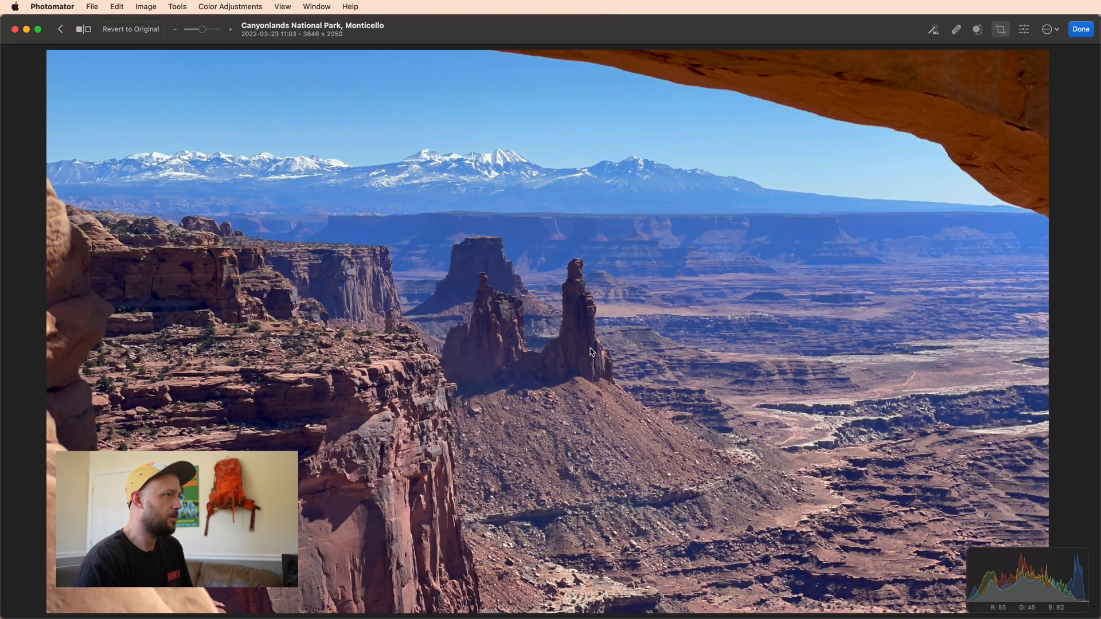
mouse_move(602, 344)
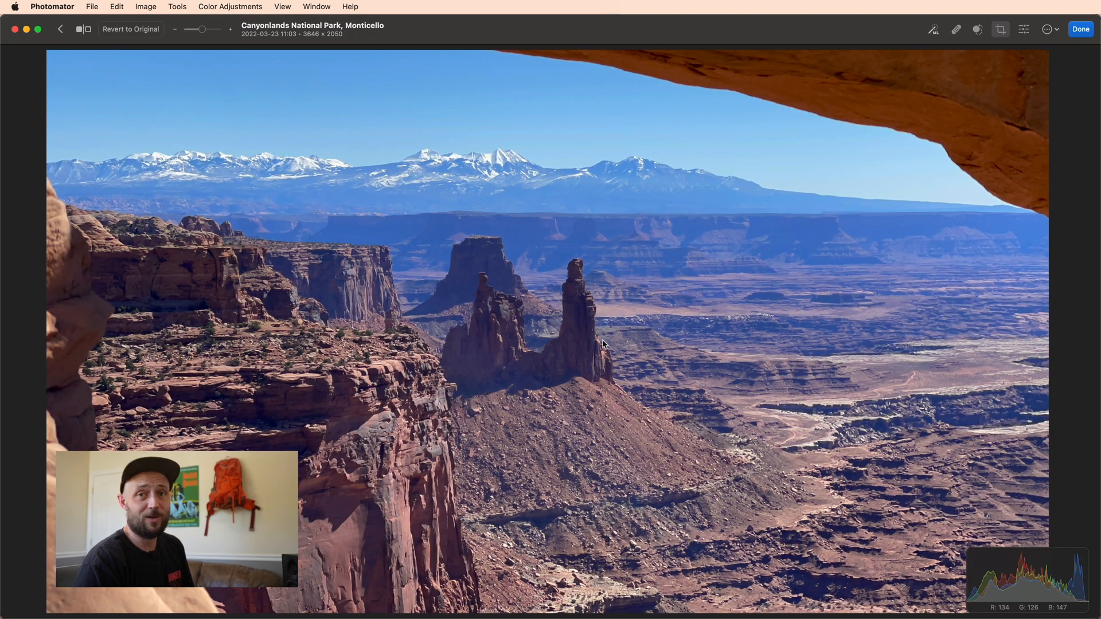
left_click(1000, 30)
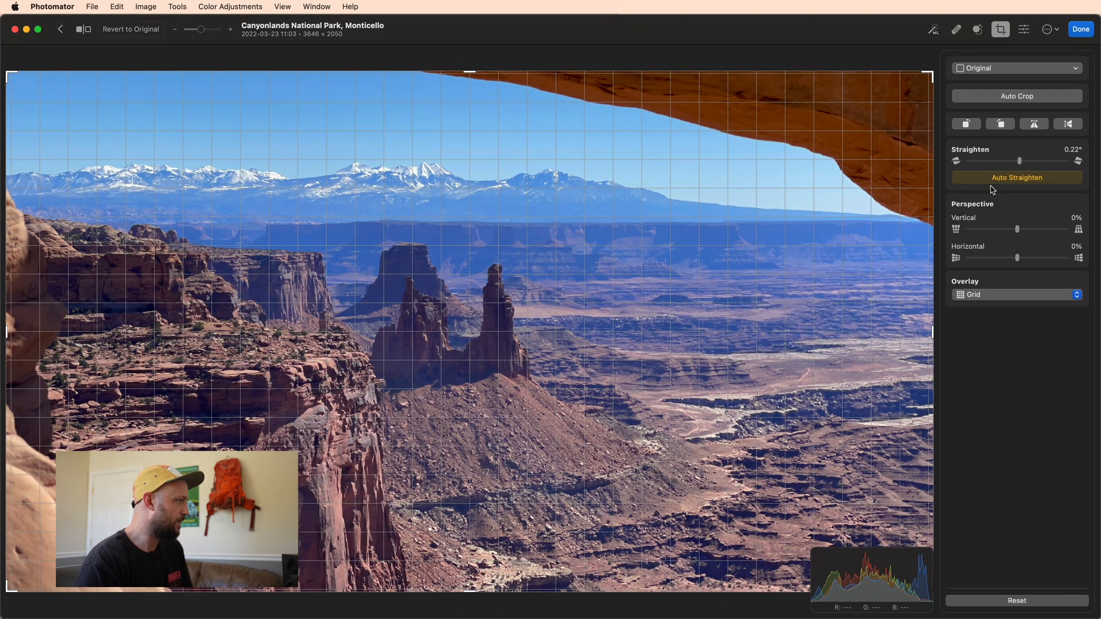
mouse_move(321, 223)
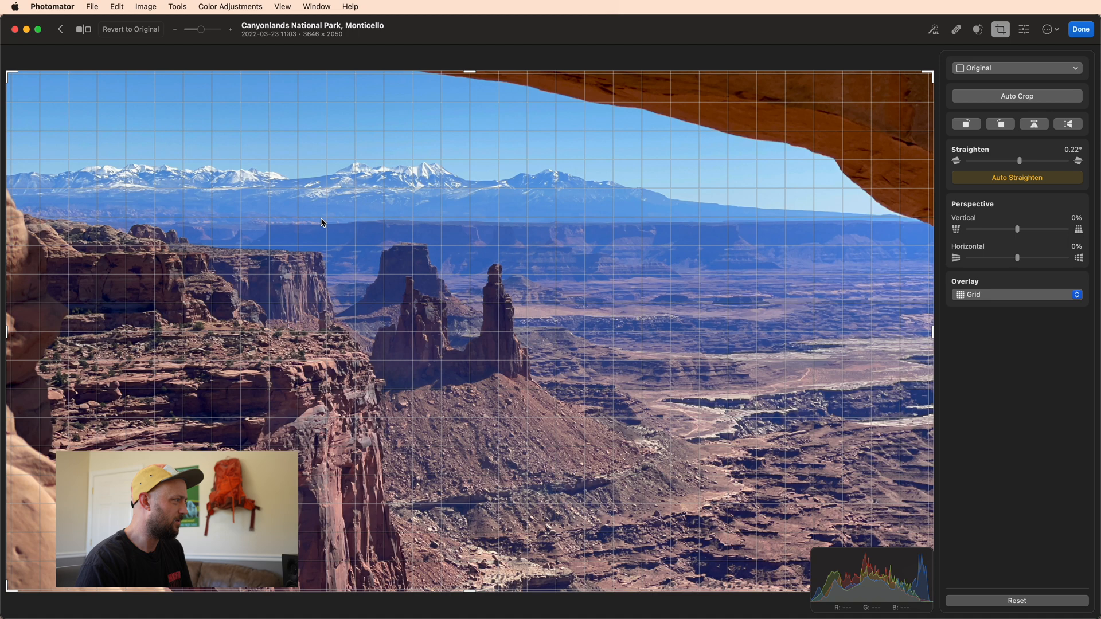
mouse_move(305, 255)
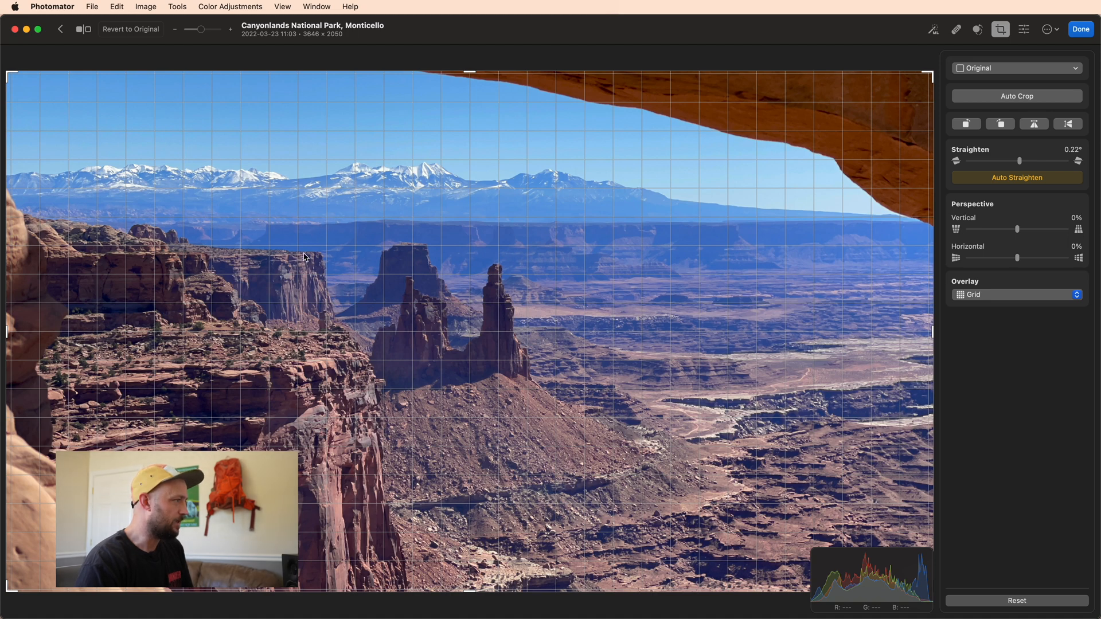
mouse_move(406, 280)
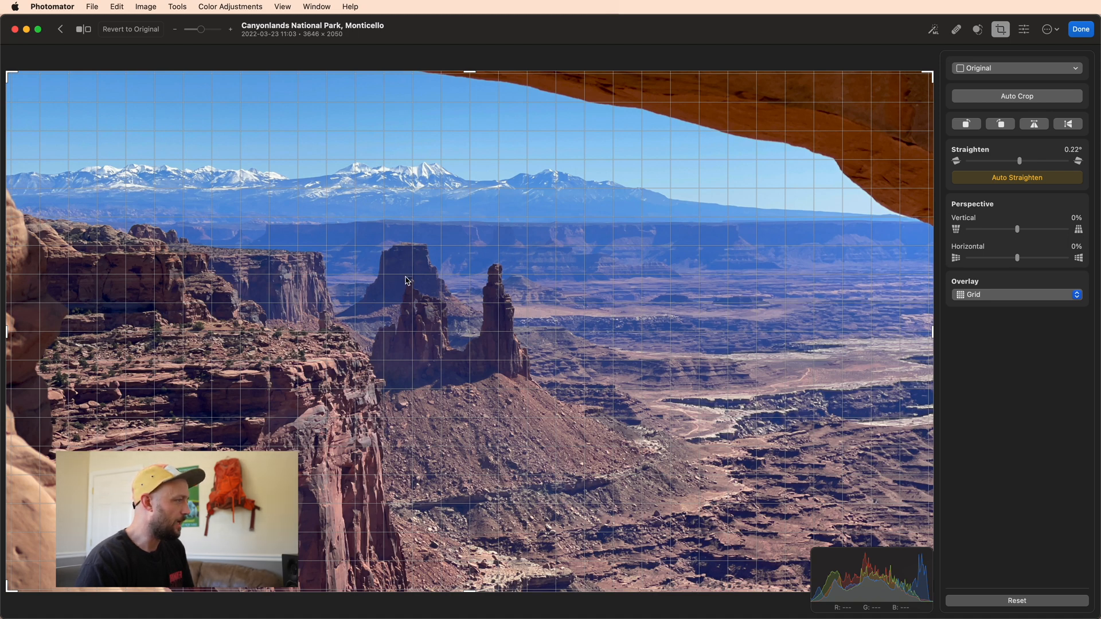
mouse_move(410, 218)
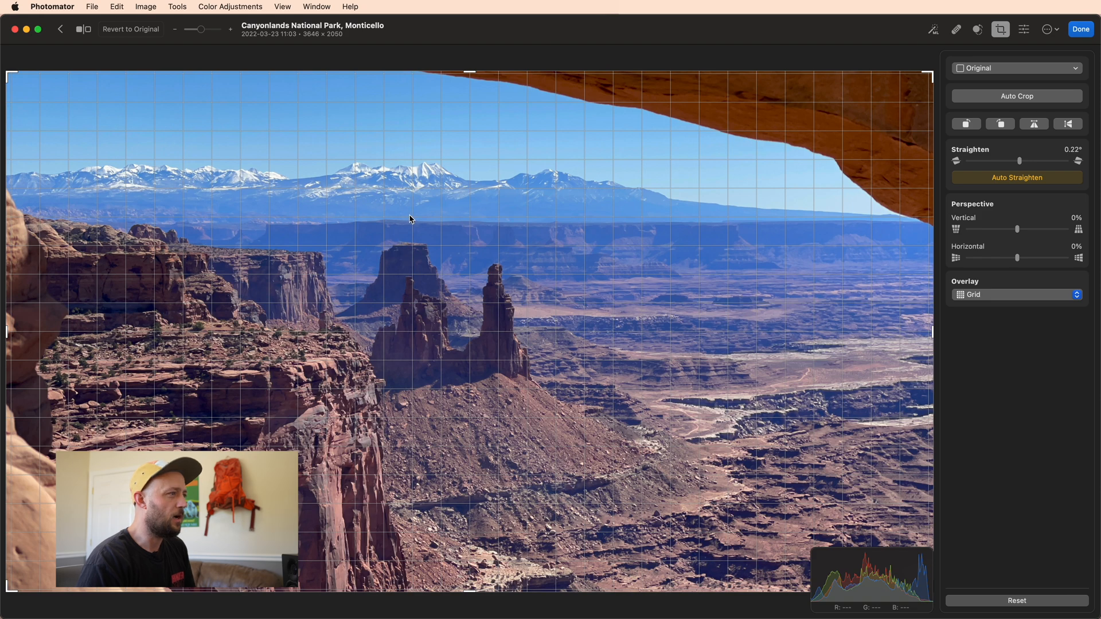
mouse_move(635, 223)
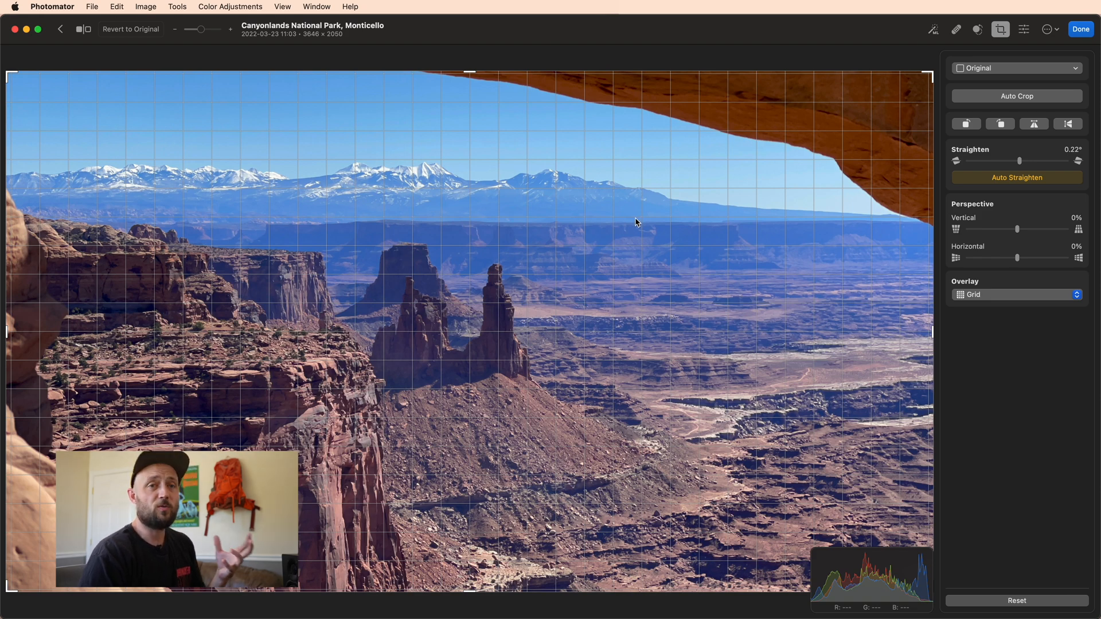
mouse_move(508, 225)
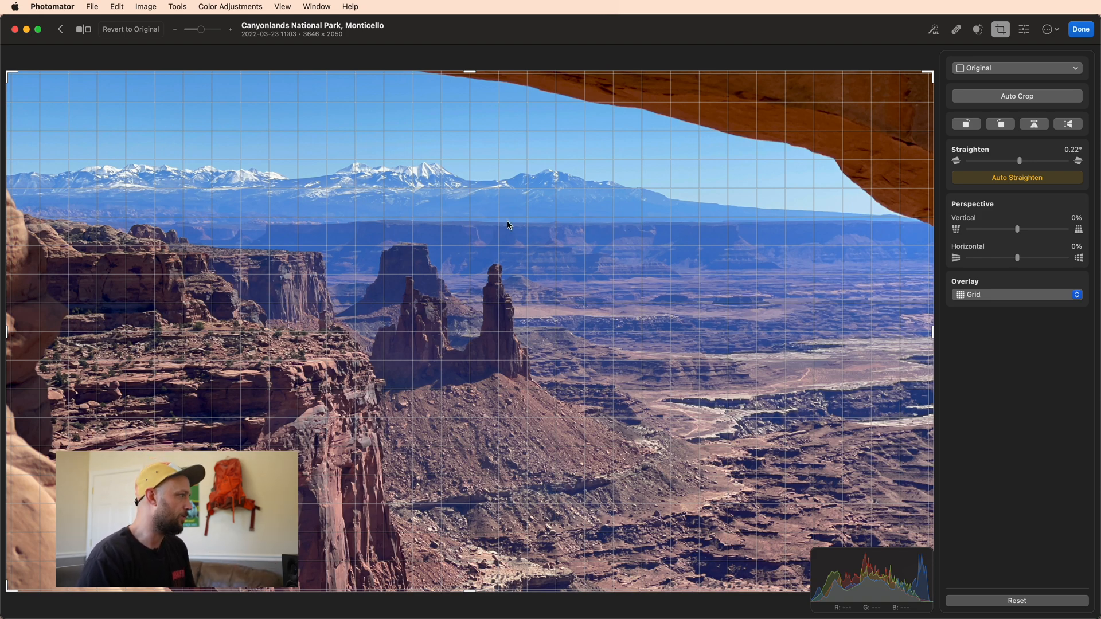
mouse_move(449, 288)
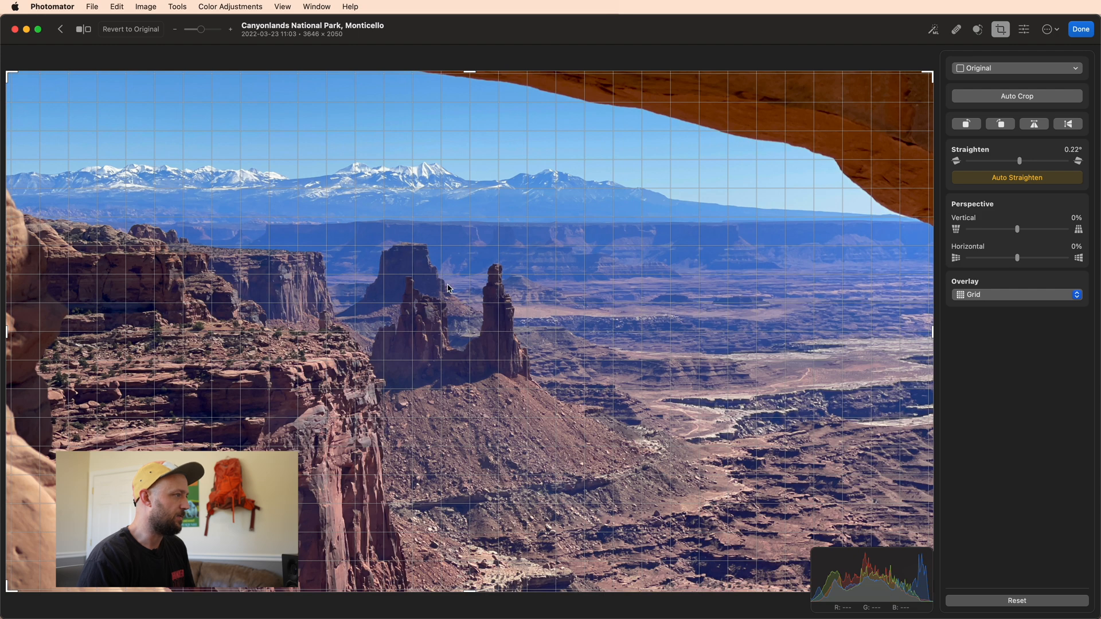
mouse_move(496, 229)
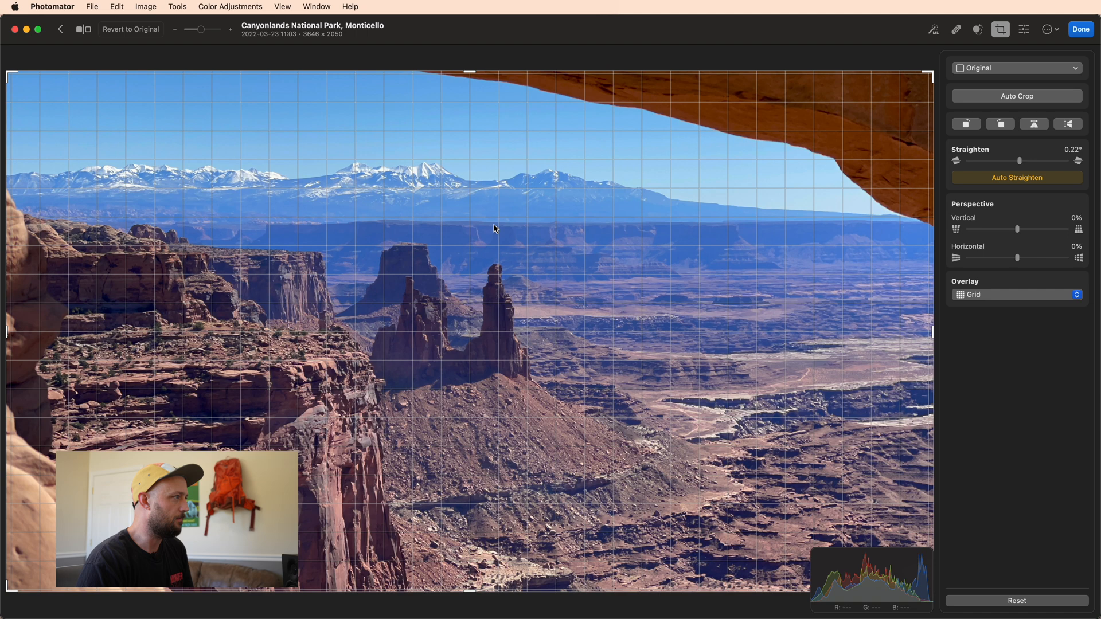
mouse_move(462, 230)
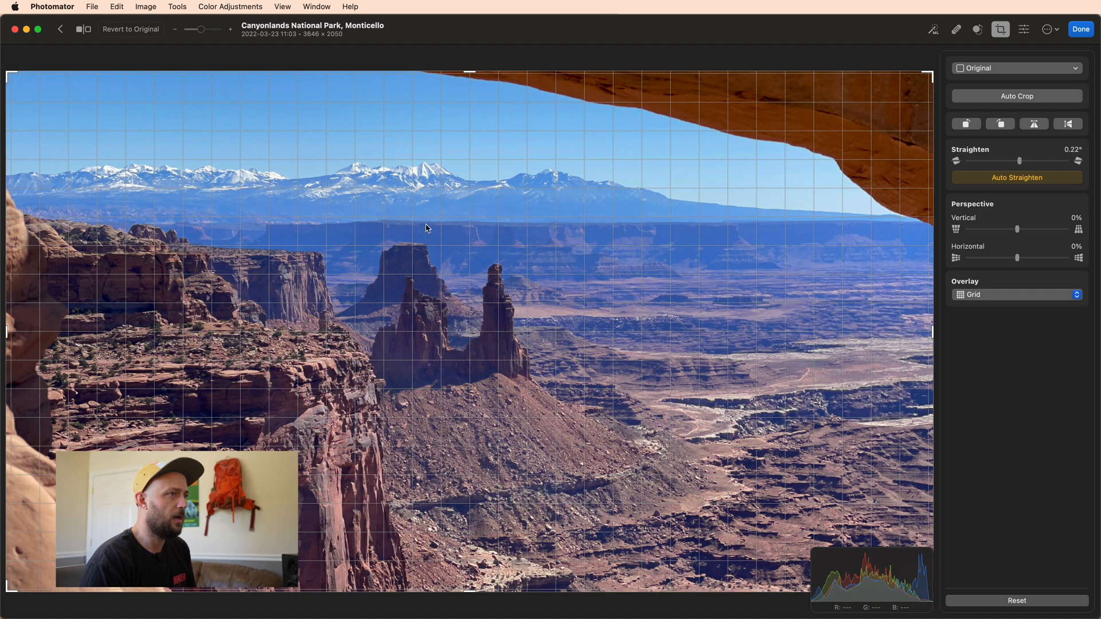
mouse_move(516, 237)
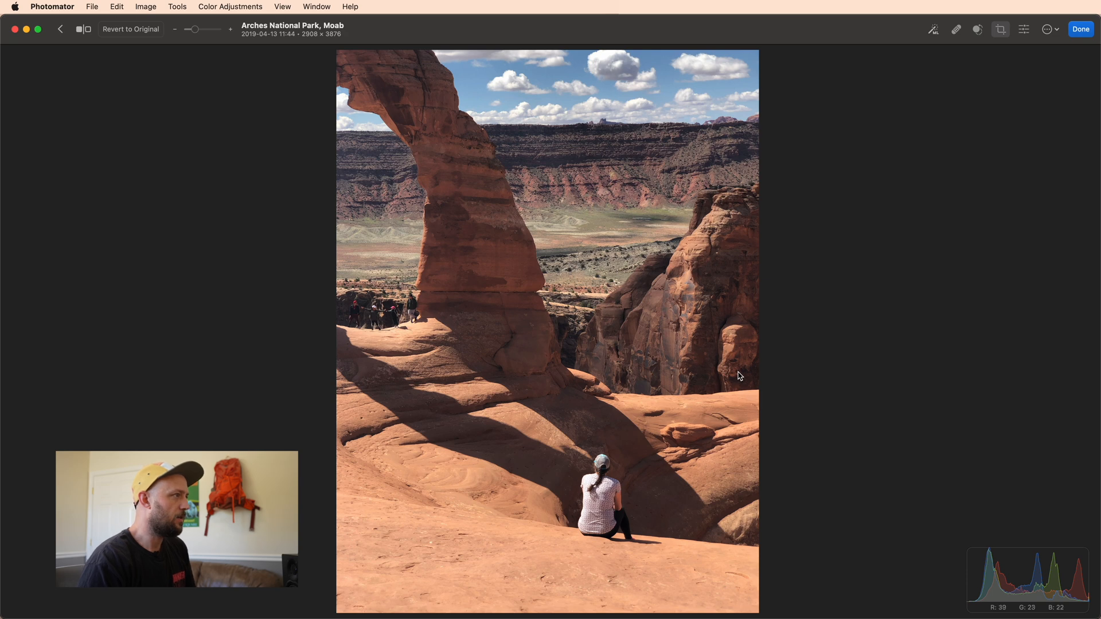
mouse_move(734, 377)
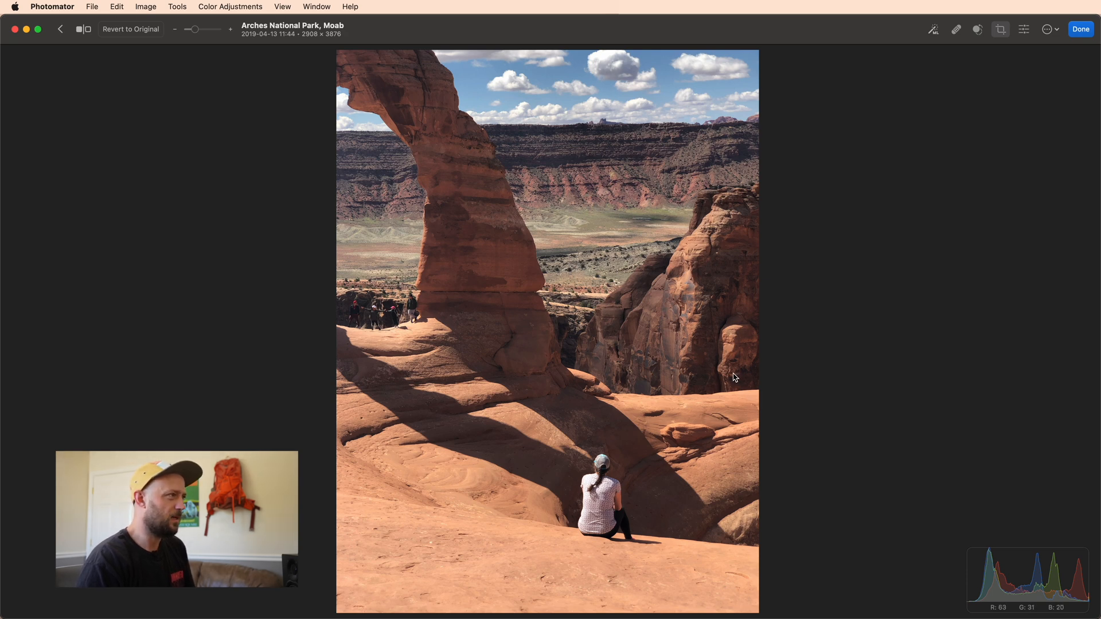
mouse_move(611, 137)
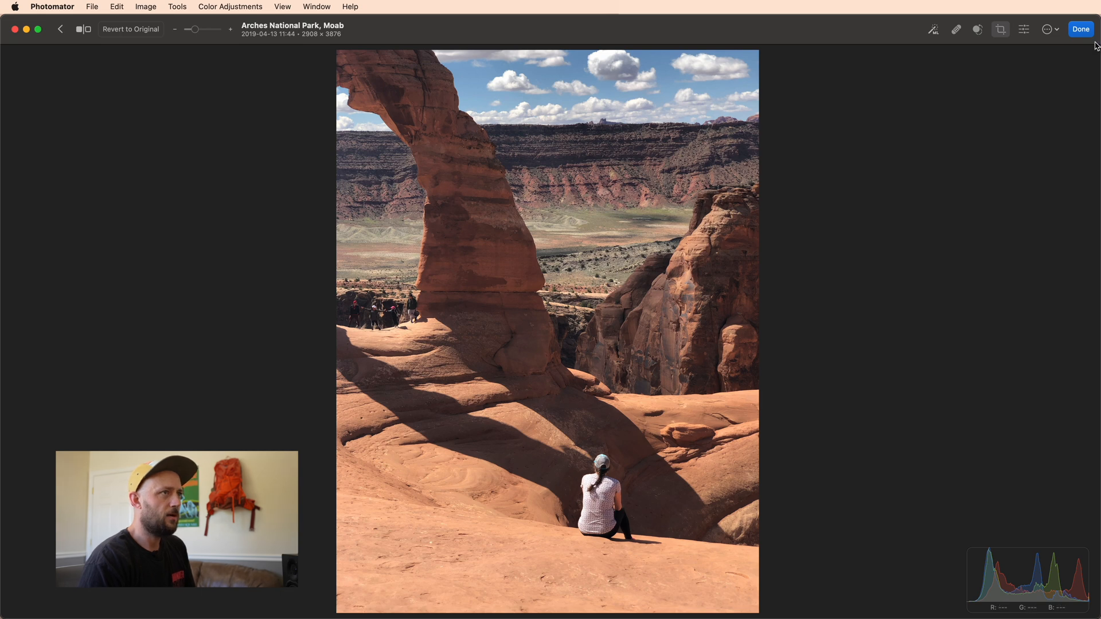
Step: Toggle the Arches arch photo's −1.73° auto straighten off and back on to compare
left_click(1000, 30)
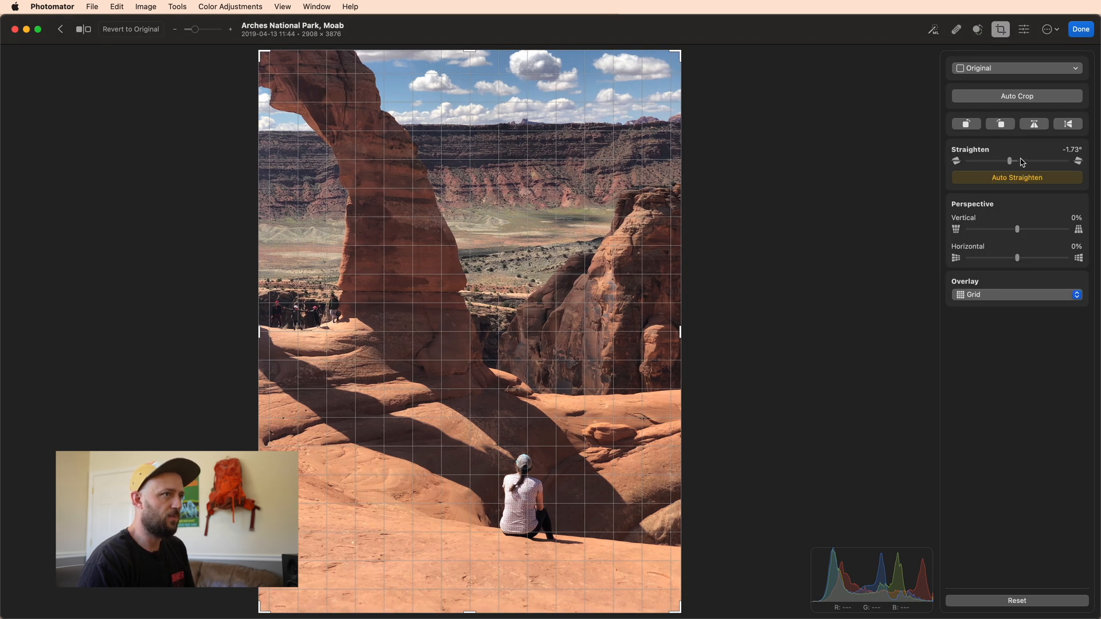
left_click(1017, 176)
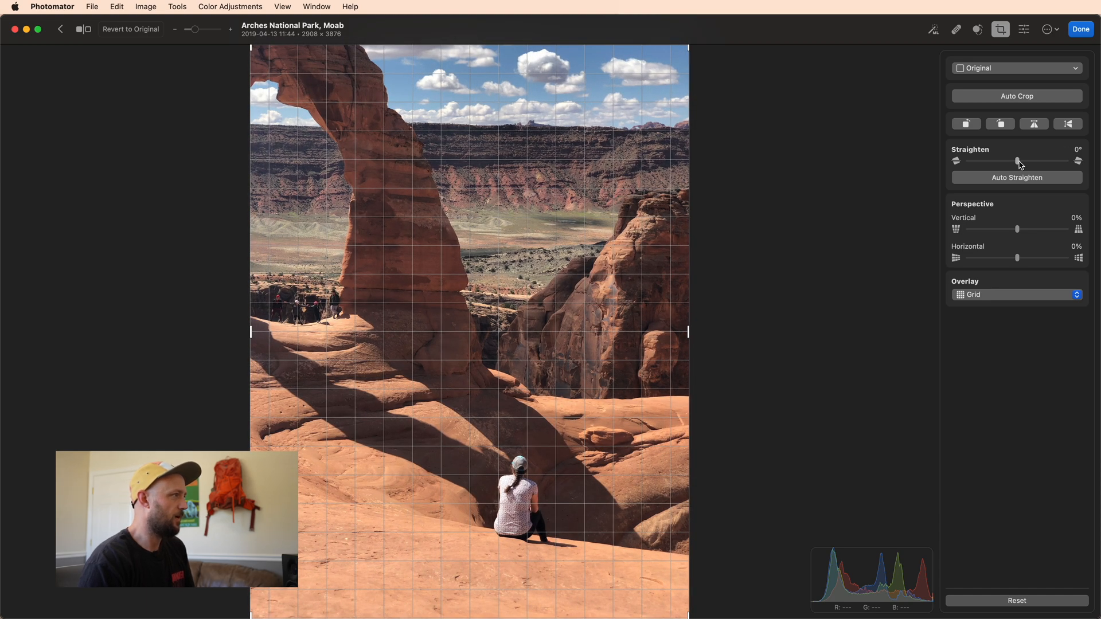
left_click(1016, 177)
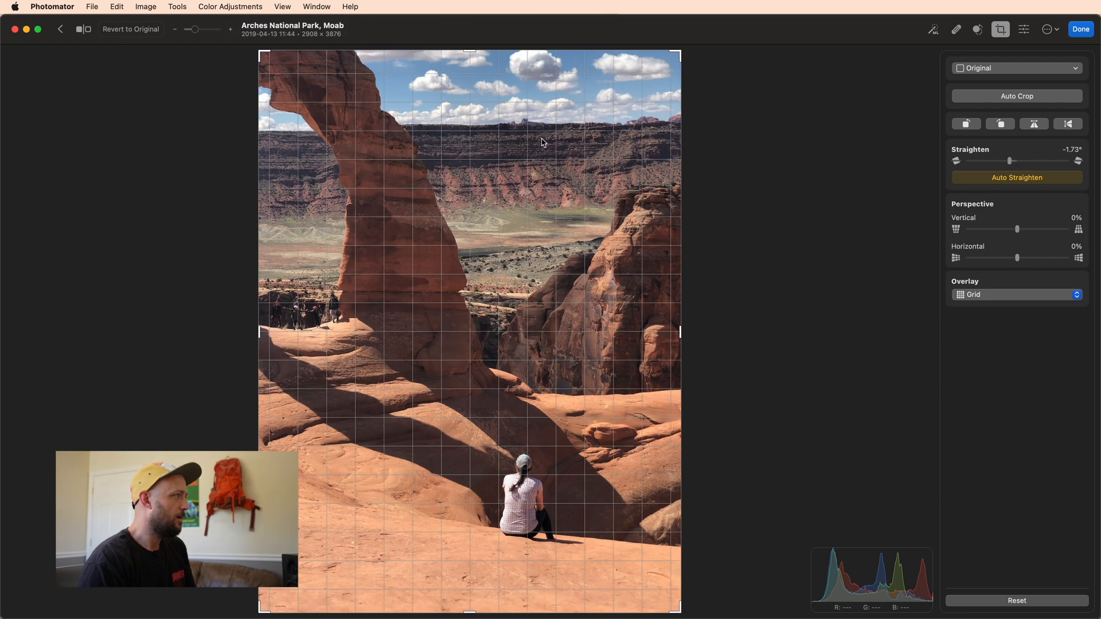
mouse_move(276, 174)
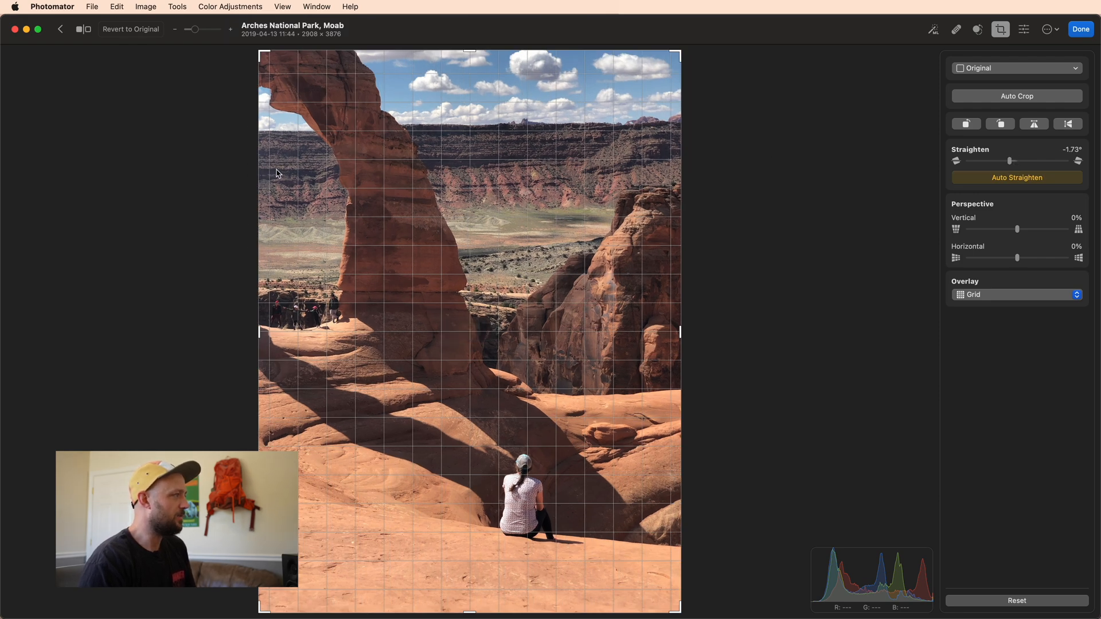
mouse_move(304, 167)
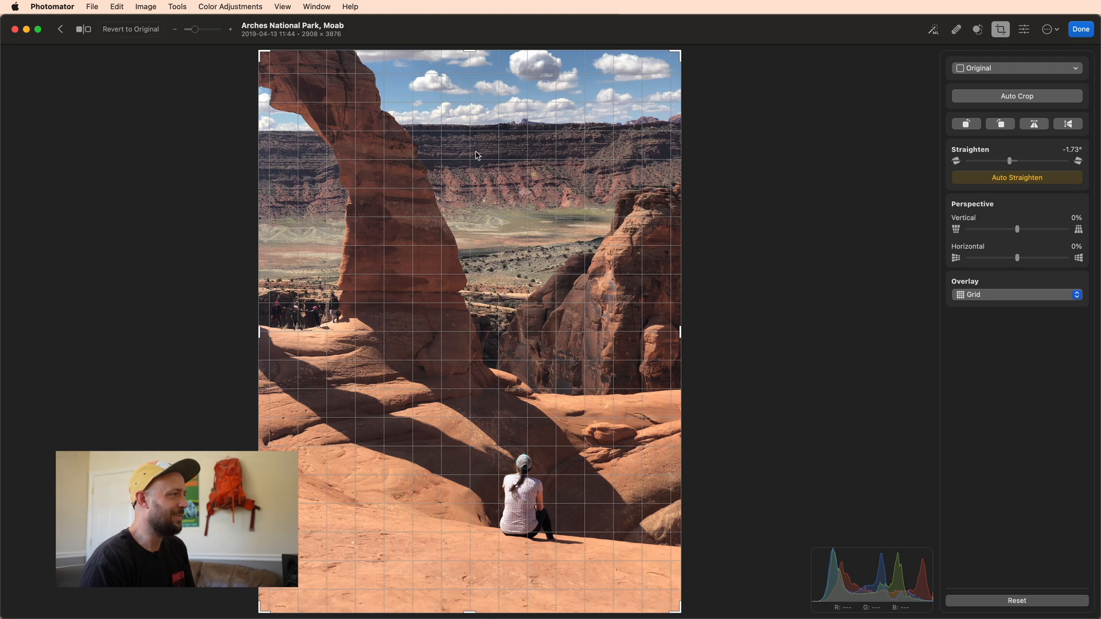
mouse_move(492, 144)
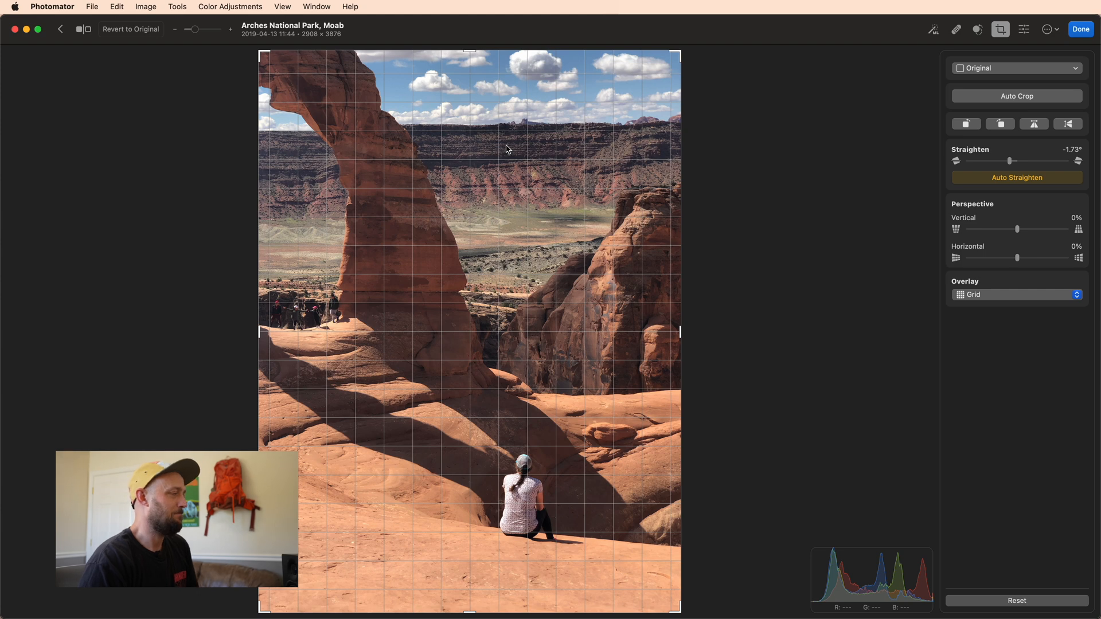
mouse_move(510, 142)
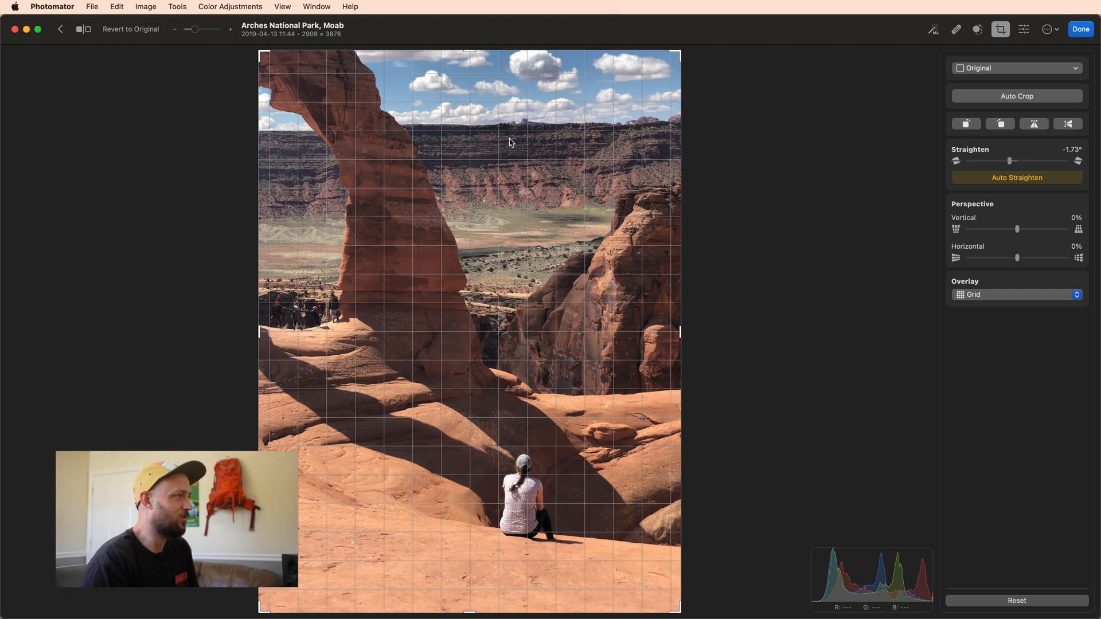
mouse_move(519, 164)
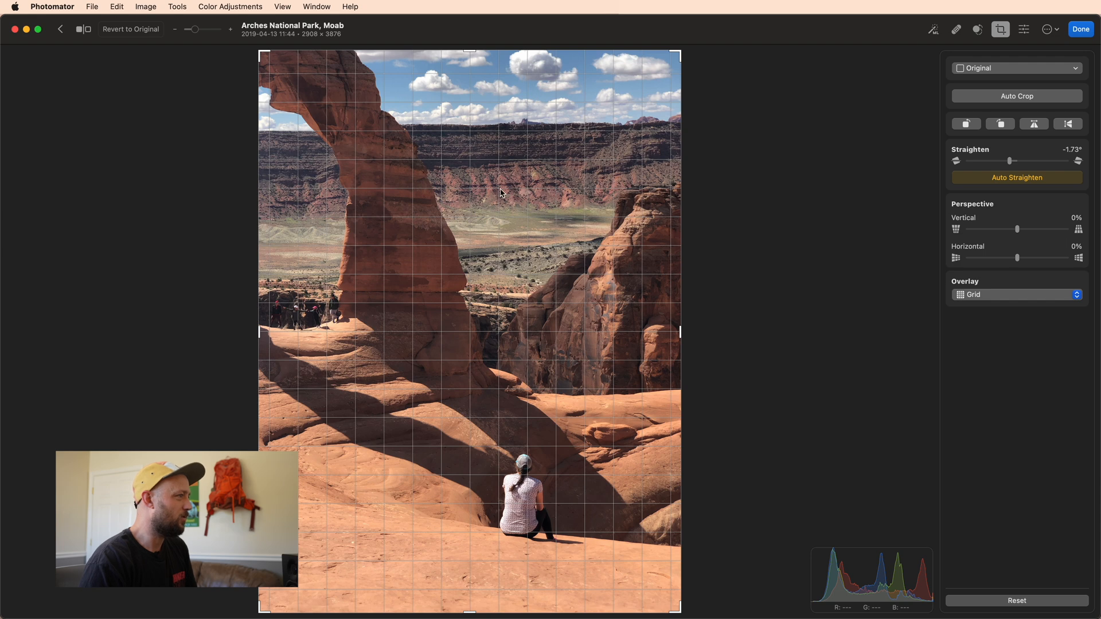
mouse_move(512, 185)
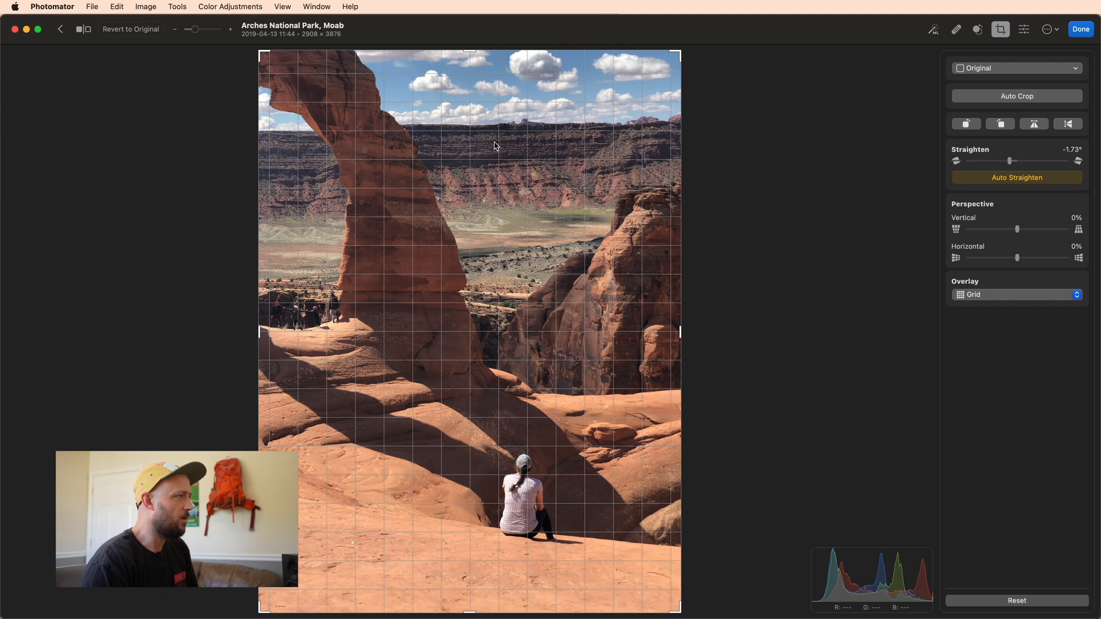
mouse_move(495, 152)
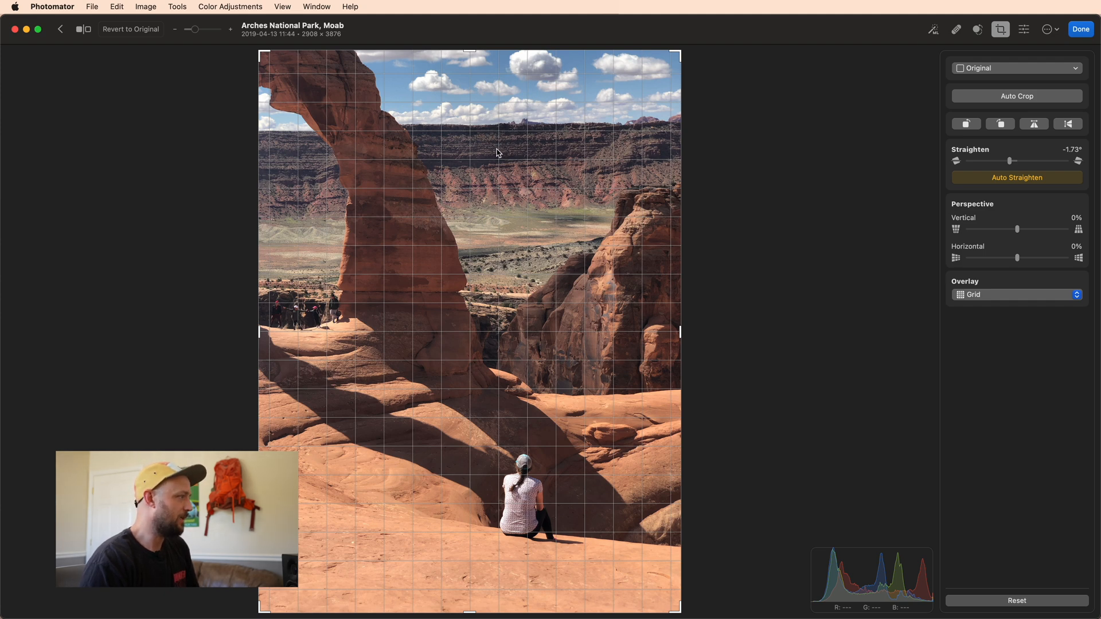
mouse_move(501, 161)
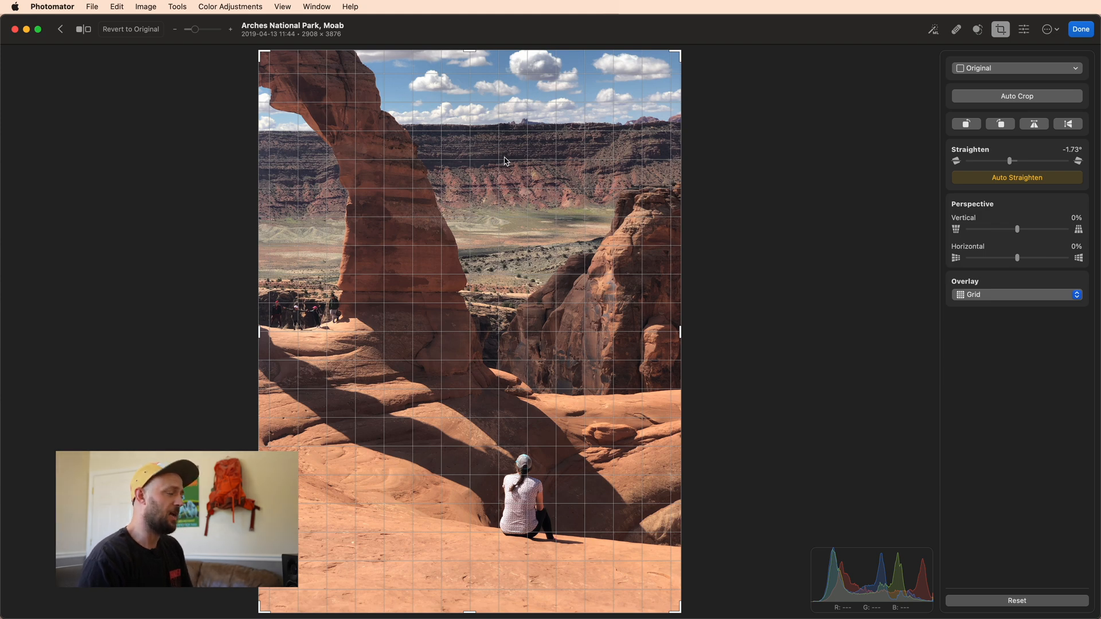
mouse_move(511, 157)
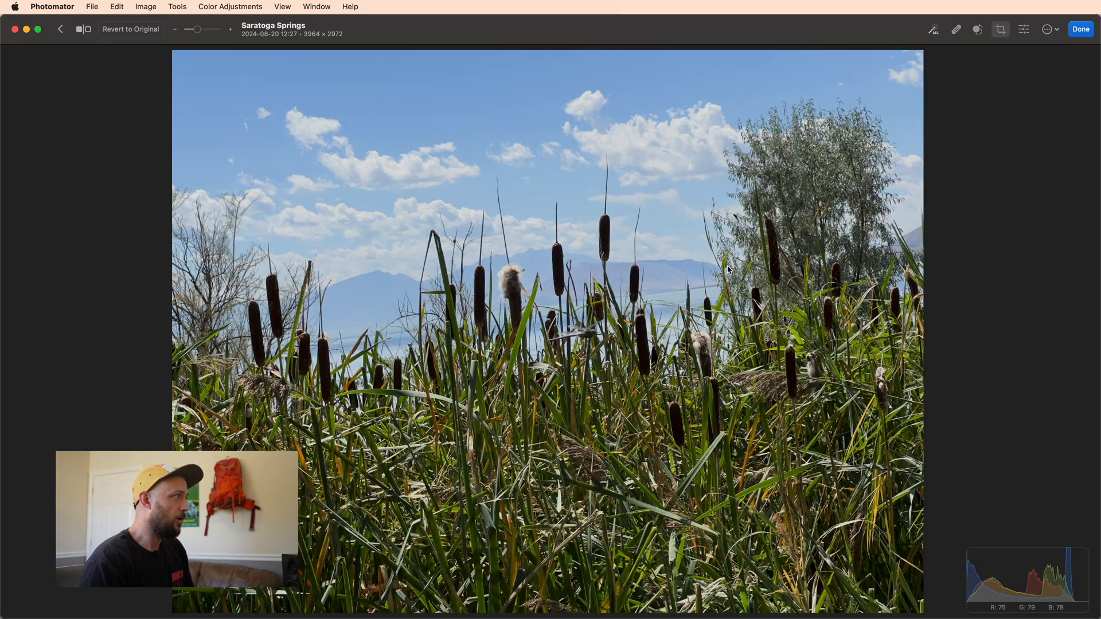
mouse_move(997, 46)
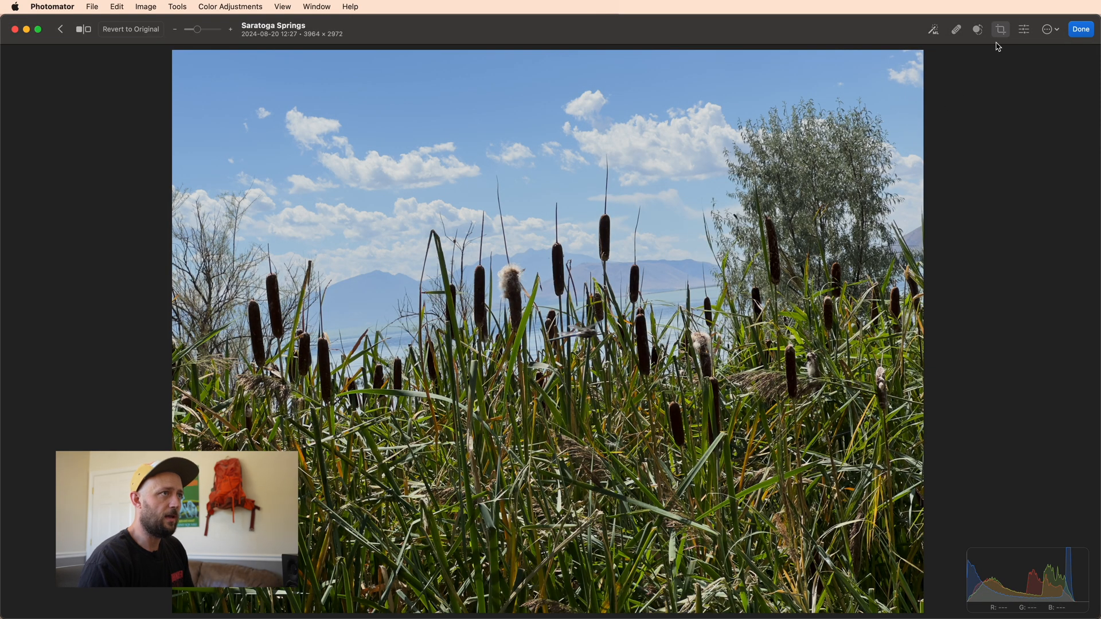
Step: Check the cattail photo's 5.73° straighten and return to the album grid
left_click(1000, 29)
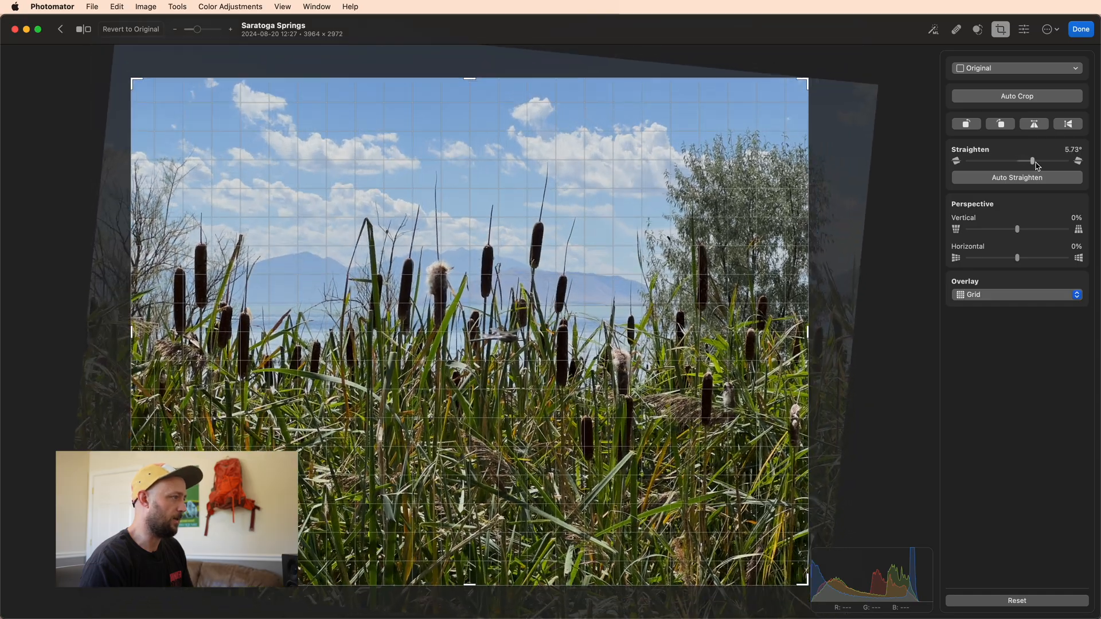
left_click(1080, 29)
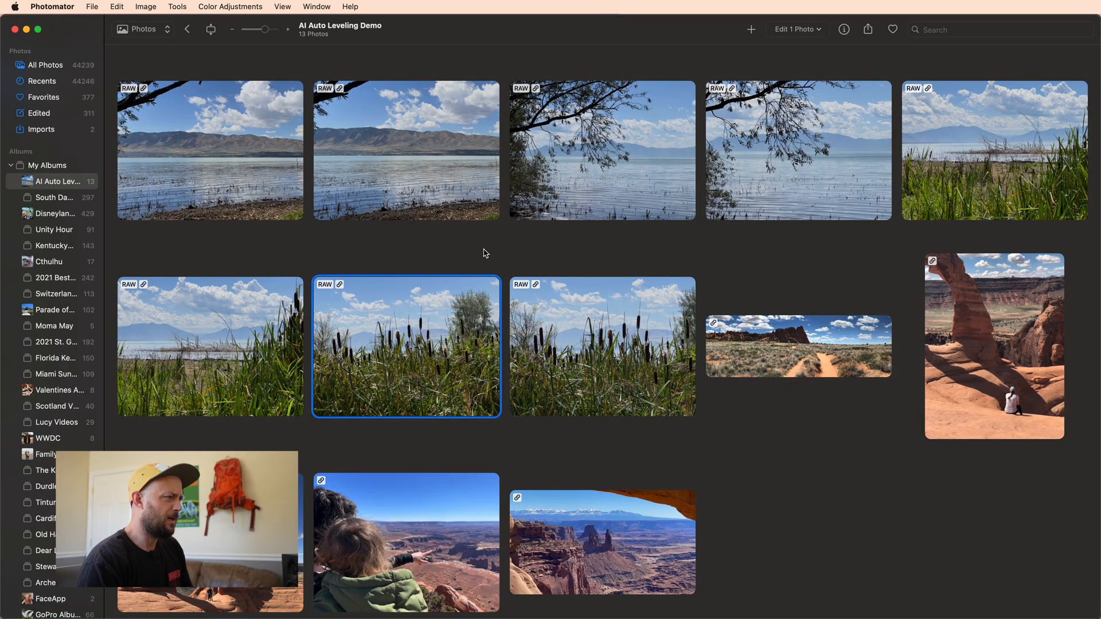
mouse_move(617, 365)
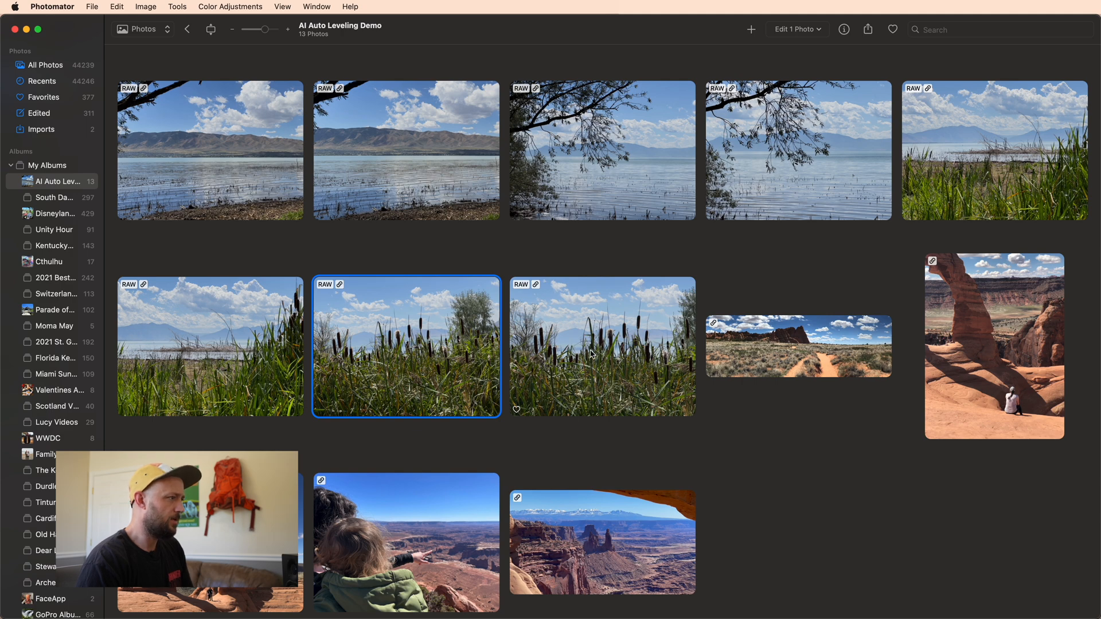
Step: Review the next cattail photo's −5.76° straighten in the crop panel
double_click(406, 345)
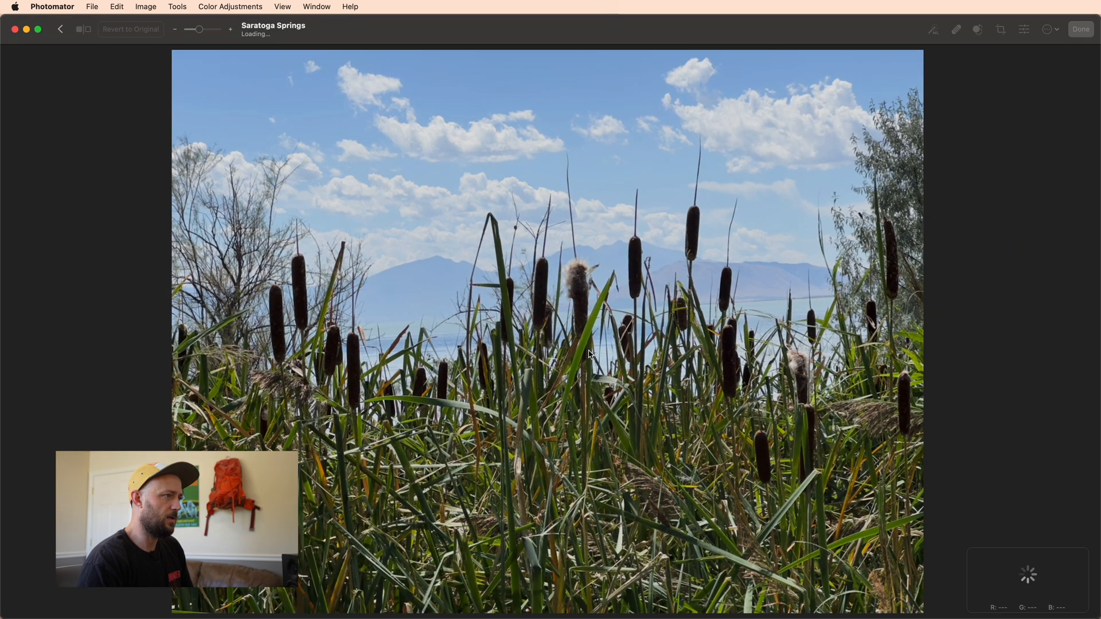
left_click(1000, 29)
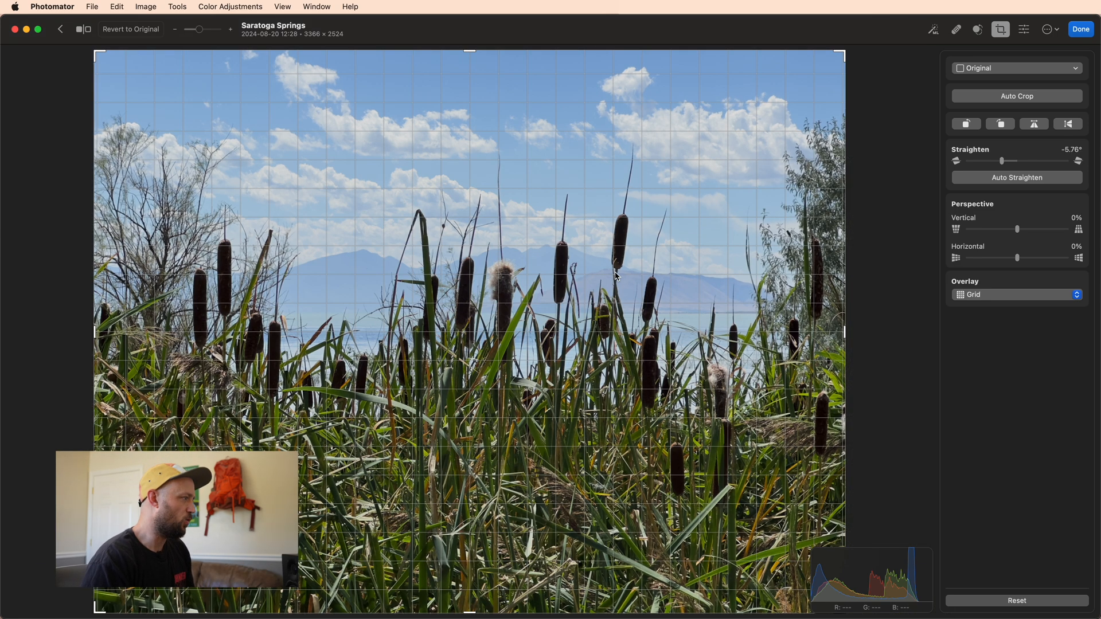
mouse_move(555, 309)
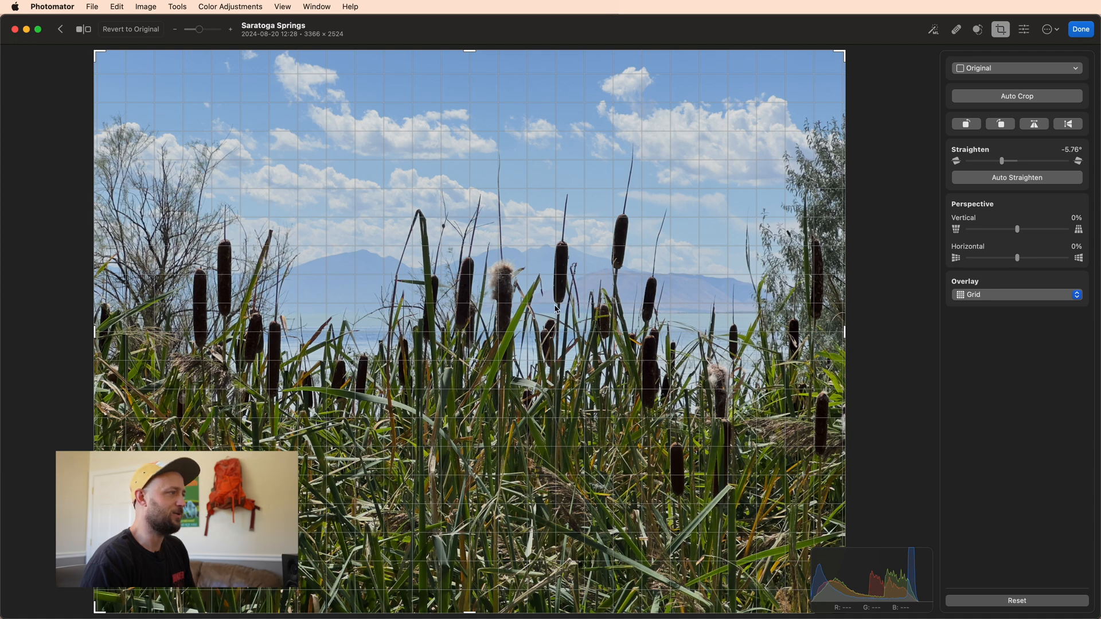
mouse_move(647, 268)
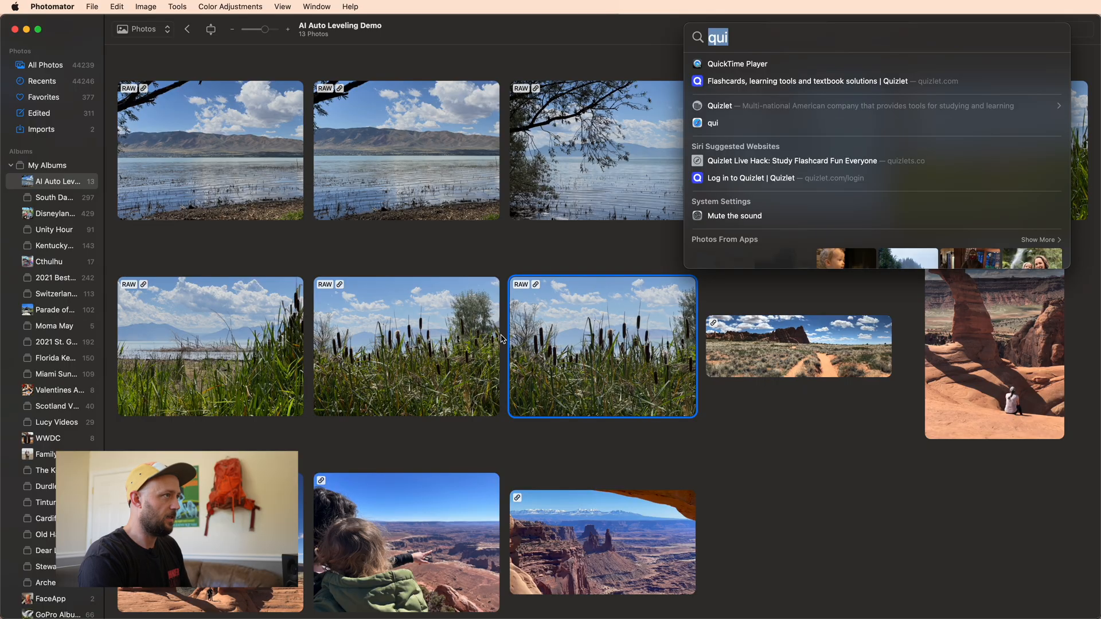
Step: Work out 11/13 as 0.8461538462 in Spotlight and return to the Photomator album
type("11/13")
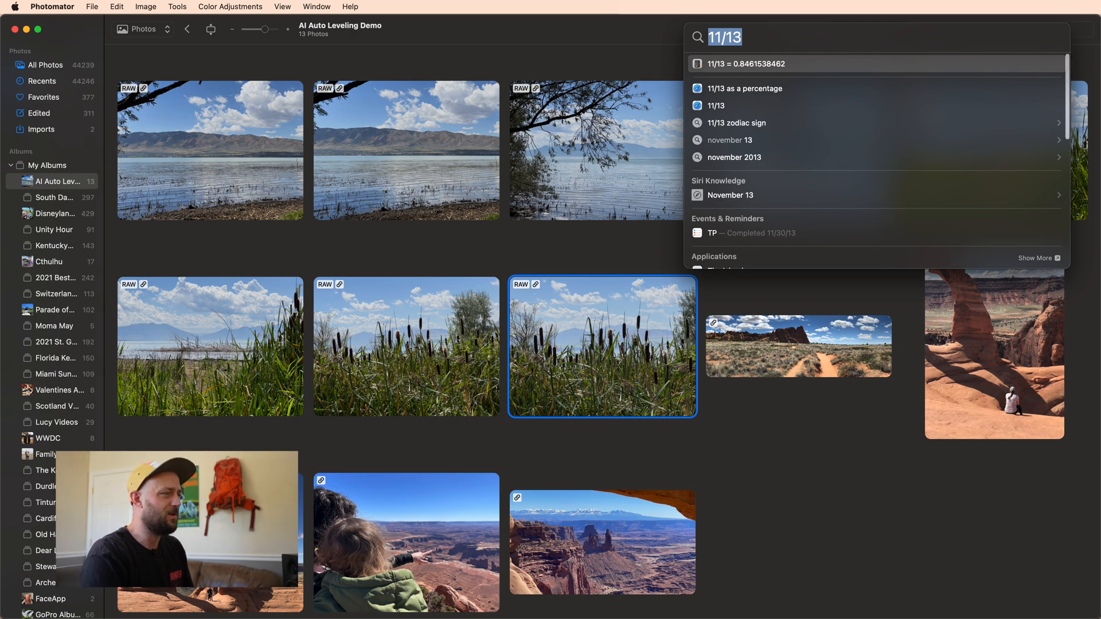
key("escape")
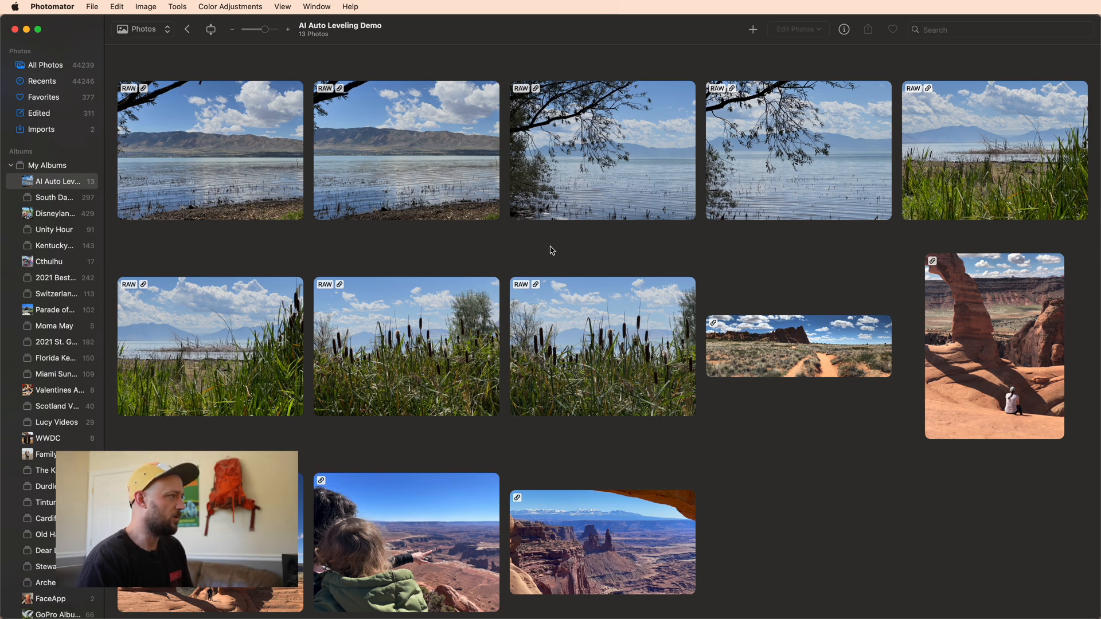
mouse_move(566, 199)
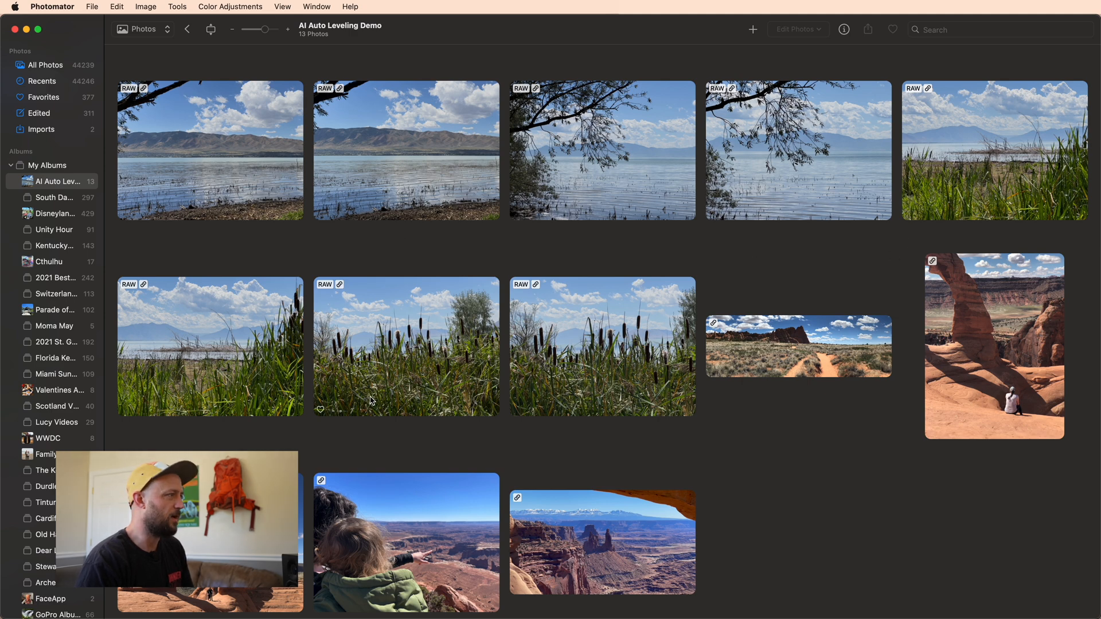
mouse_move(580, 348)
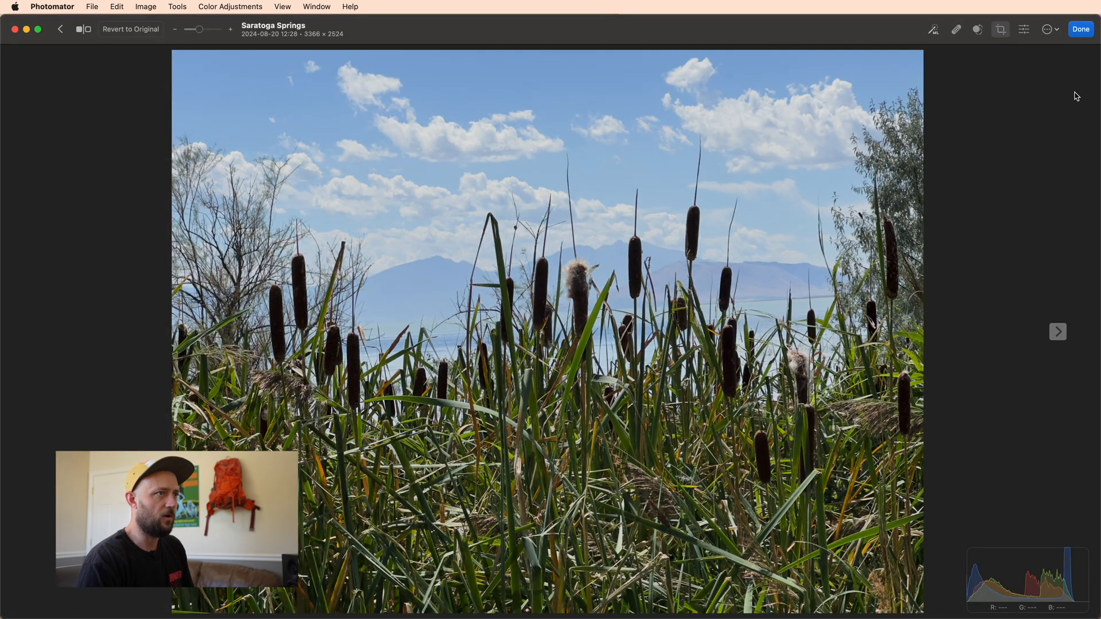
Step: Bring the cattail lake photo into the crop view showing its −6.09° straighten
left_click(1000, 29)
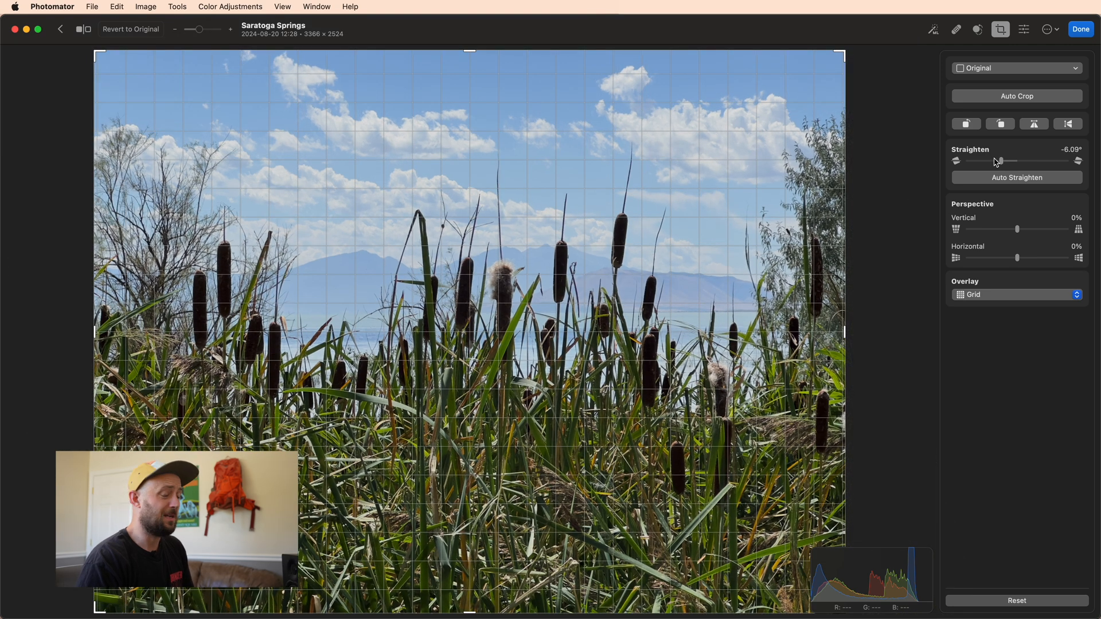
mouse_move(698, 118)
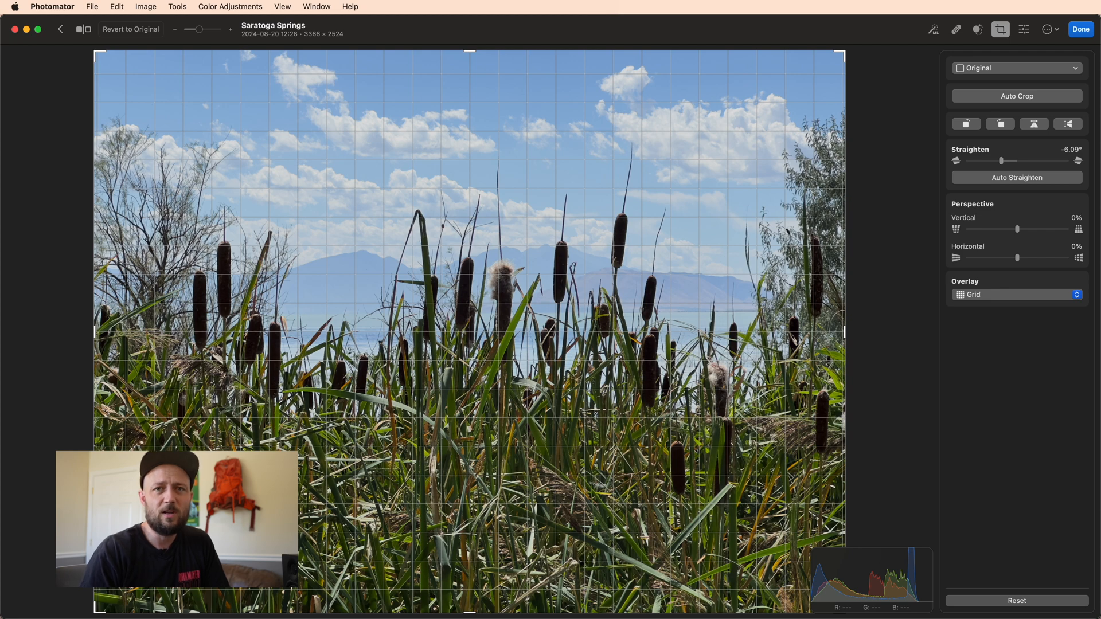
mouse_move(699, 120)
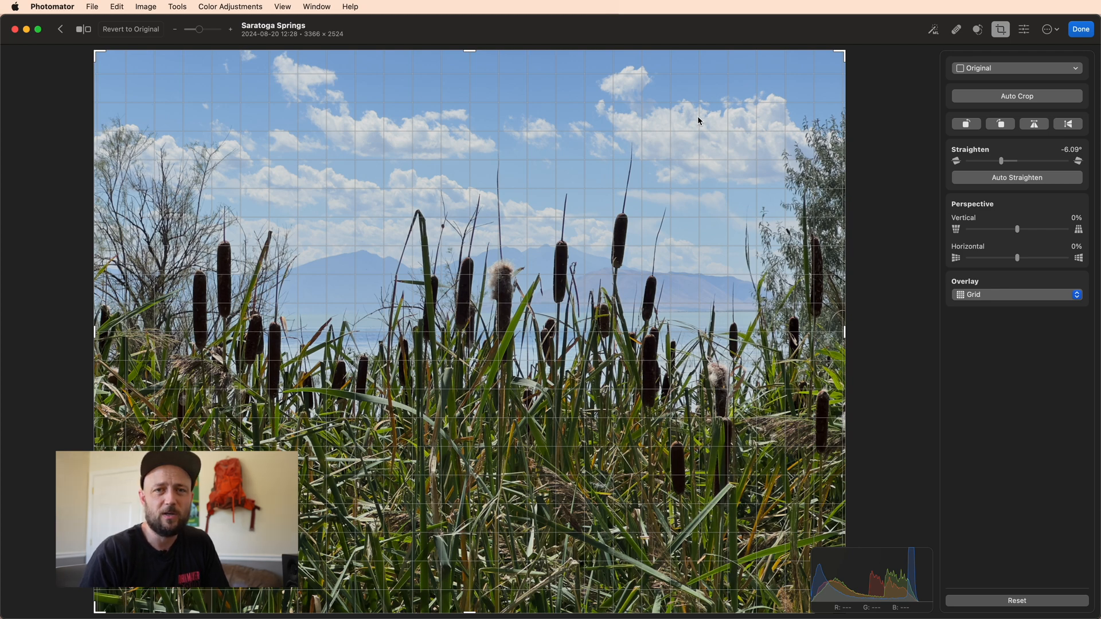